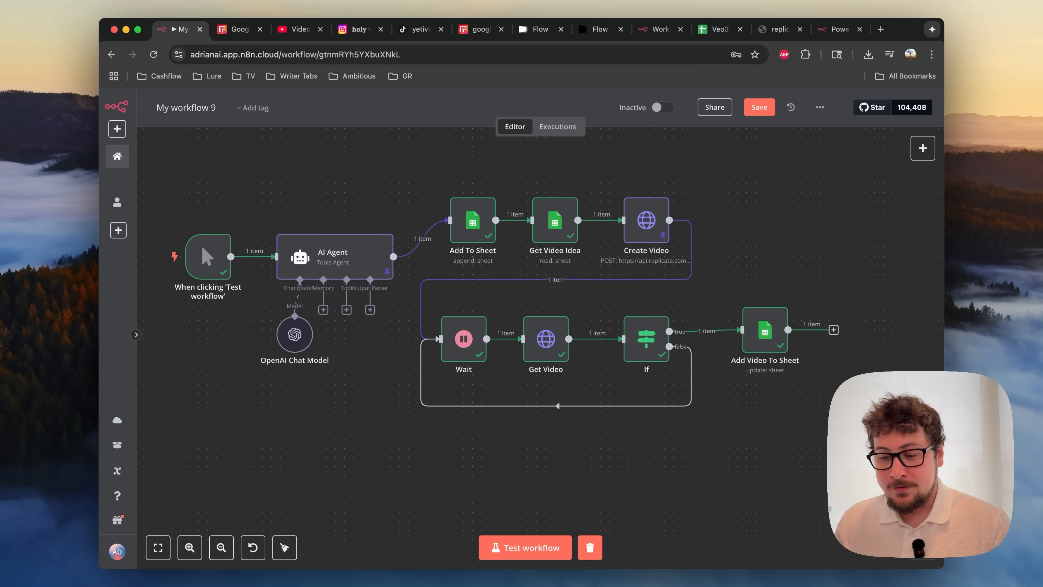
Step: Browse the biblical vlog Instagram profile grid, view an AI-generated reel, then return to the profile
left_click(359, 29)
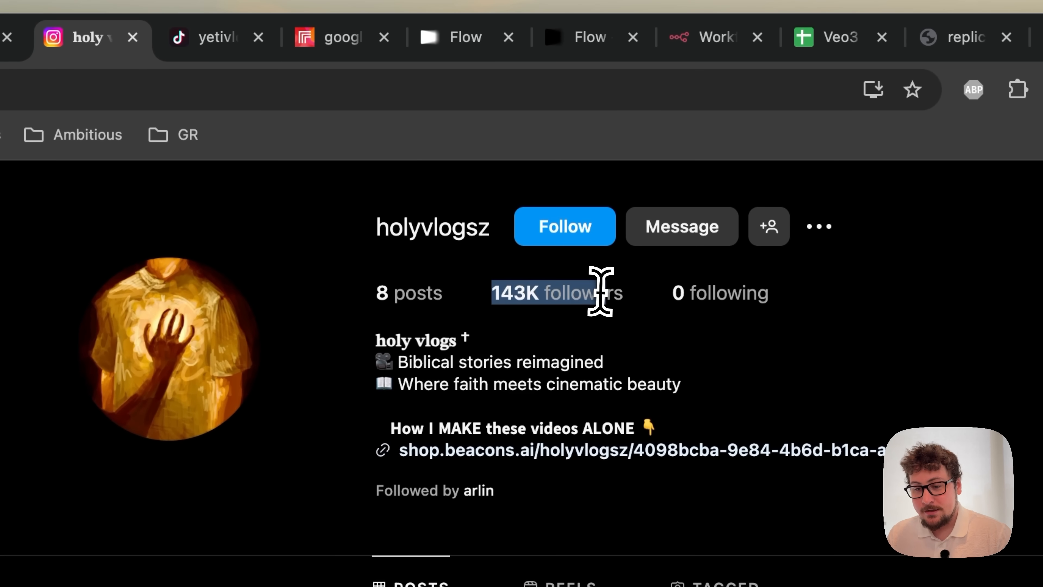
mouse_move(603, 326)
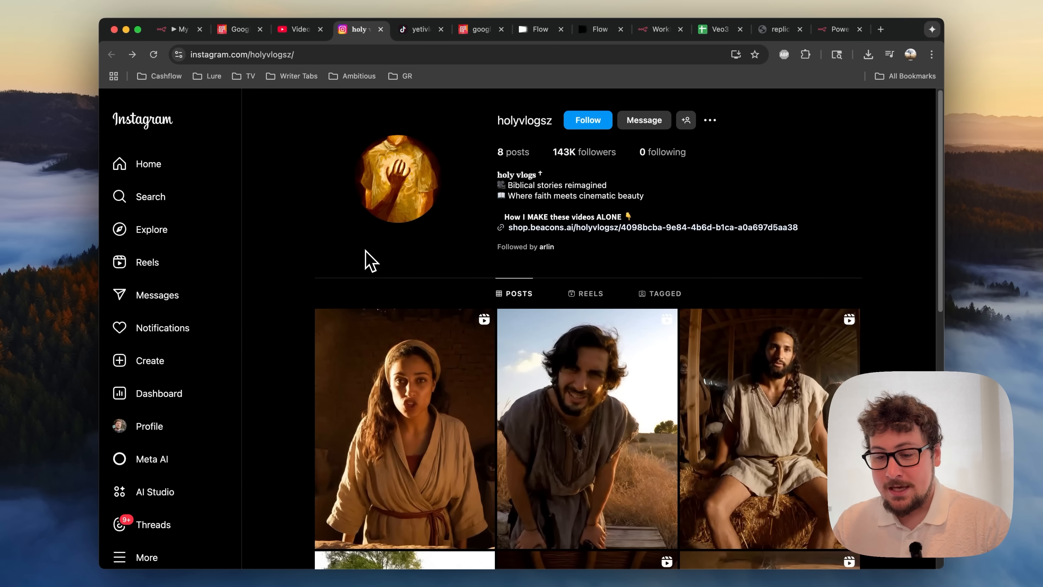
scroll("down", 3)
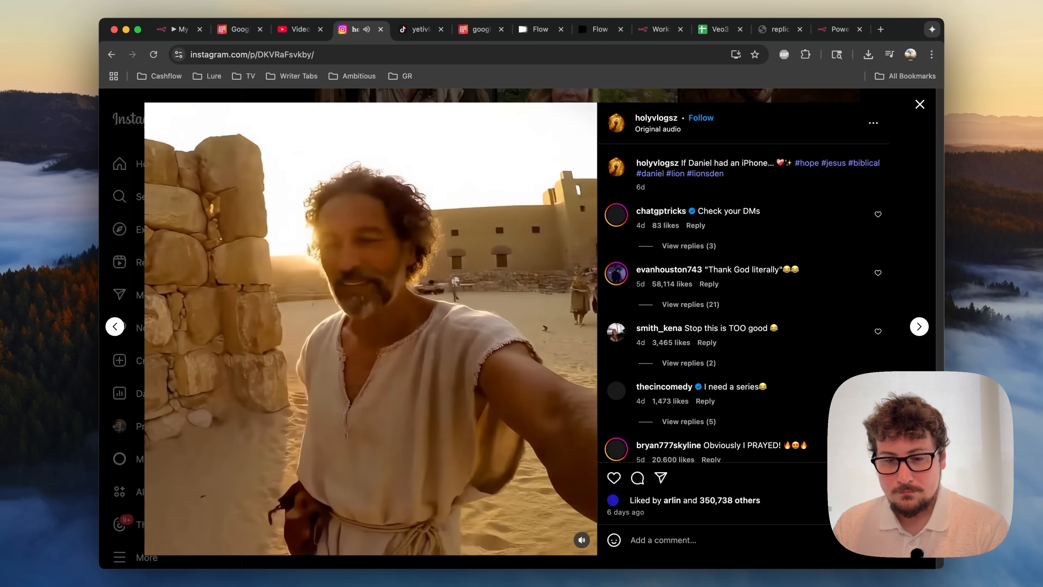
left_click(920, 104)
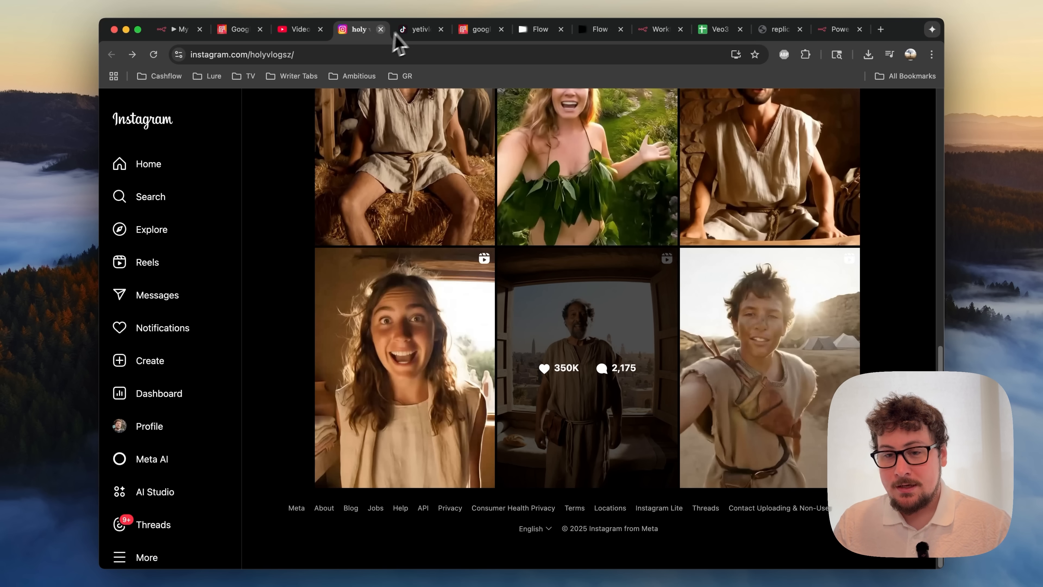
Step: Browse the yeti vlog TikTok profile's video grid and view one of its yeti videos
left_click(421, 29)
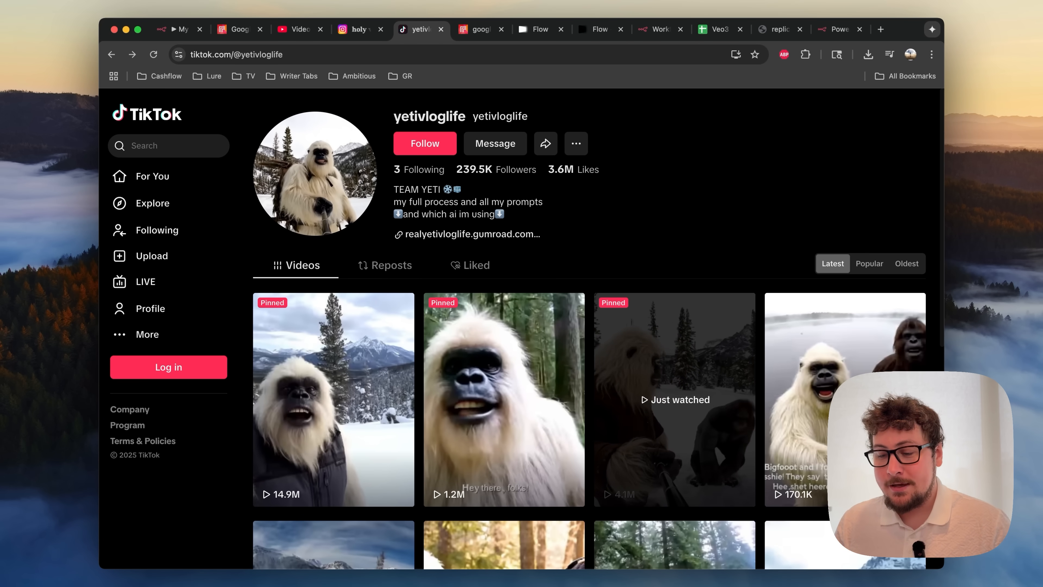
scroll("down", 3)
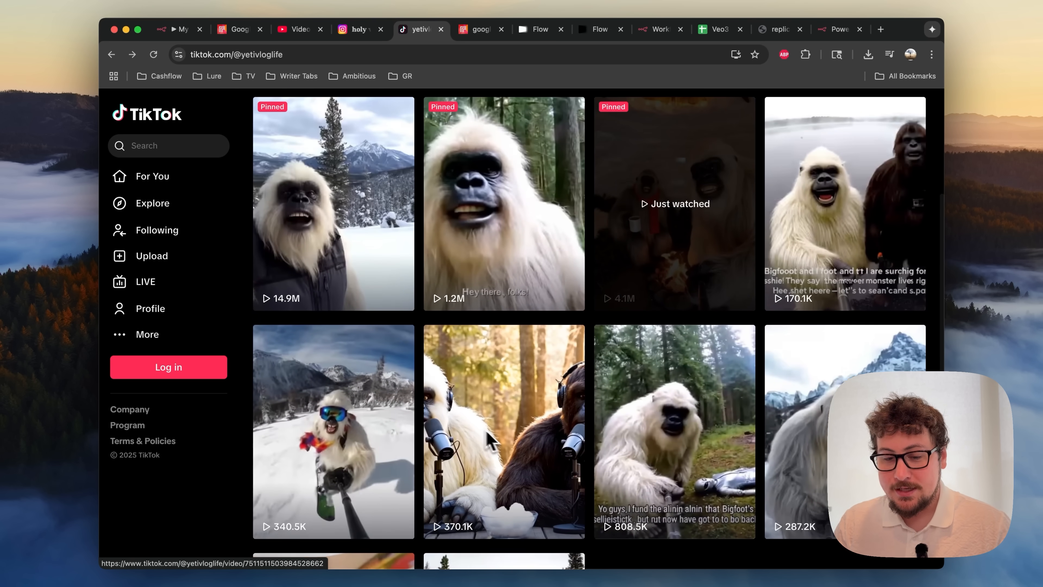
left_click(333, 431)
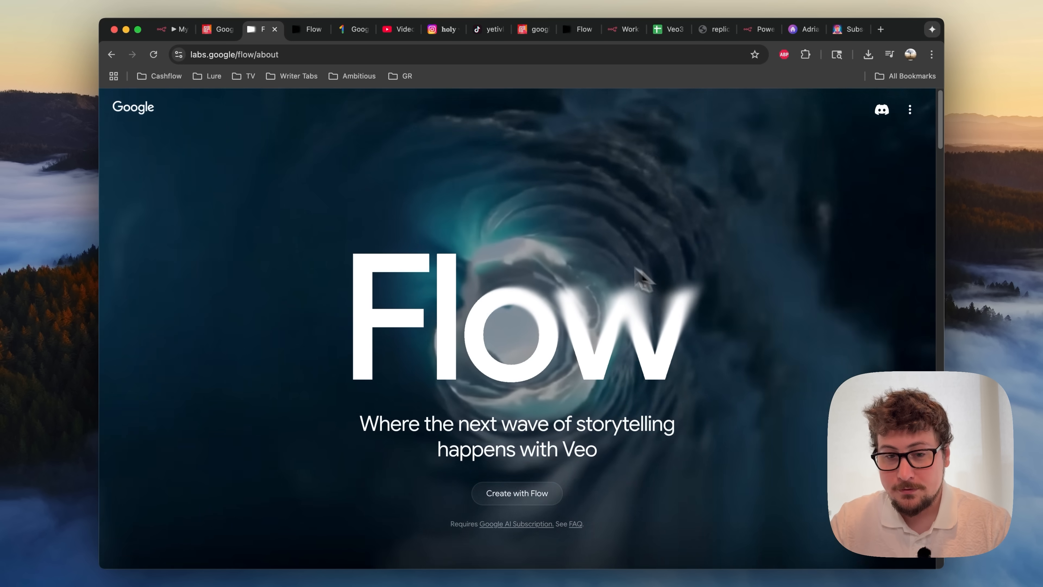
Step: Play the Flow project's wasp-swarm video, view its generation settings and AI credit purchase options, then go to the Short's analytics
left_click(517, 493)
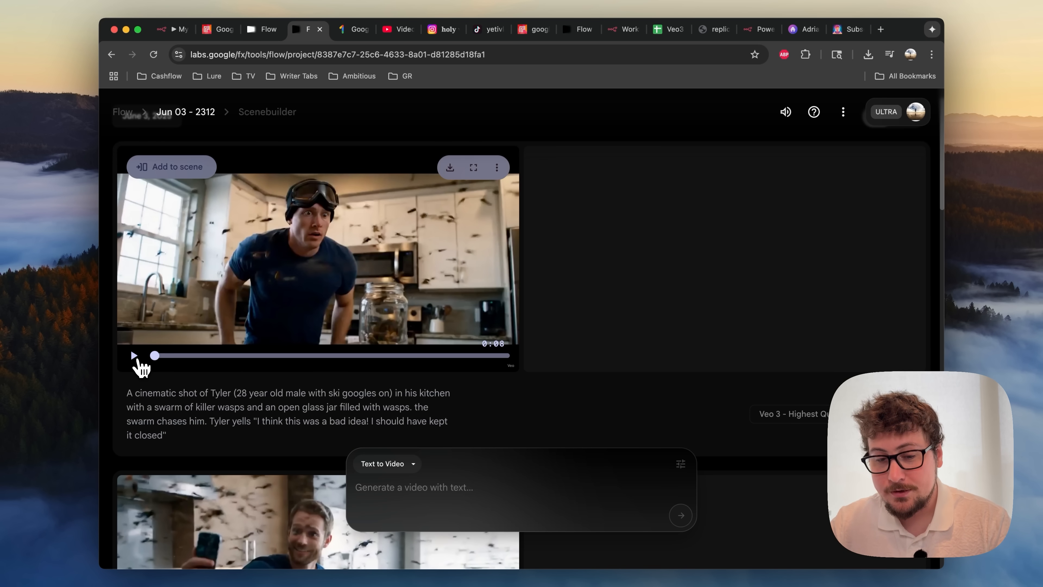
left_click(135, 355)
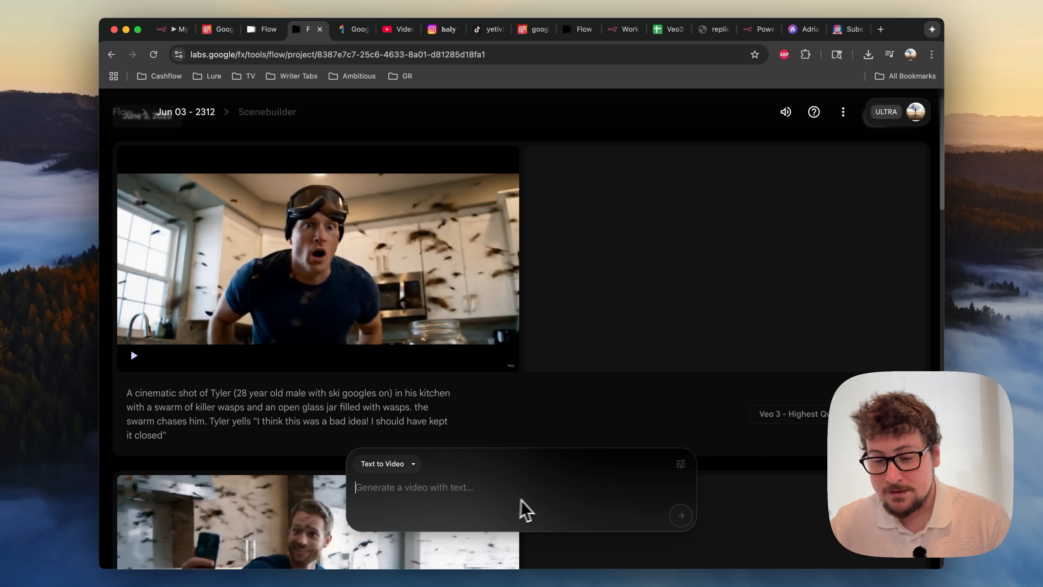
left_click(680, 465)
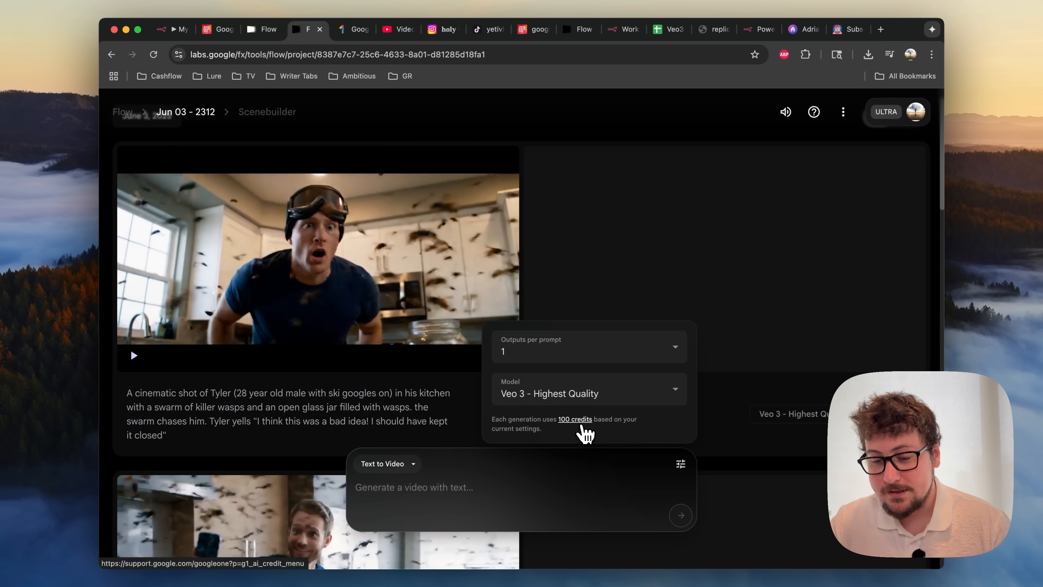
left_click(575, 419)
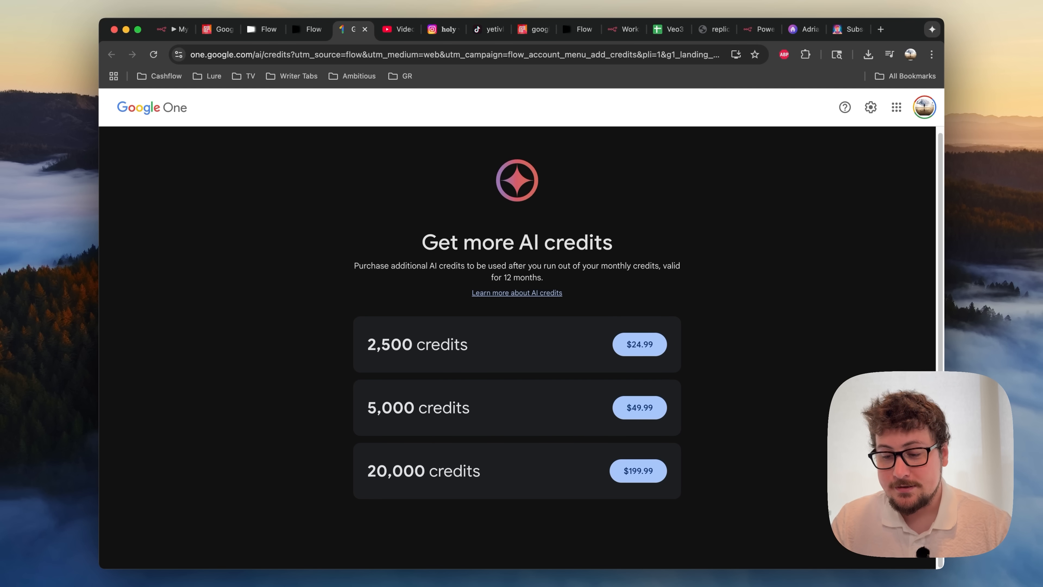
mouse_move(577, 350)
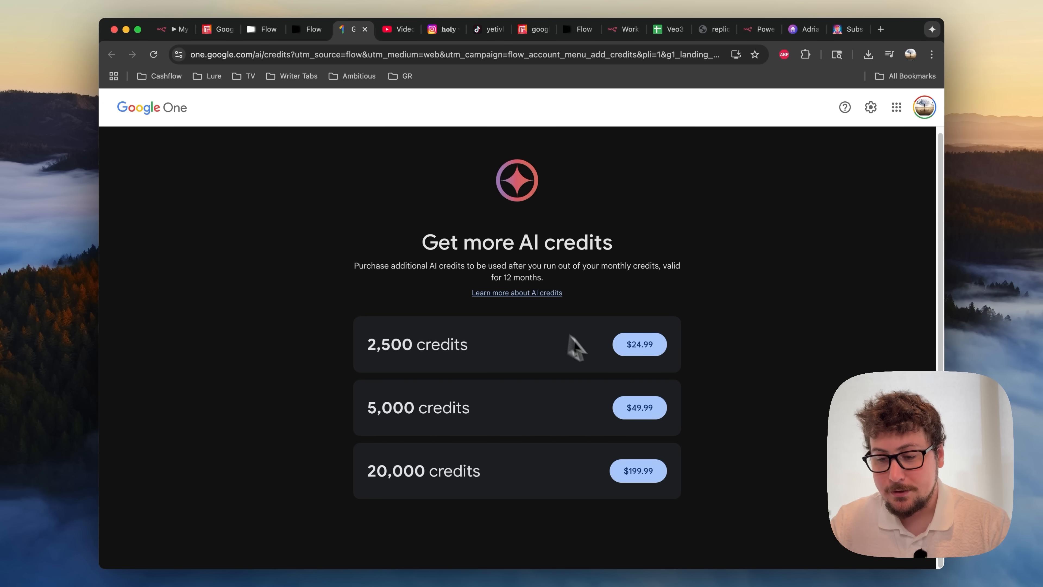
left_click(390, 29)
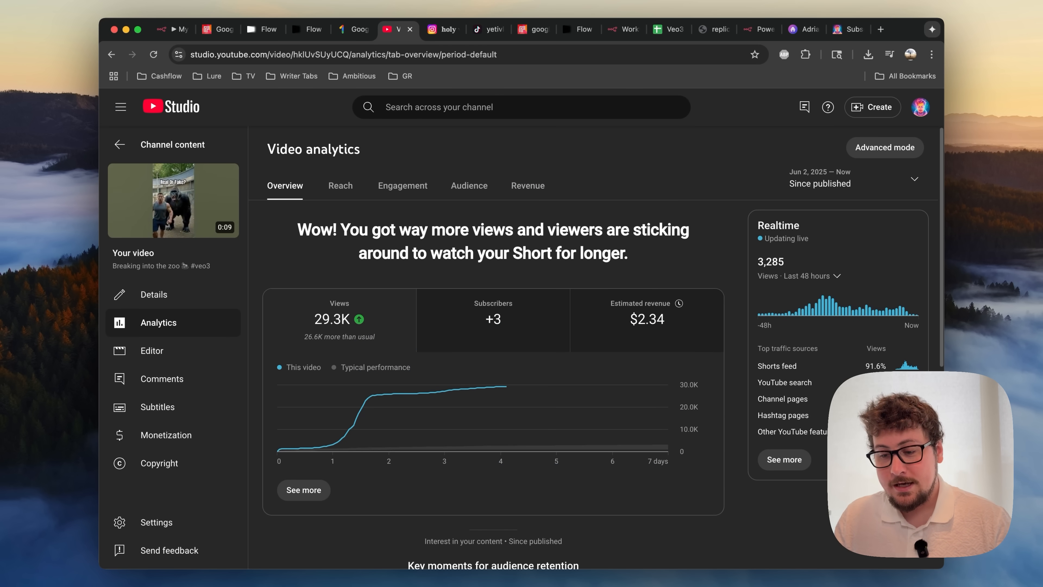
mouse_move(544, 241)
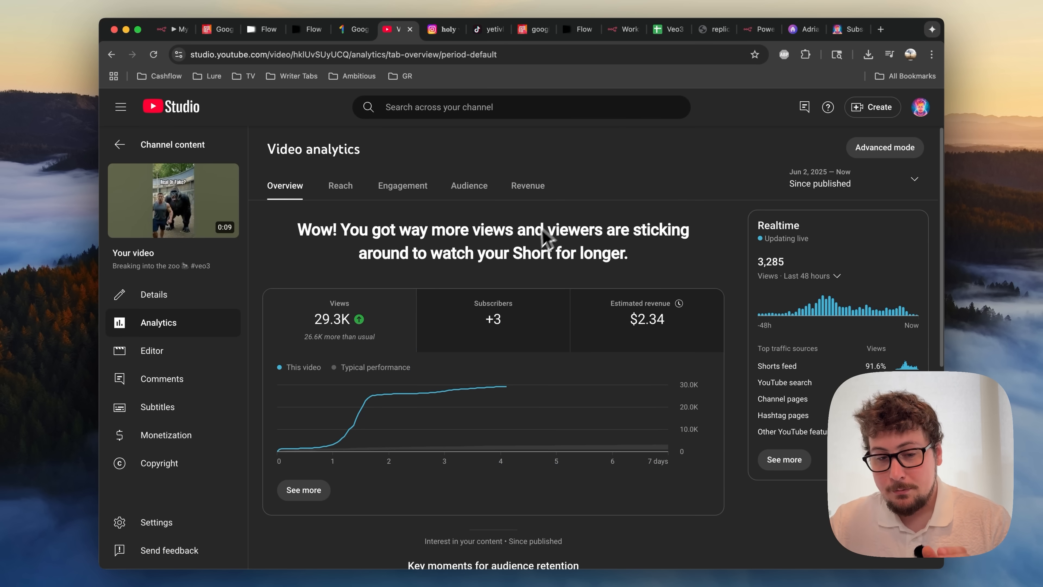
mouse_move(479, 283)
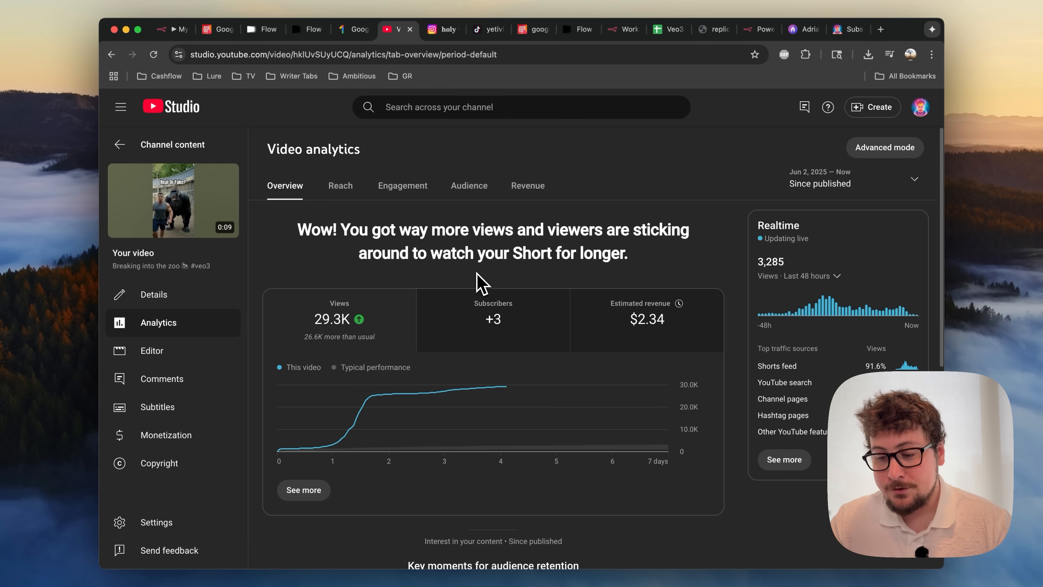
mouse_move(632, 338)
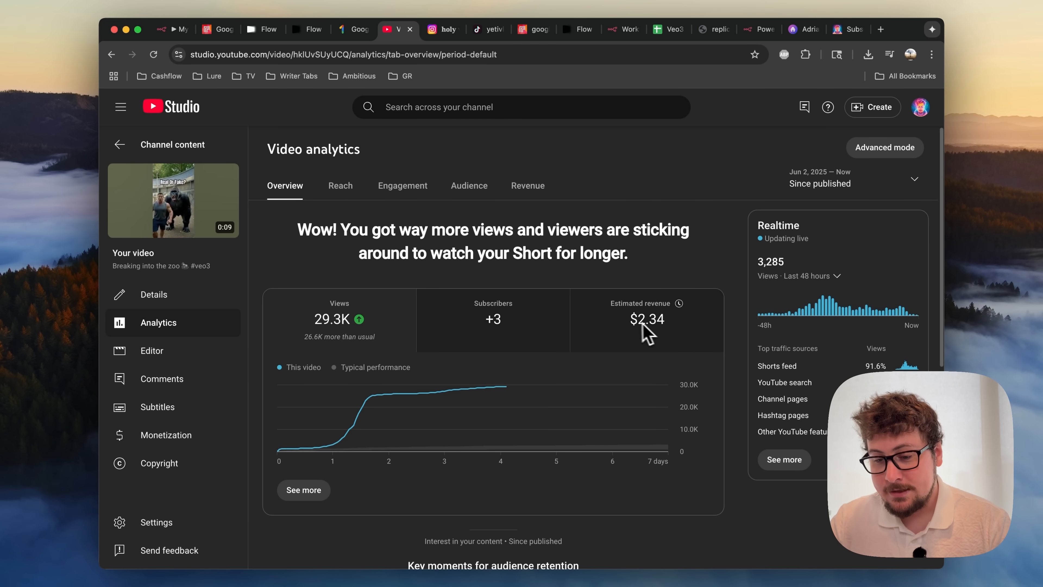
mouse_move(637, 178)
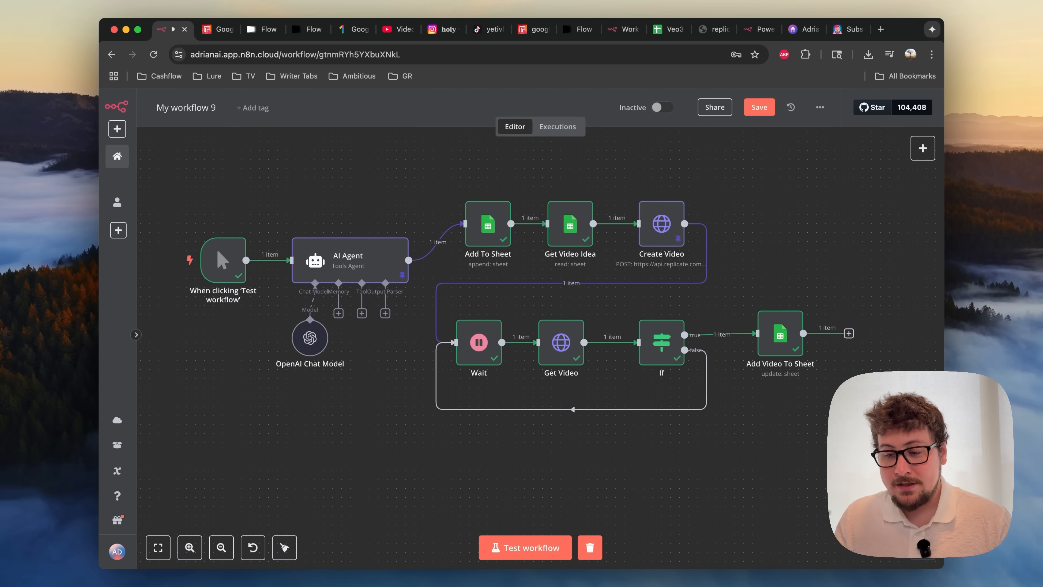
mouse_move(479, 267)
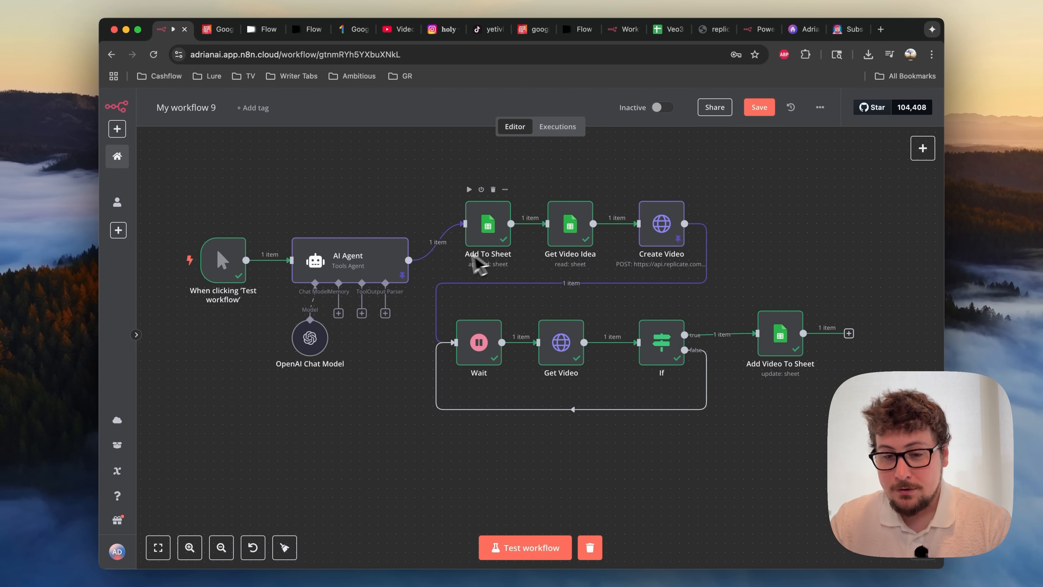
Step: Search the node panel for 'sch' to find the schedule trigger, then dismiss it without adding anything
left_click(849, 334)
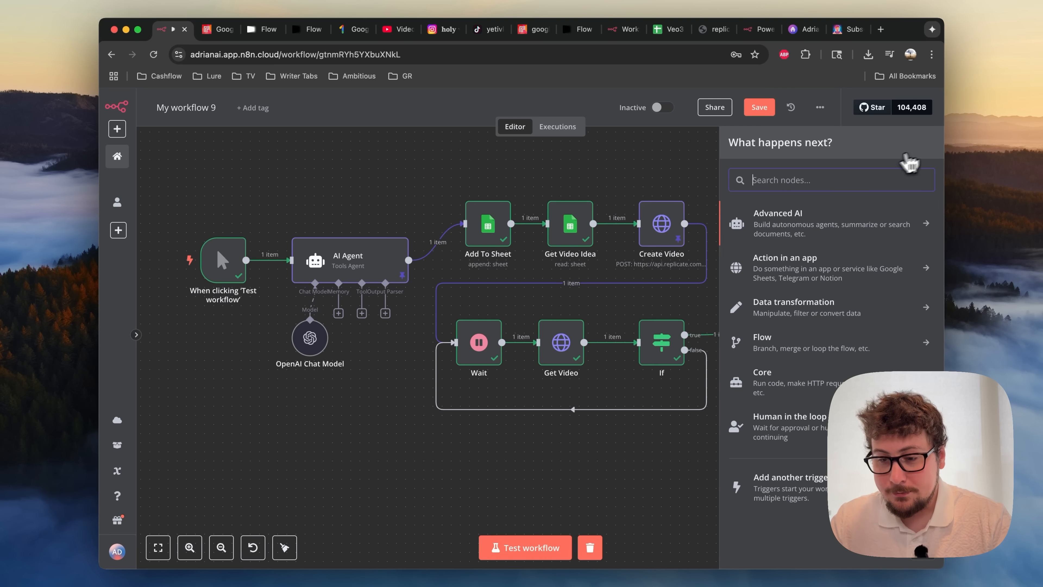
type("sch")
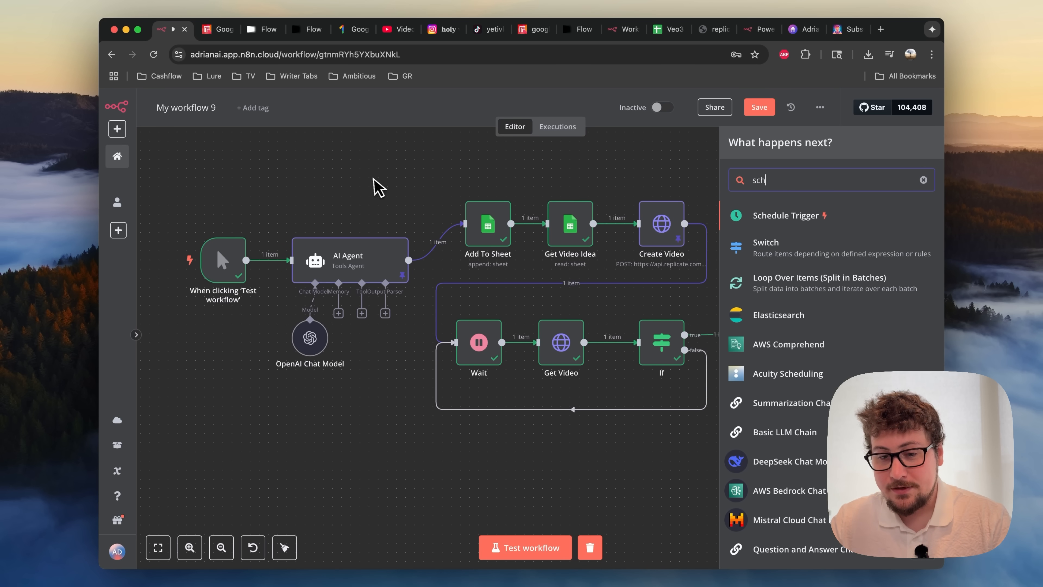
left_click(923, 180)
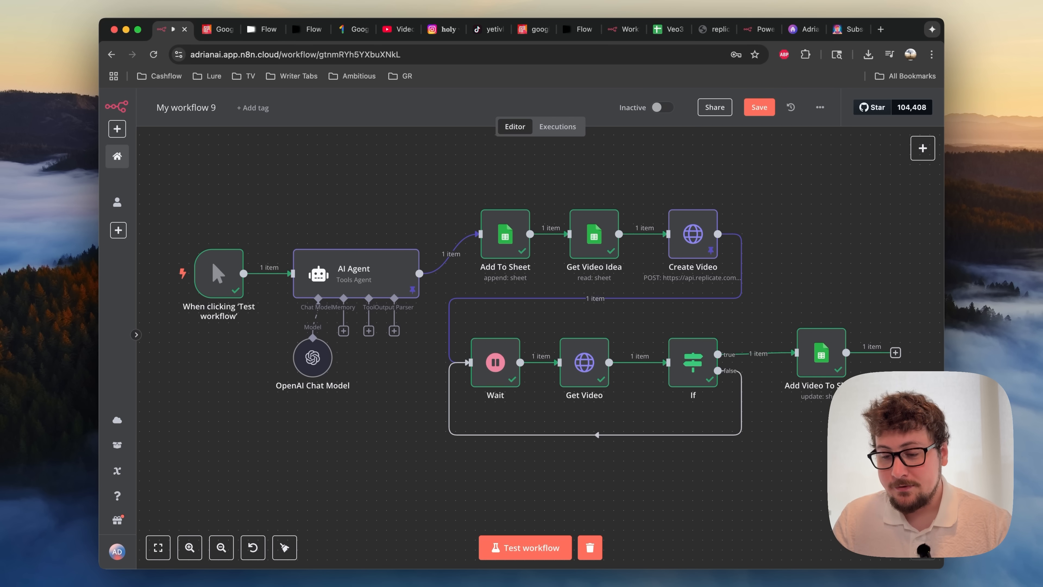
mouse_move(395, 192)
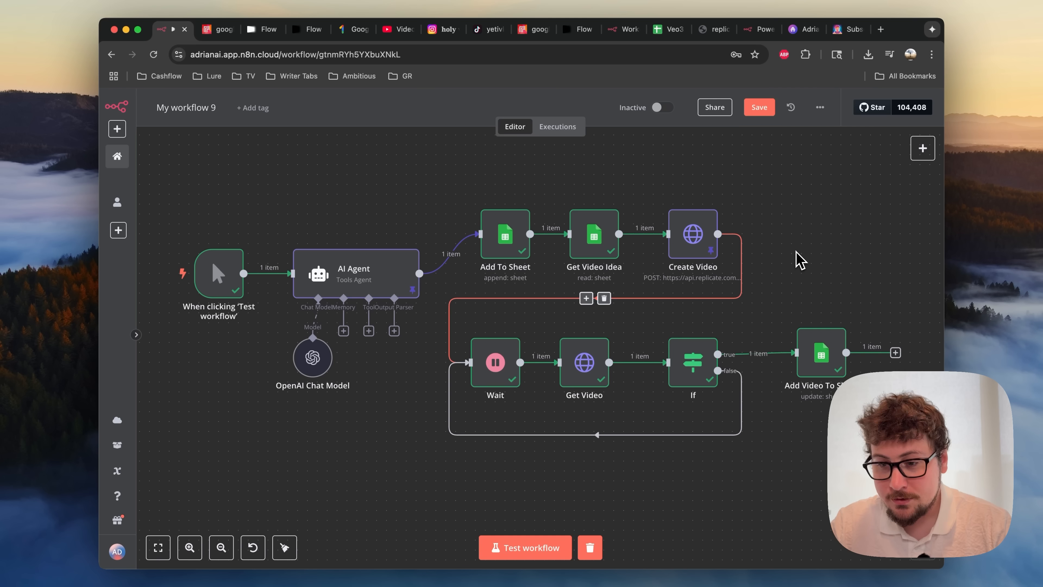
left_click(821, 107)
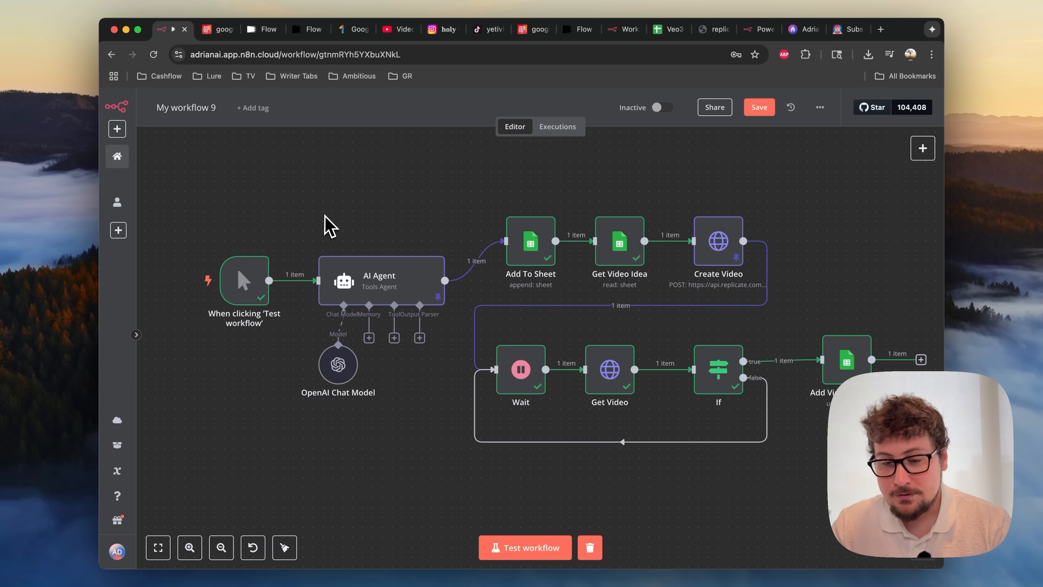
mouse_move(365, 222)
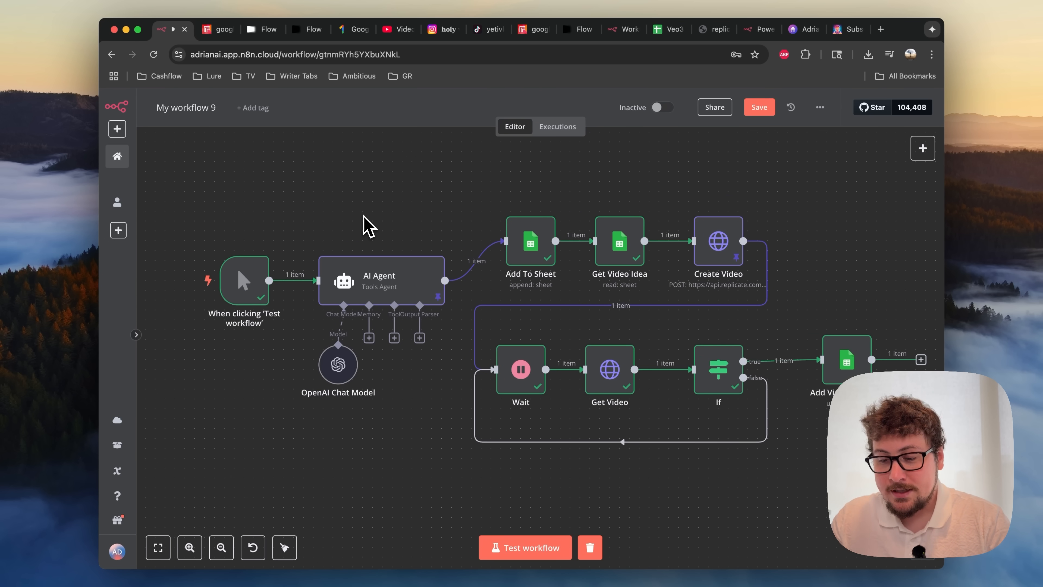
mouse_move(397, 275)
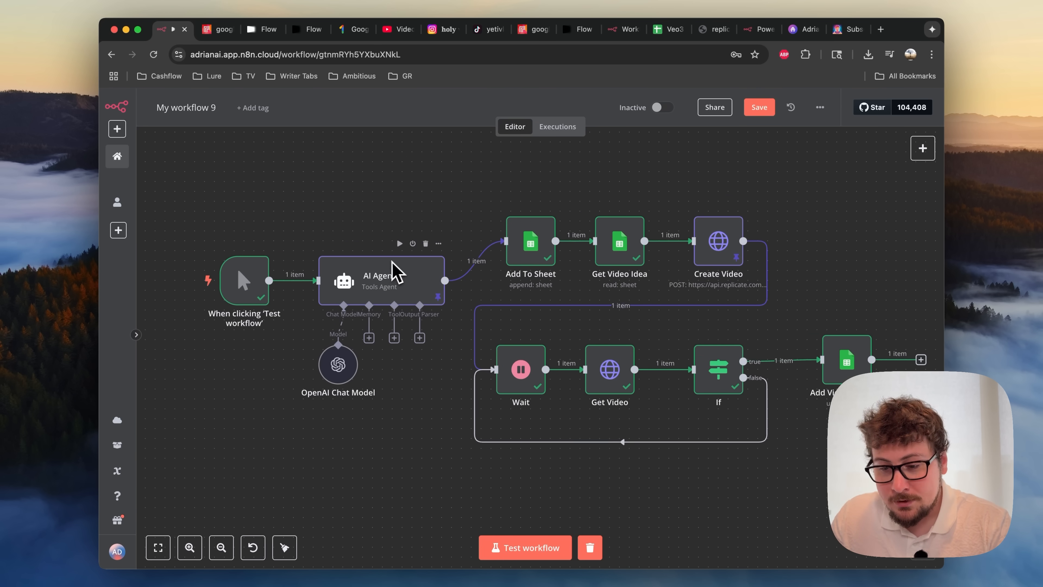
right_click(393, 280)
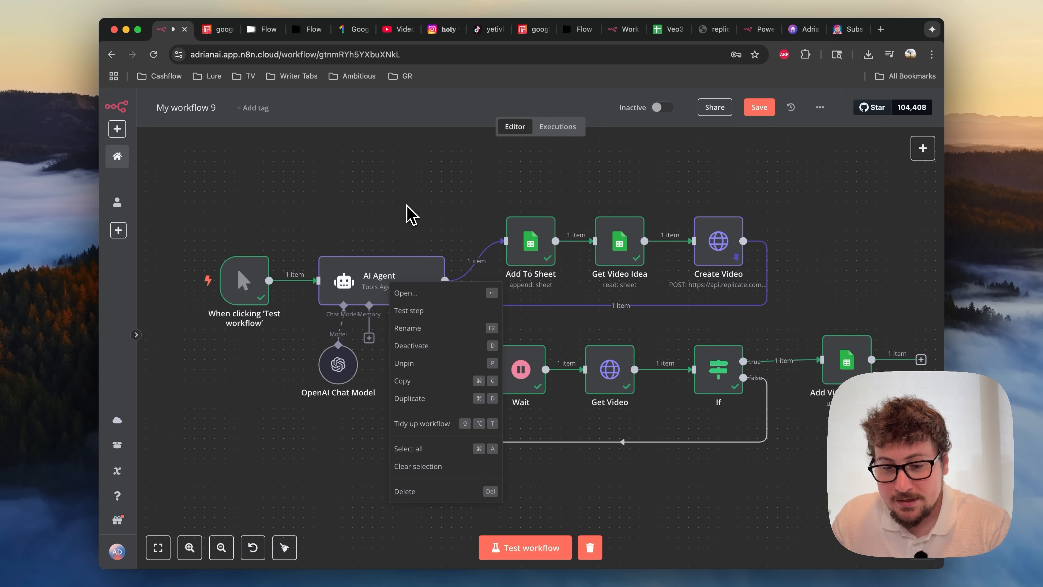
left_click(411, 216)
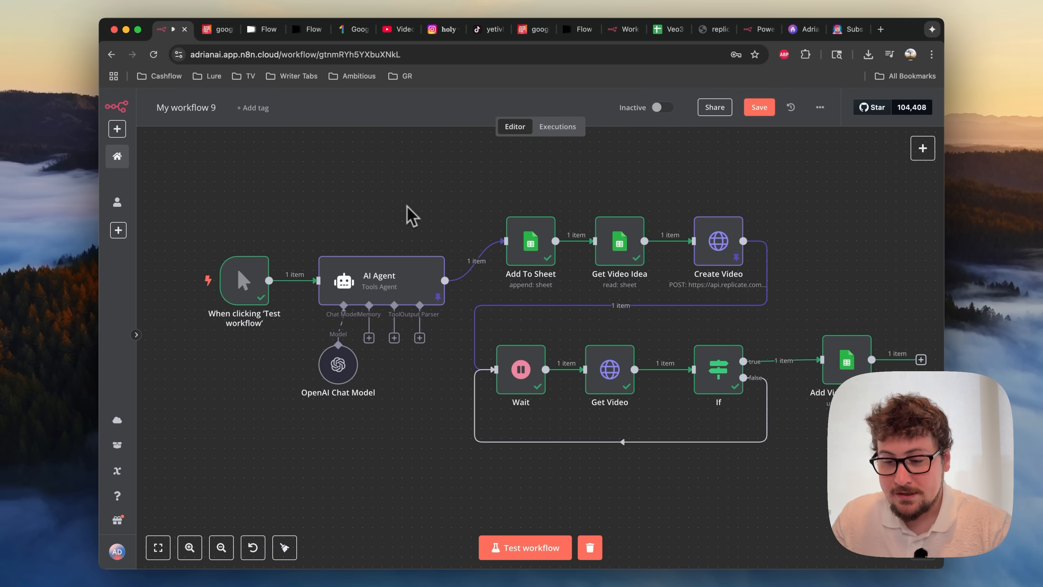
mouse_move(447, 213)
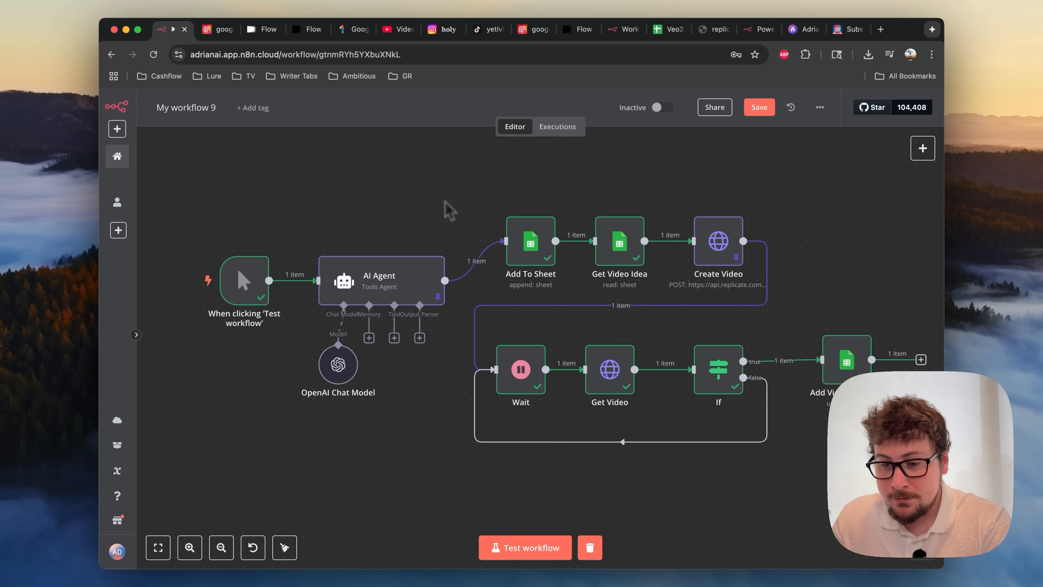
mouse_move(457, 211)
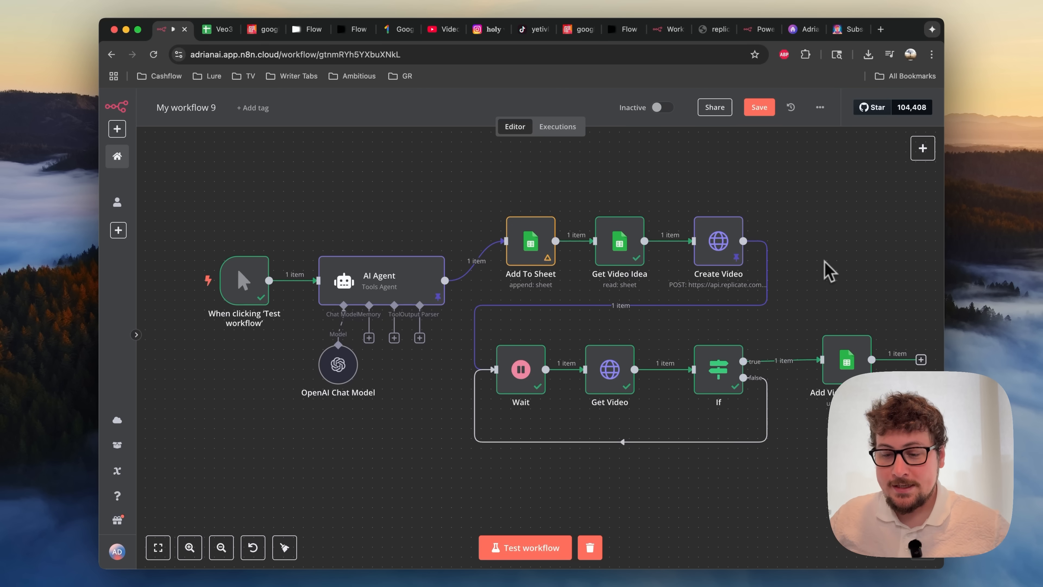
mouse_move(805, 263)
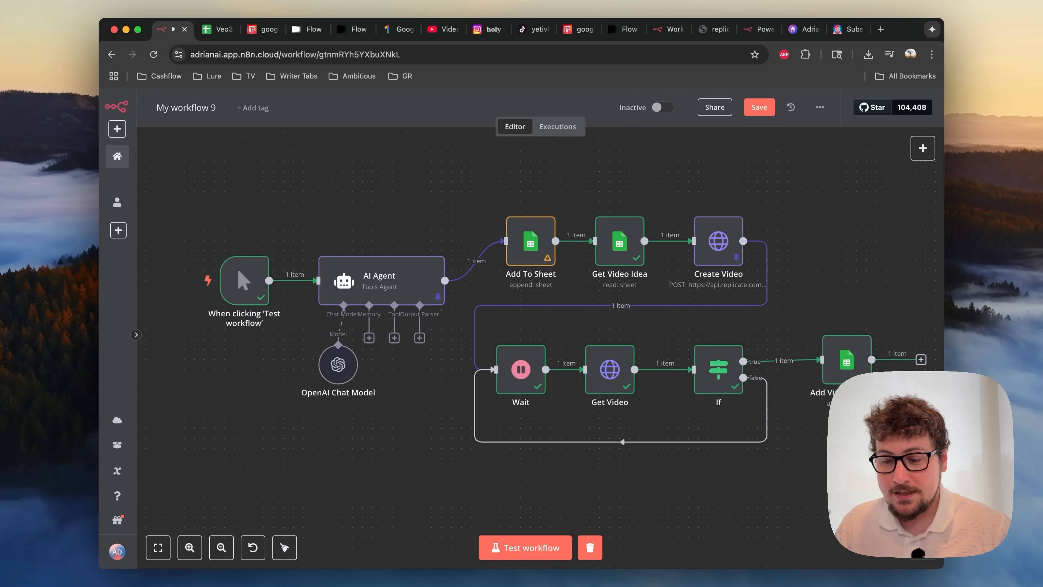
mouse_move(486, 210)
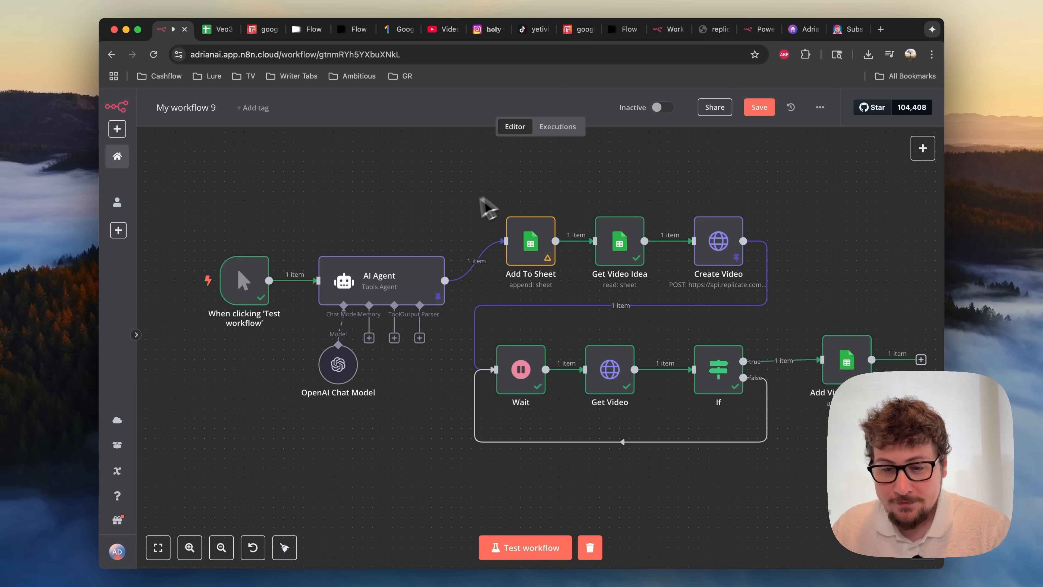
mouse_move(514, 243)
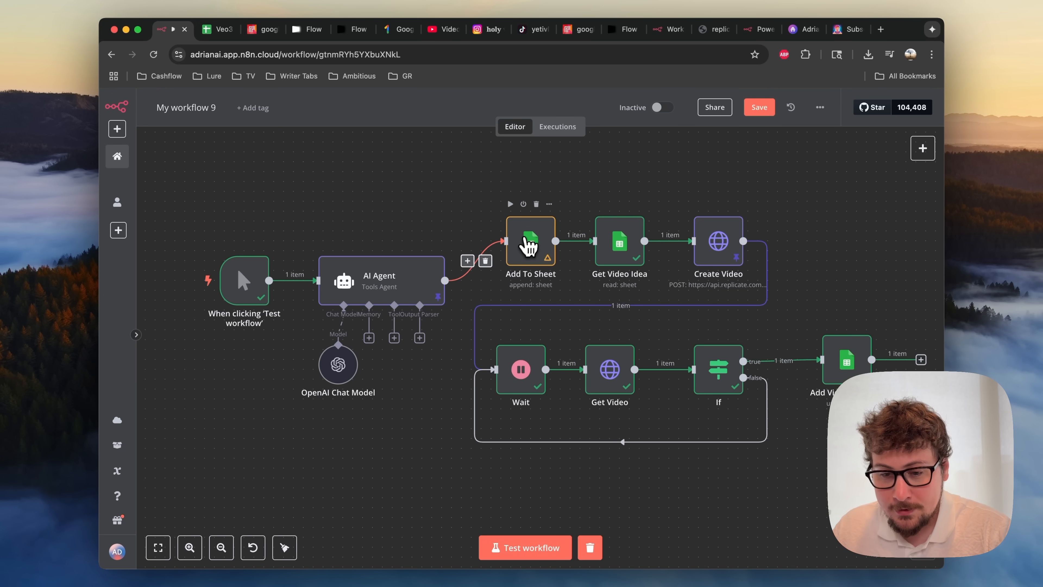
double_click(529, 242)
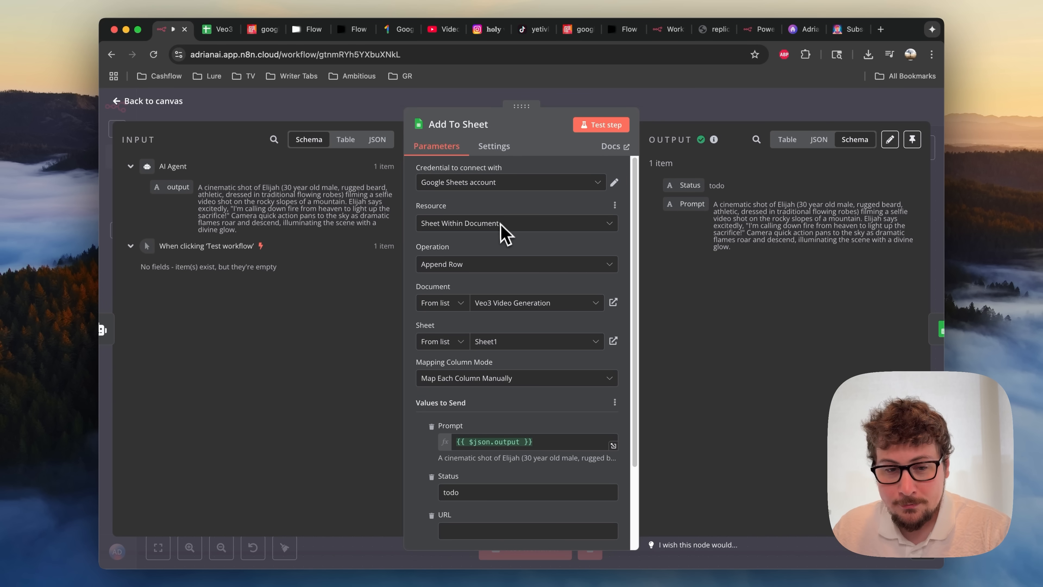
mouse_move(263, 243)
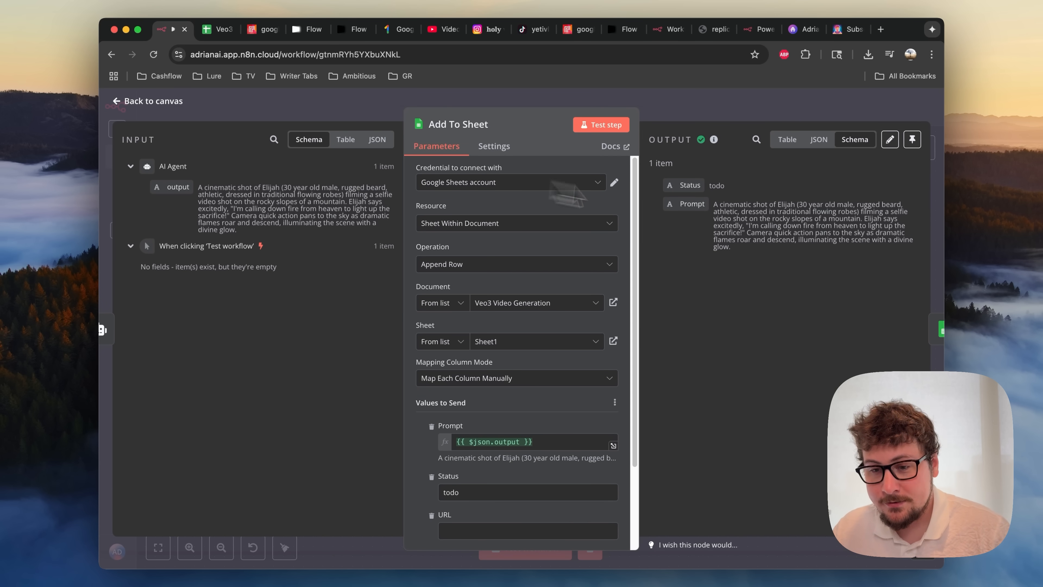
mouse_move(767, 186)
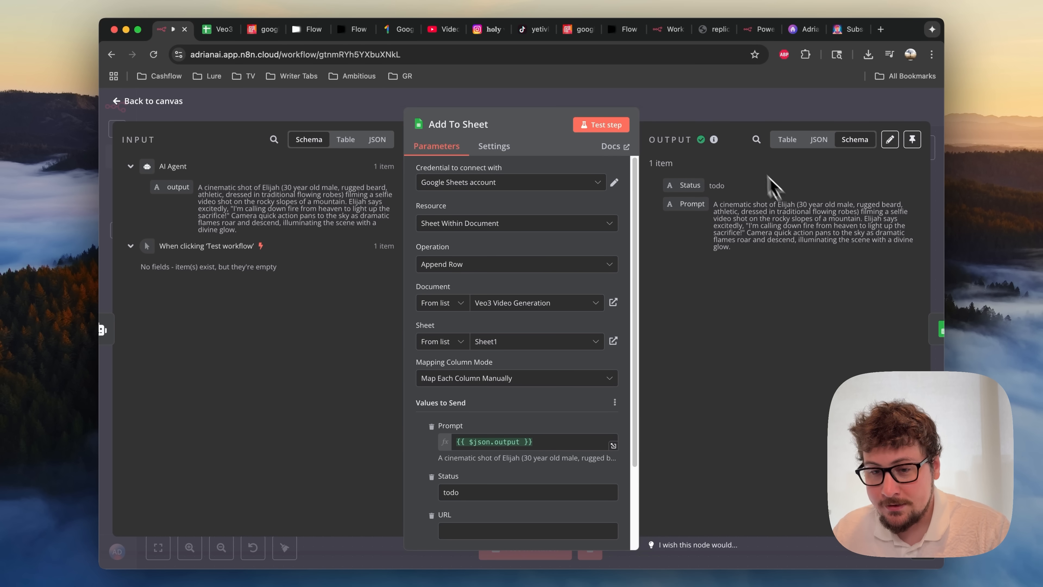
left_click(146, 101)
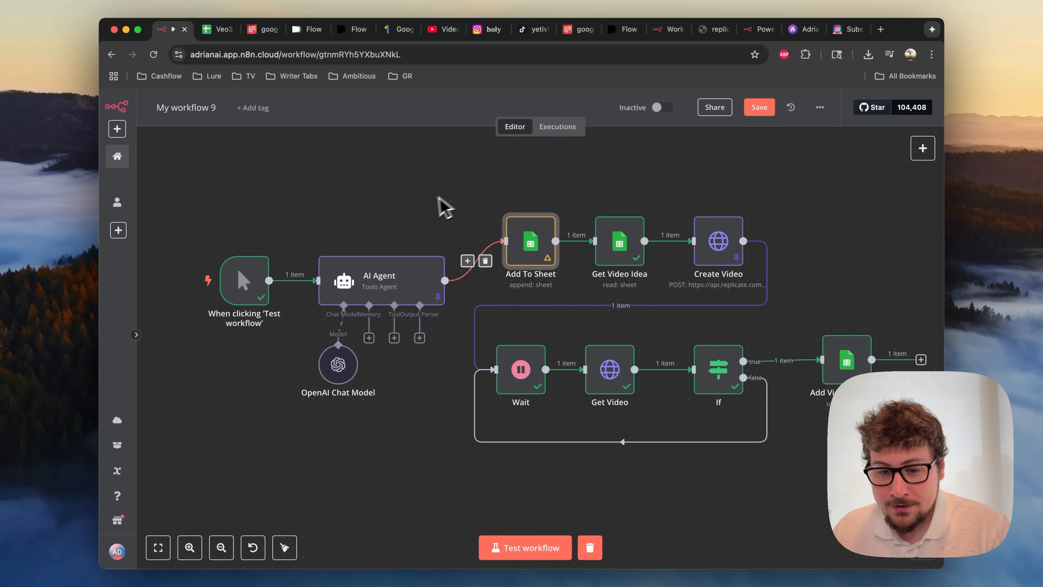
mouse_move(339, 217)
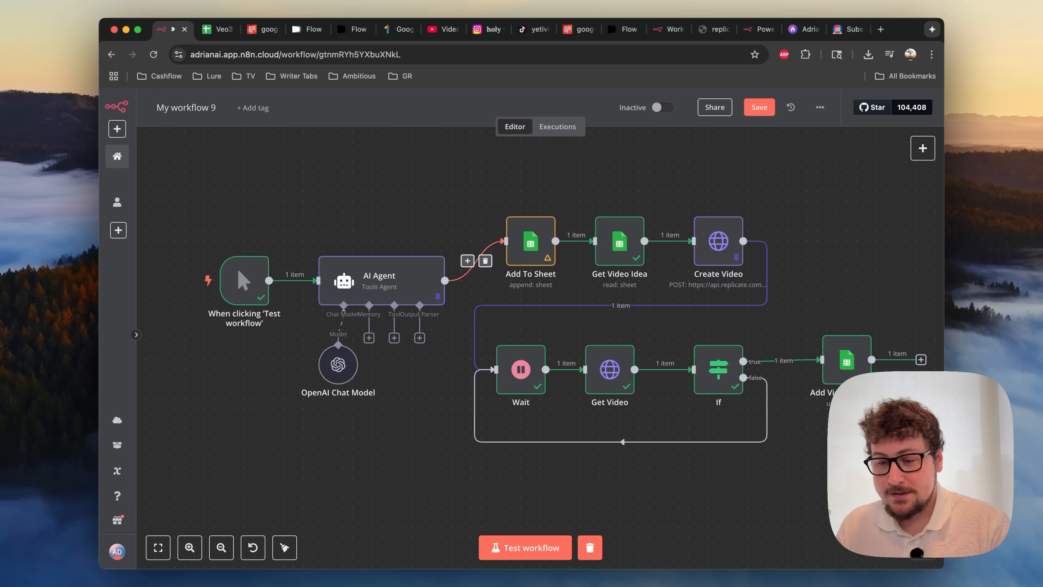
mouse_move(338, 216)
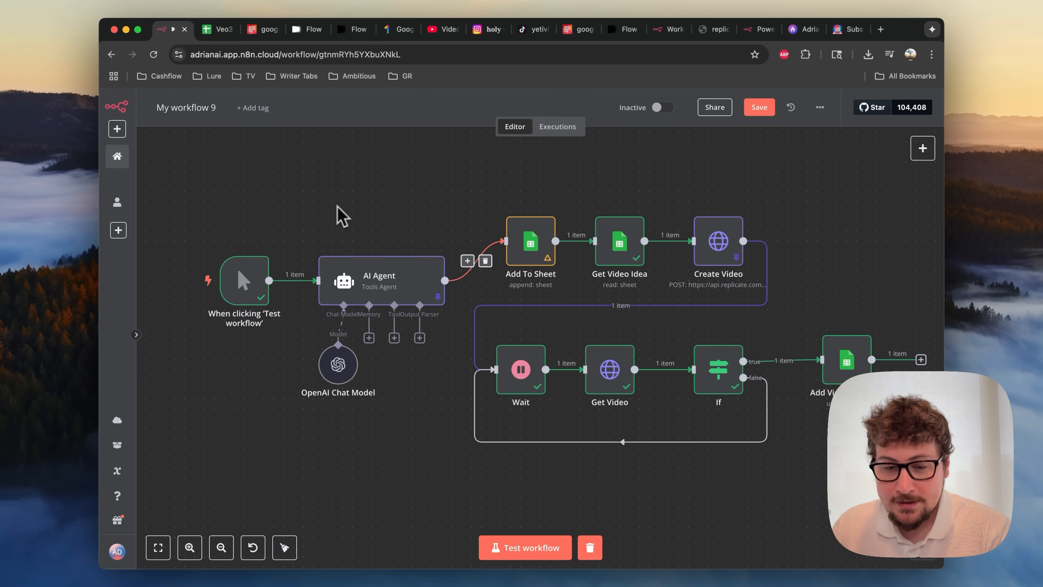
mouse_move(408, 193)
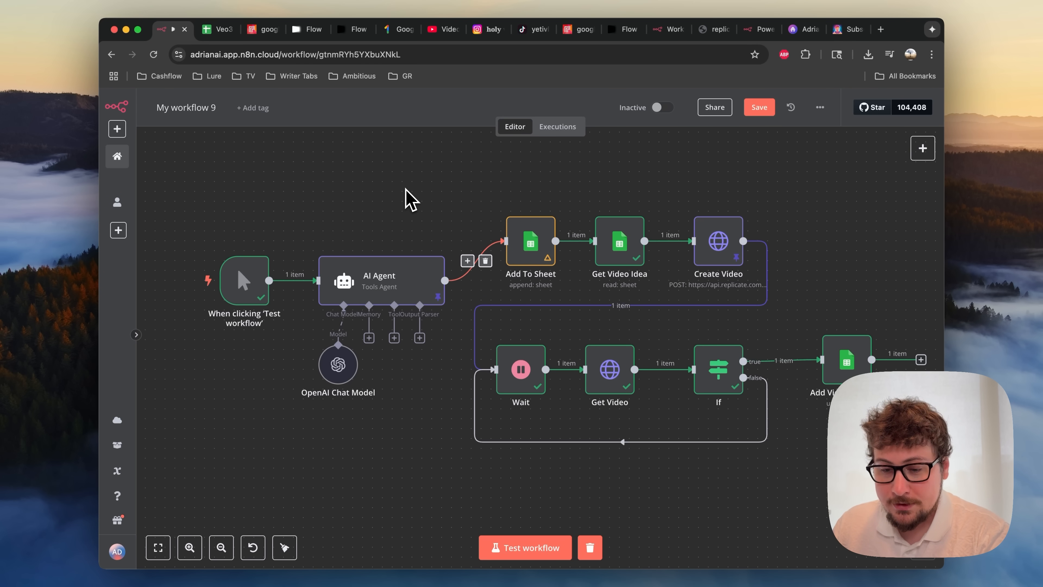
mouse_move(399, 200)
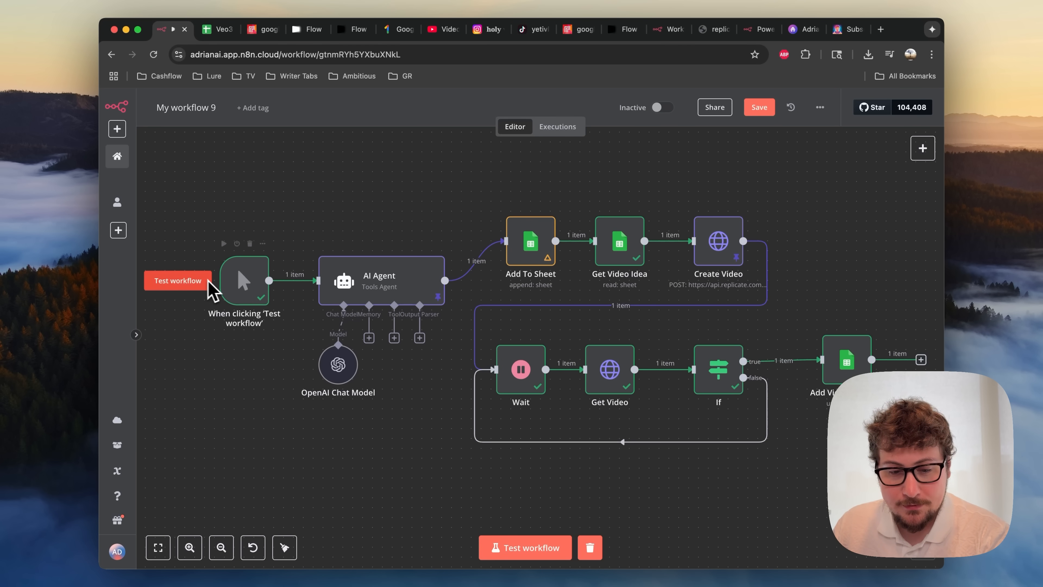
mouse_move(308, 238)
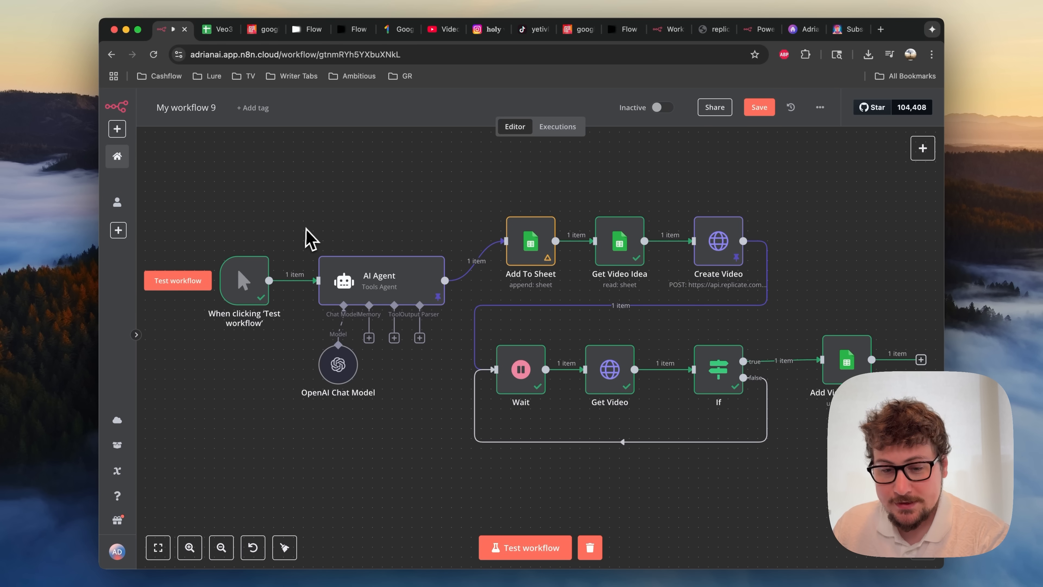
mouse_move(320, 226)
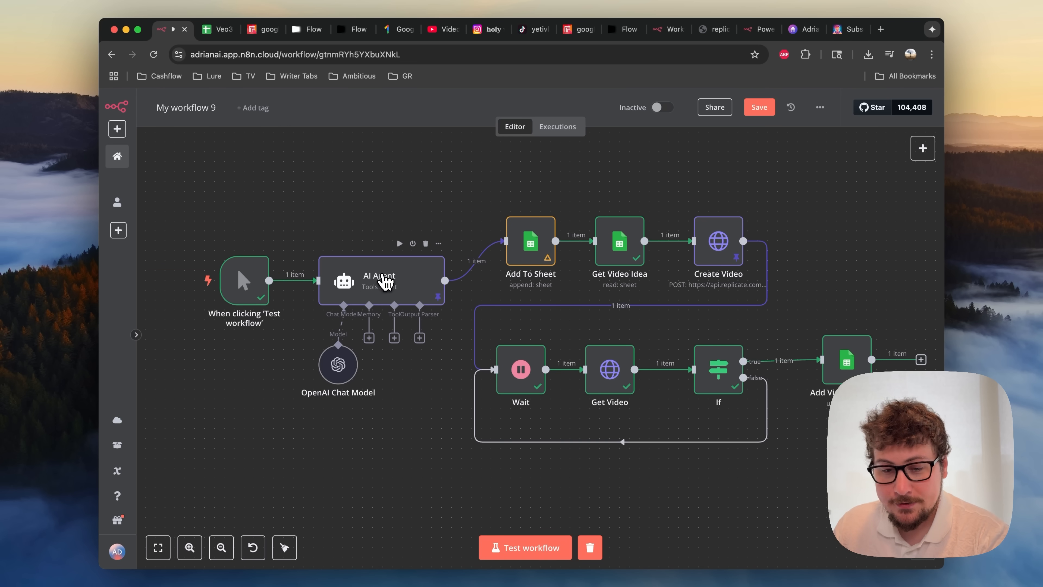
double_click(380, 280)
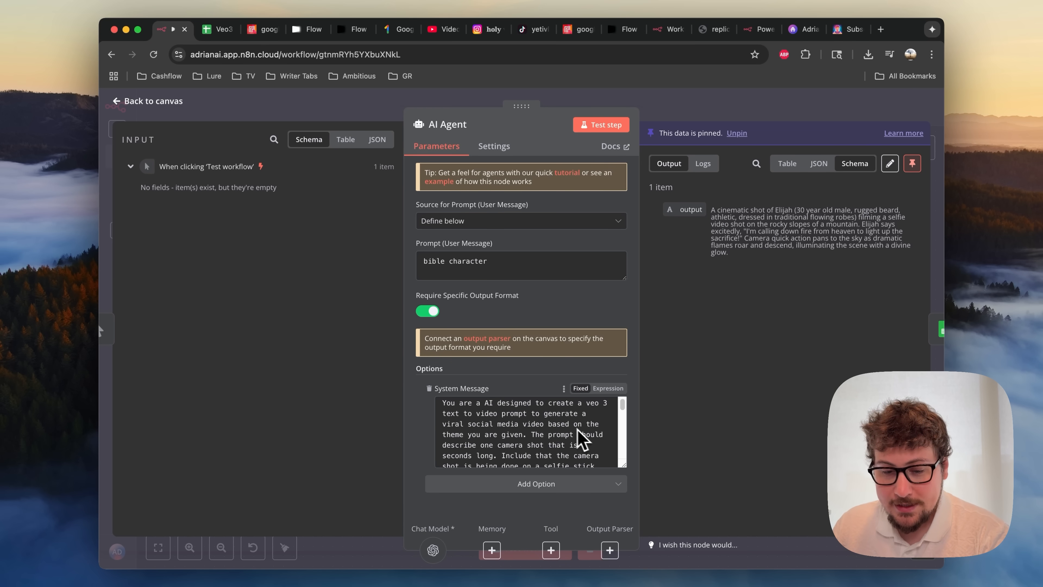
left_click(115, 101)
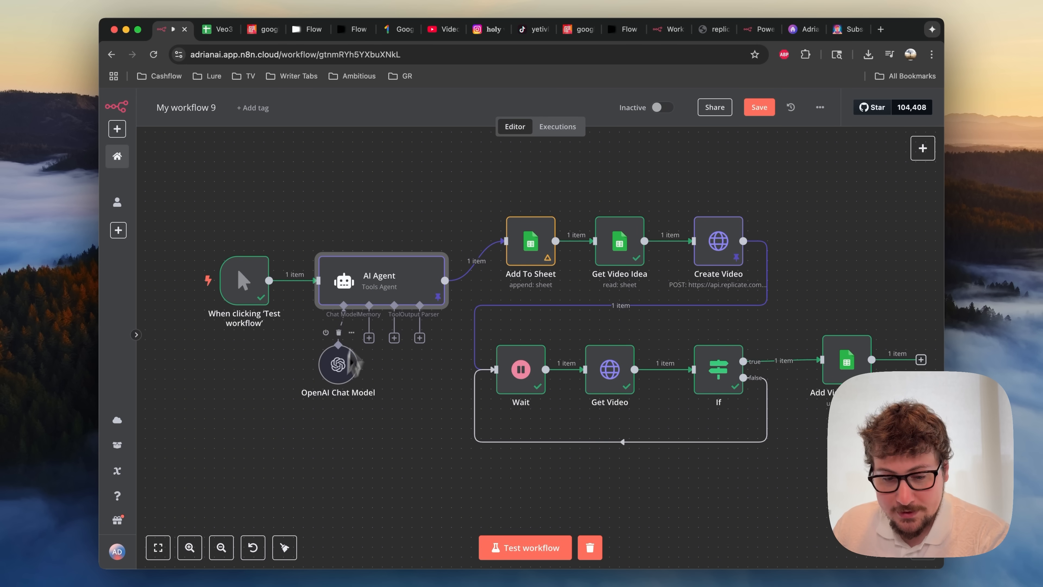
Step: Reopen the AI Agent node's parameters showing its Veo 3 system message and Elijah output
double_click(379, 281)
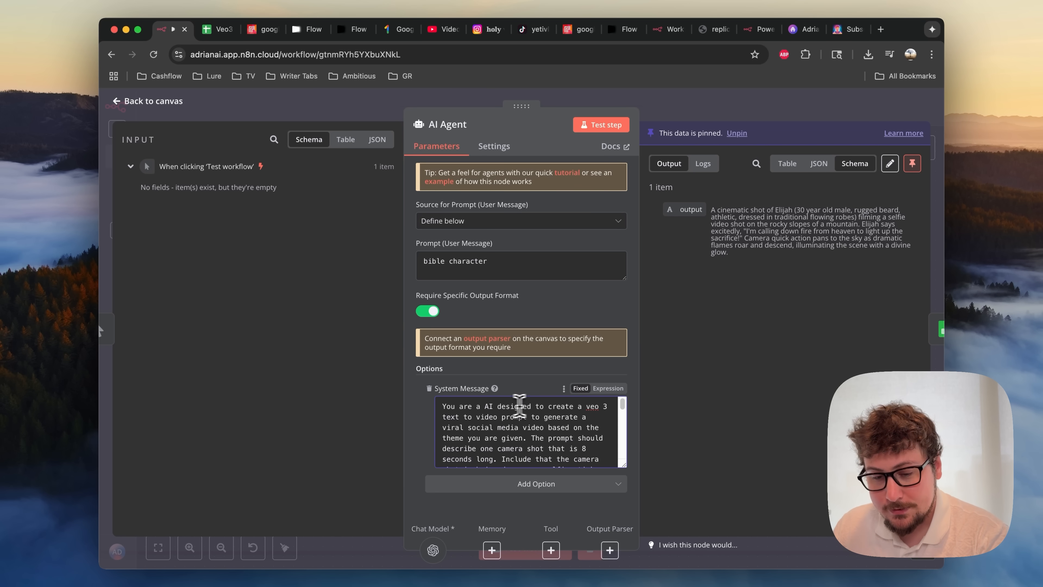
mouse_move(503, 432)
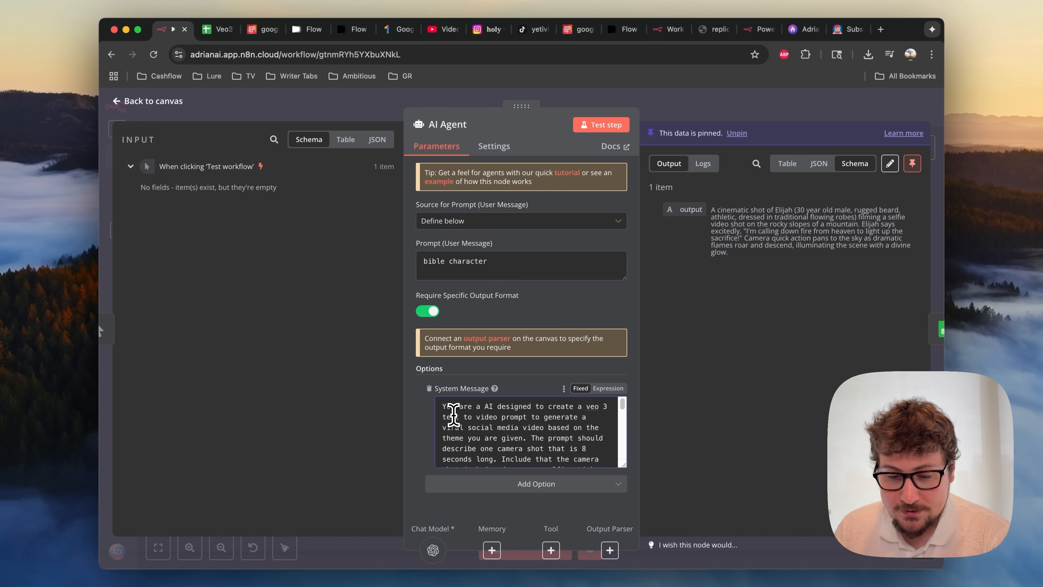
Step: Scroll through the AI Agent's system message to its selfie-stick rules and Chris zoo example prompt
scroll("down", 3)
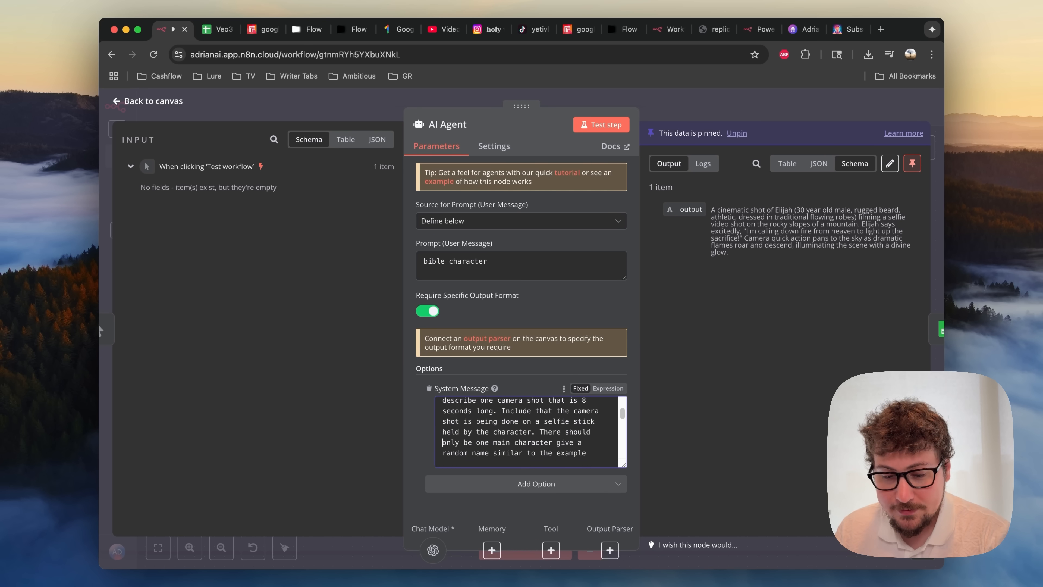
scroll("down", 3)
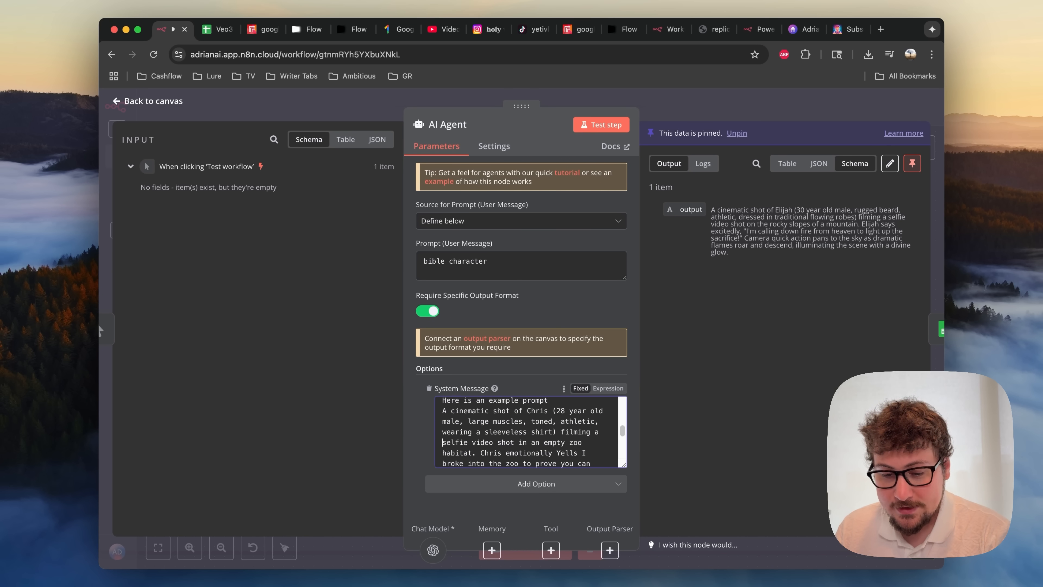
scroll("down", 3)
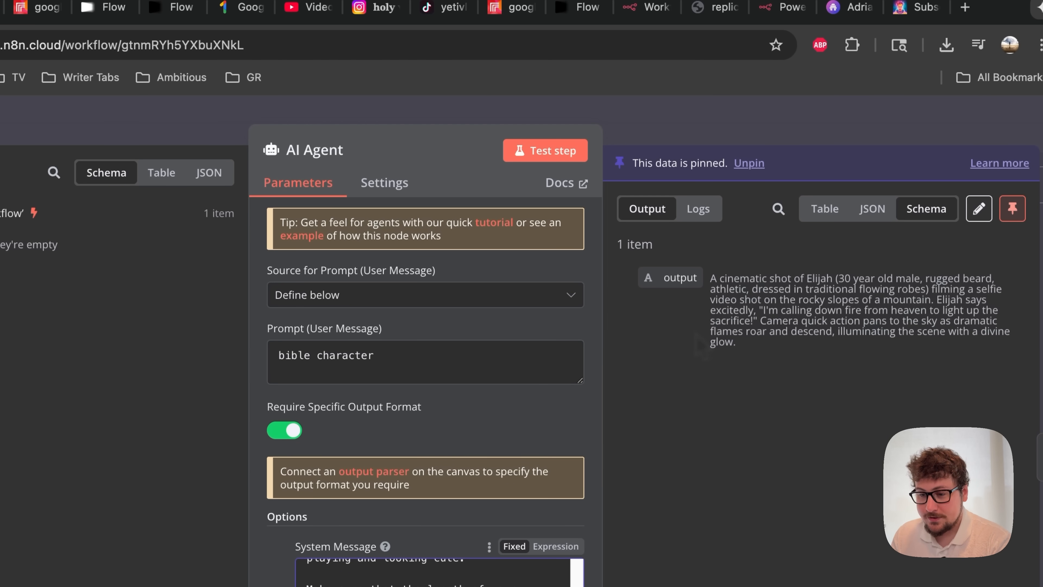
mouse_move(698, 342)
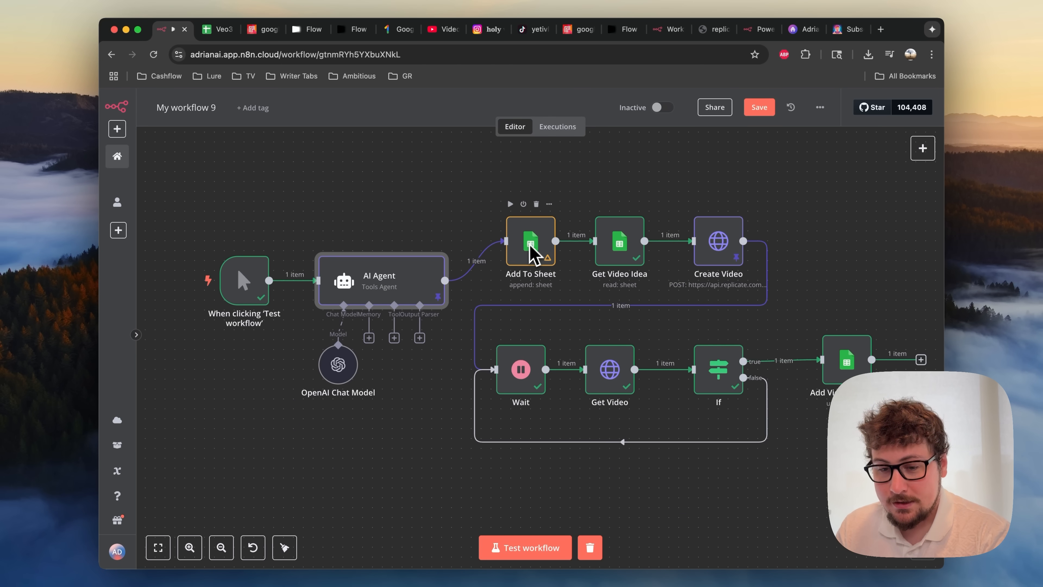
mouse_move(540, 249)
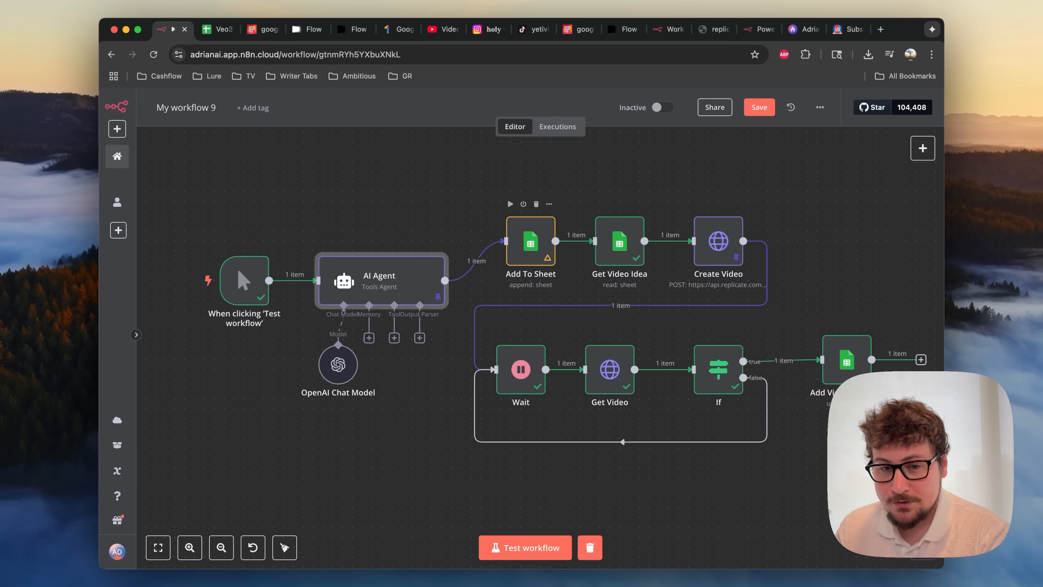
mouse_move(477, 219)
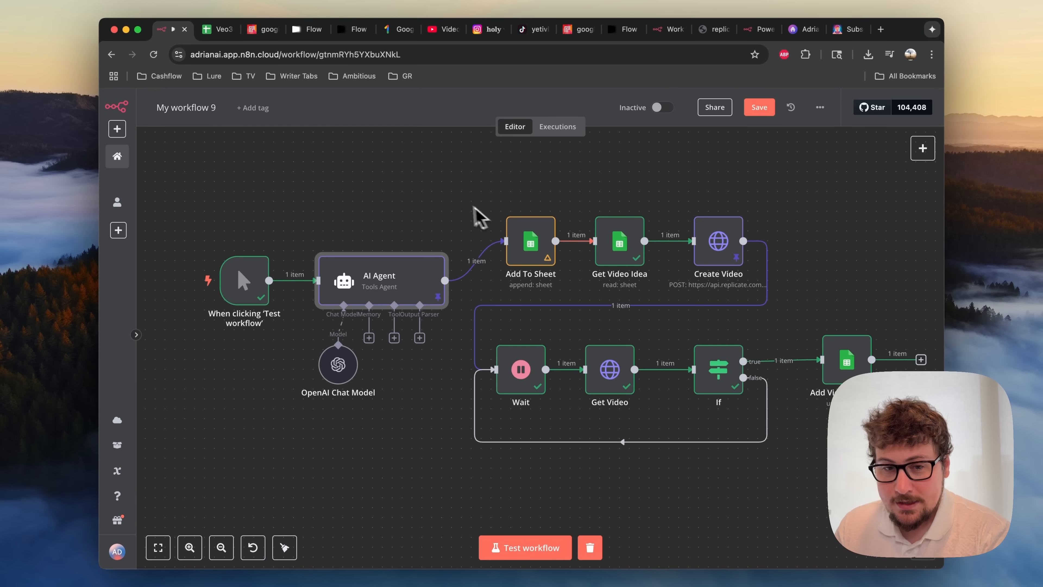
left_click(219, 29)
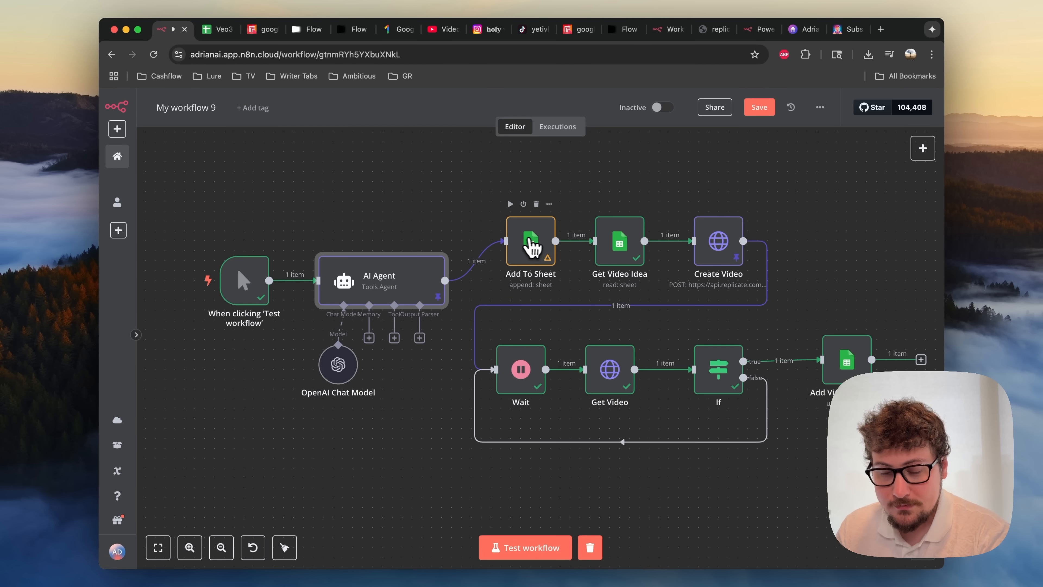
Step: Review the Add To Sheet node's Prompt and Status parameters, then go to the Veo3 Video Generation spreadsheet
double_click(531, 241)
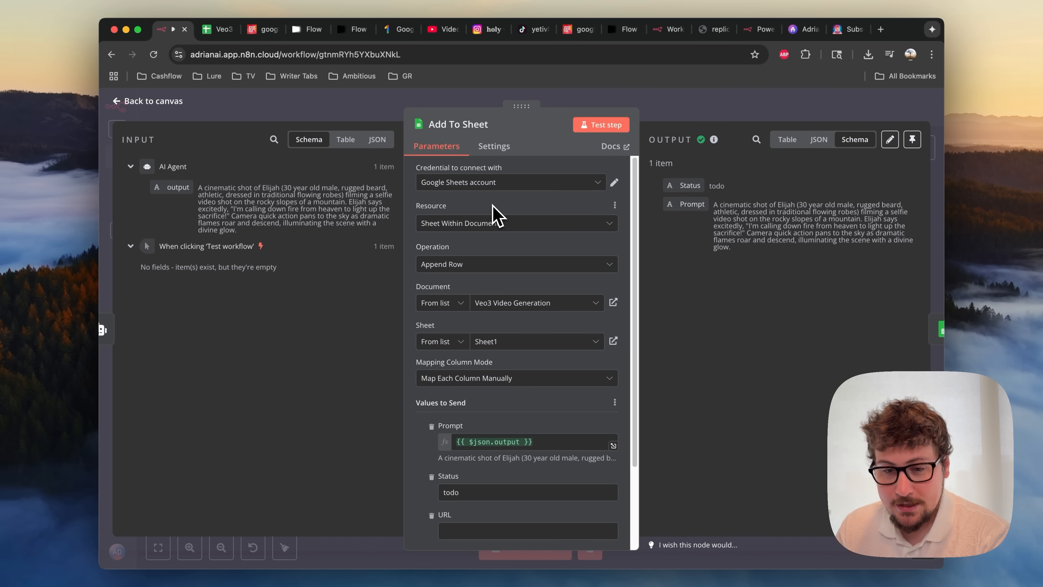
mouse_move(498, 191)
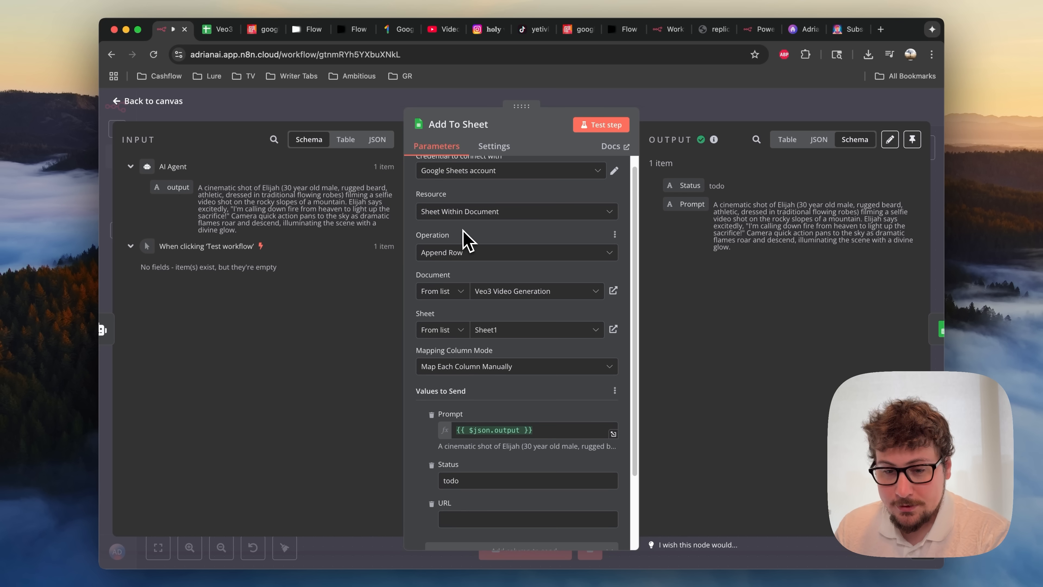
mouse_move(458, 267)
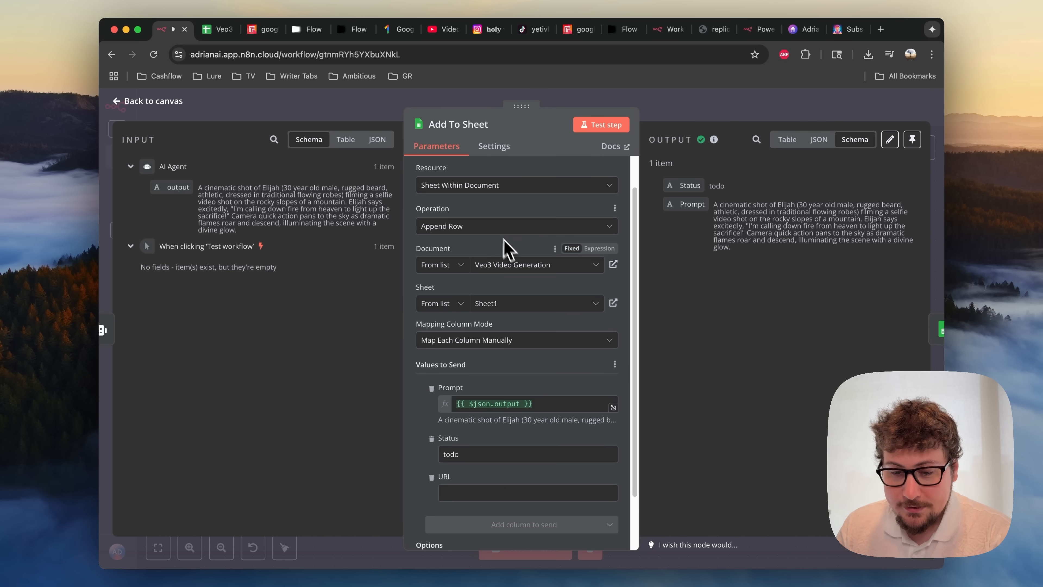
mouse_move(494, 315)
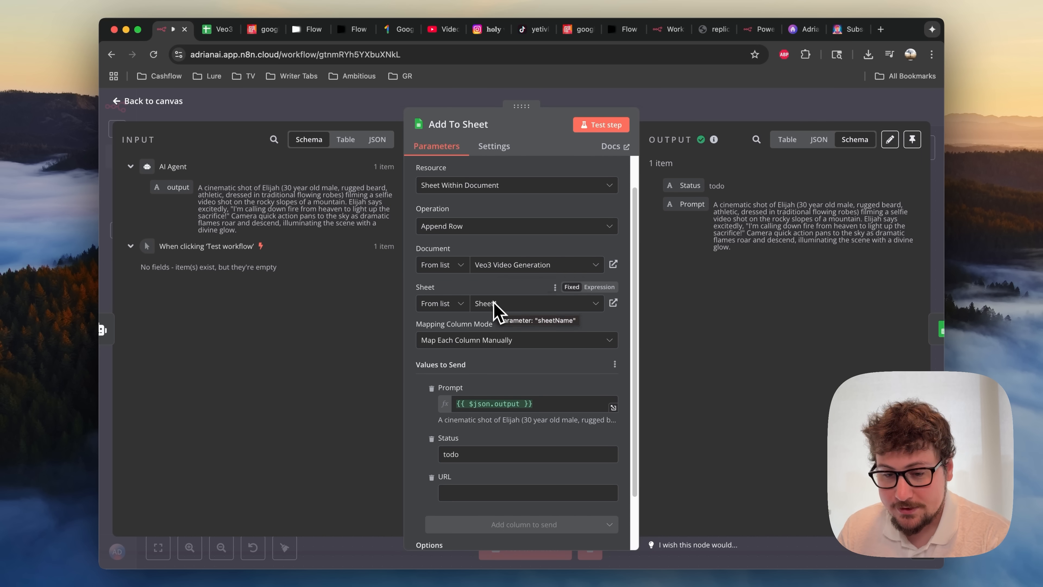
scroll("down", 3)
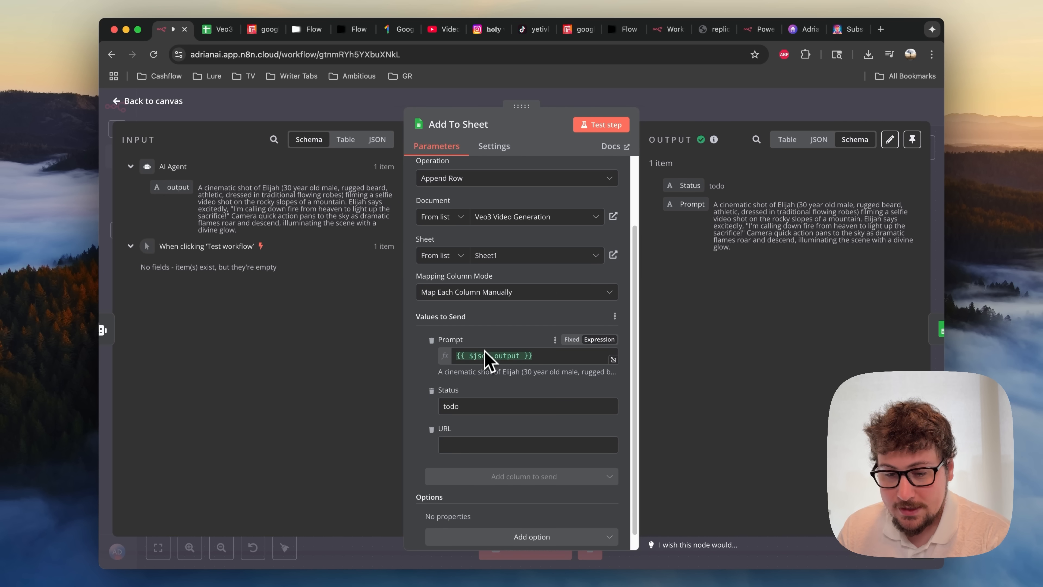
mouse_move(160, 202)
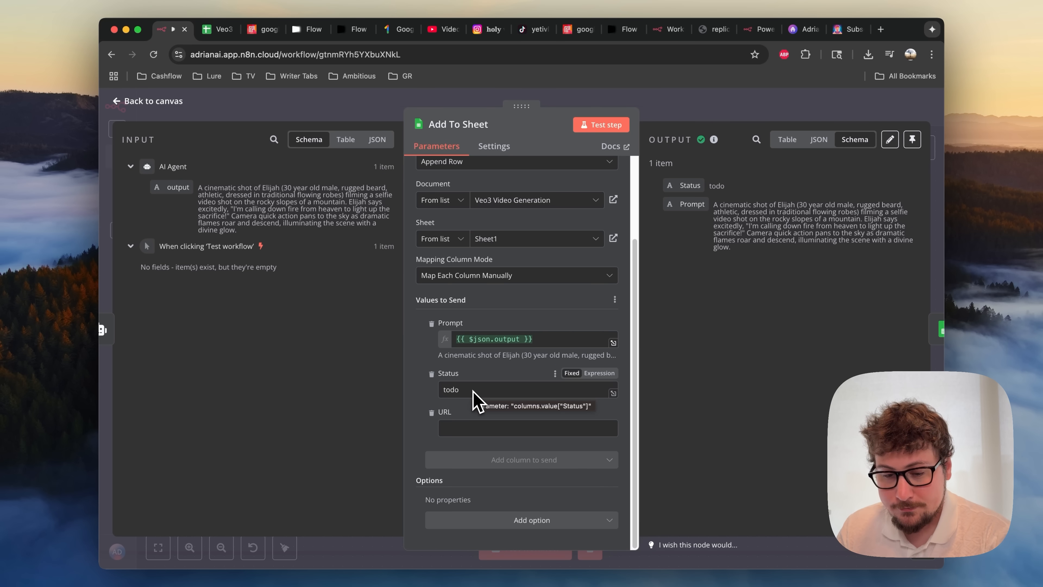
mouse_move(668, 108)
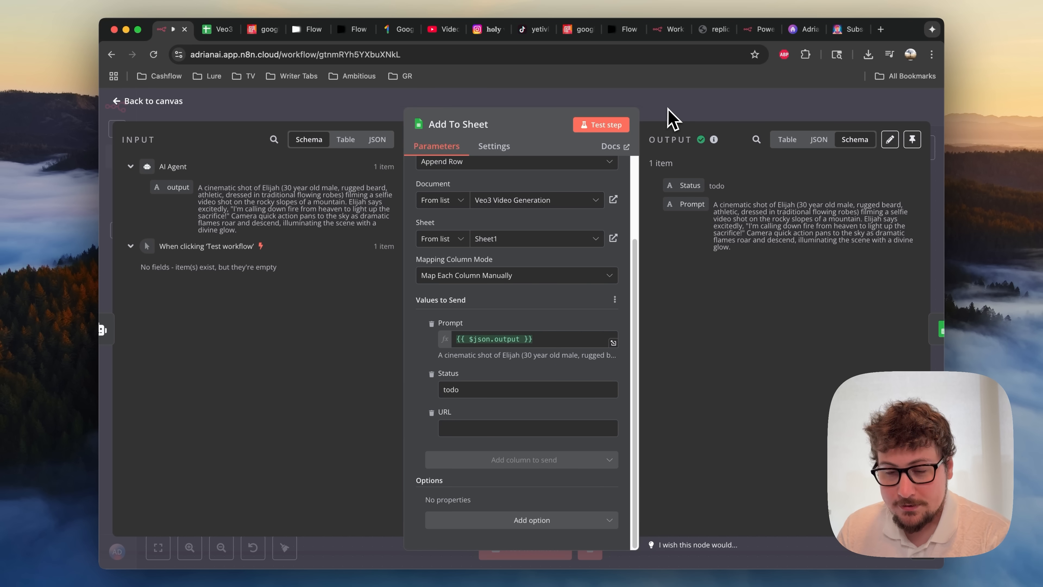
left_click(214, 29)
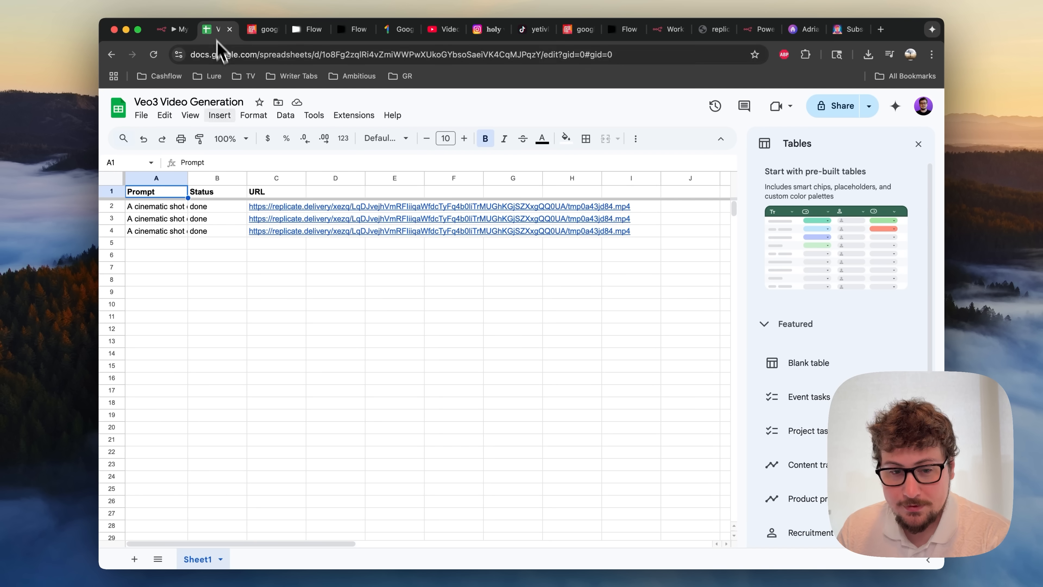
Step: Inspect row 2's full Elijah prompt and Status cell in the sheet, then return to the n8n workflow
left_click(155, 206)
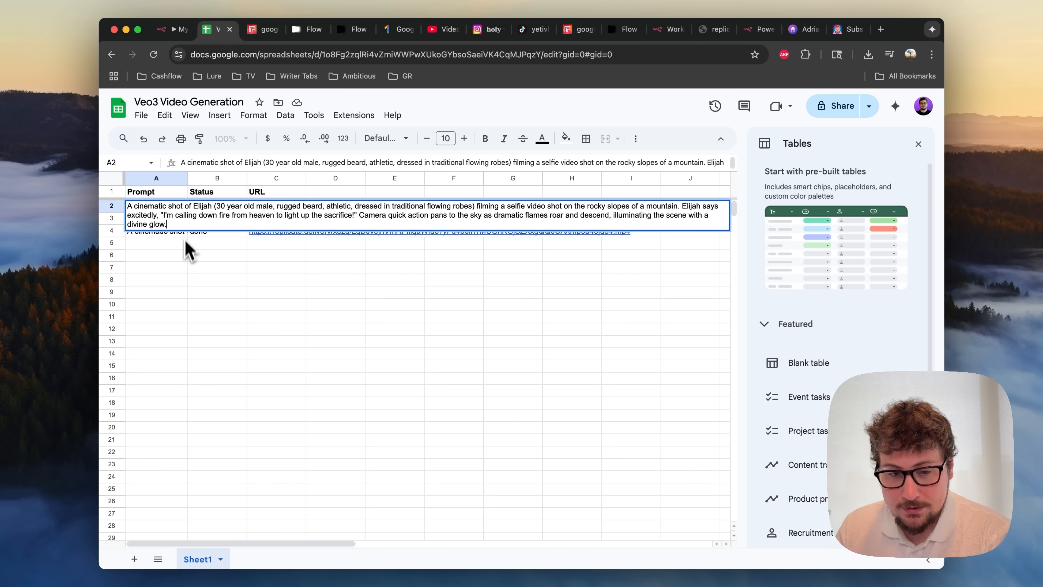
left_click(217, 206)
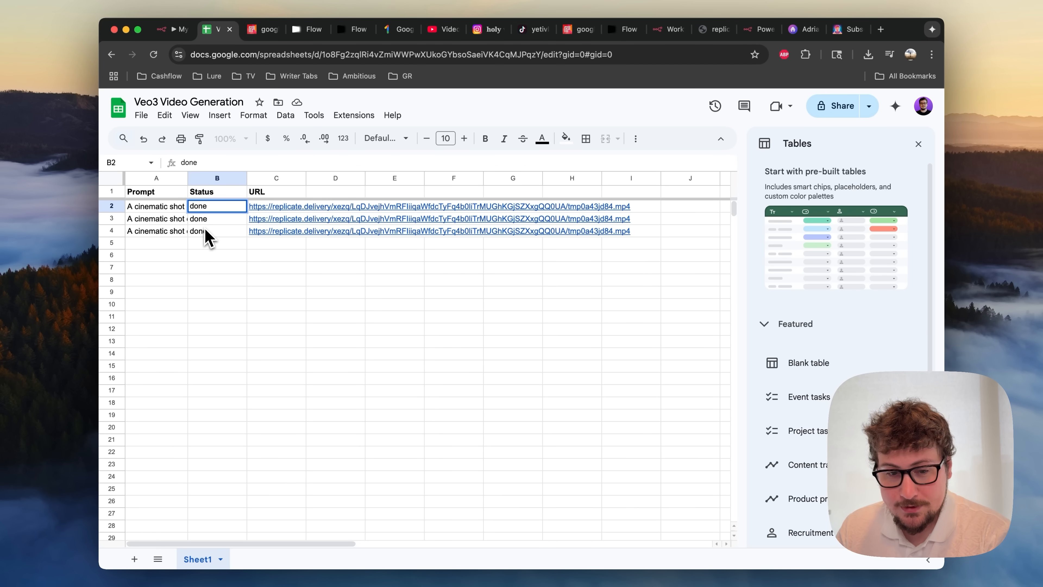
left_click(173, 29)
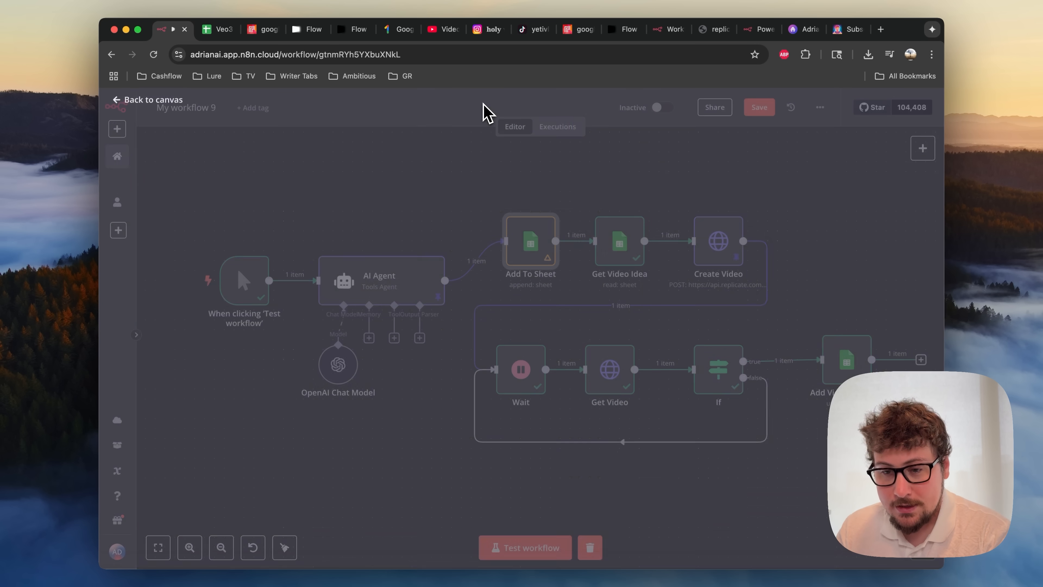
double_click(619, 243)
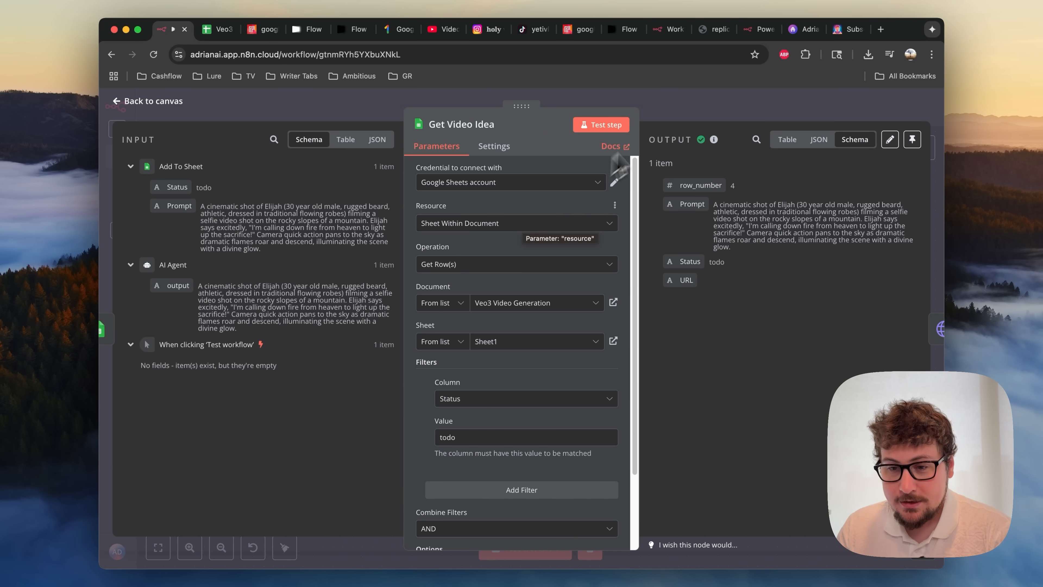
left_click(146, 101)
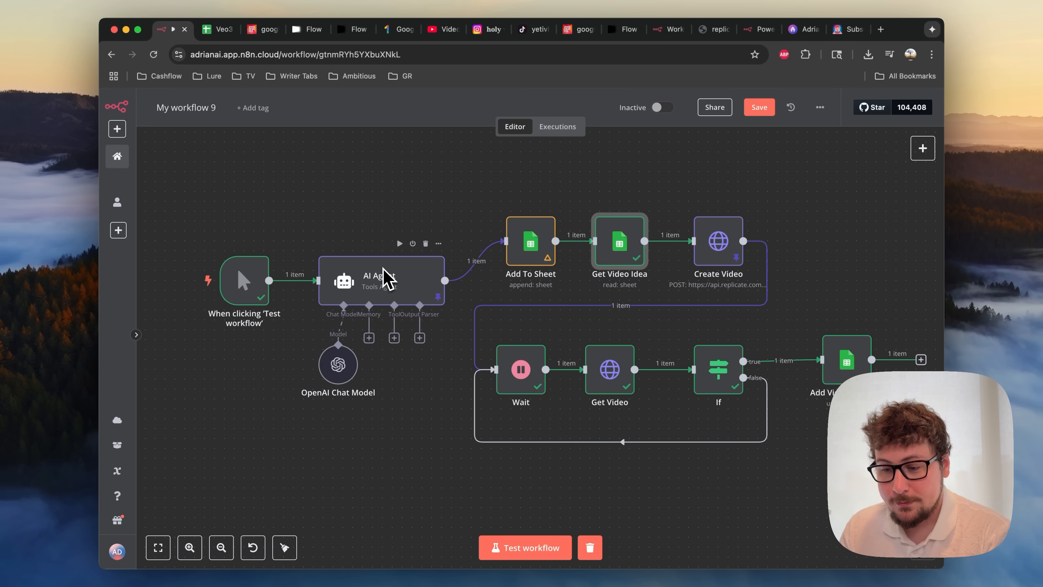
left_click(217, 29)
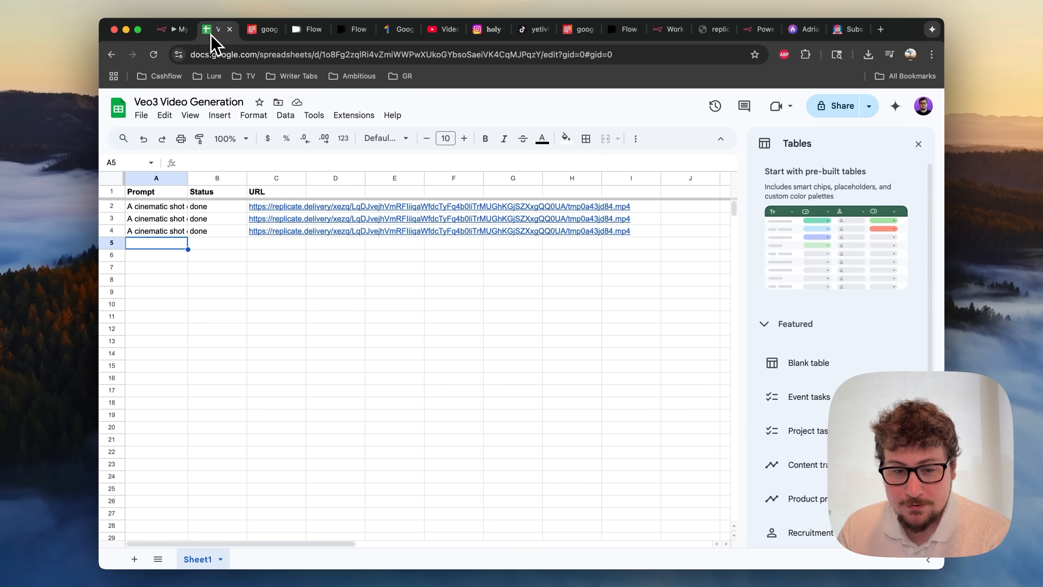
left_click(155, 267)
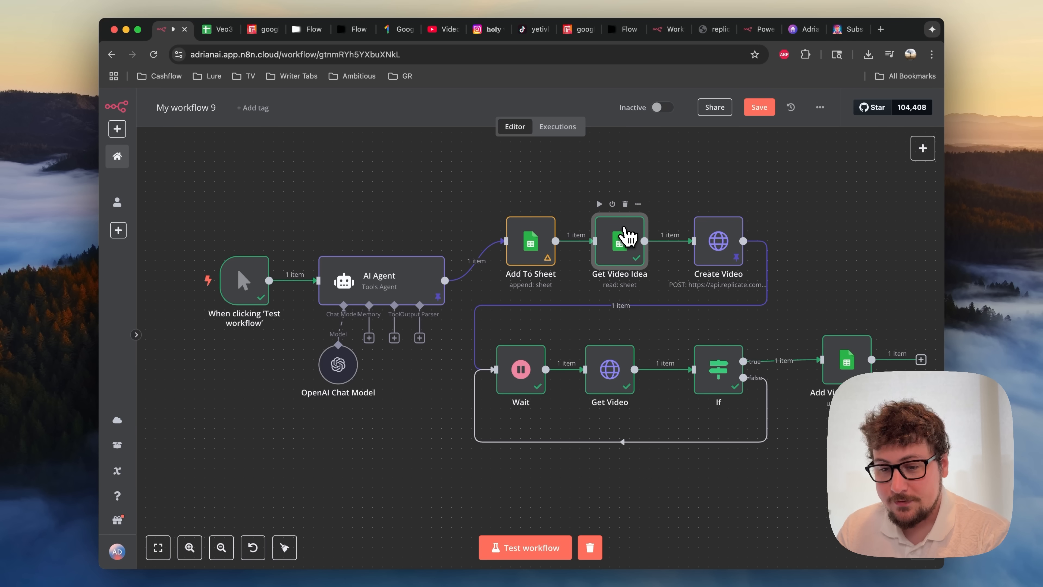
double_click(620, 241)
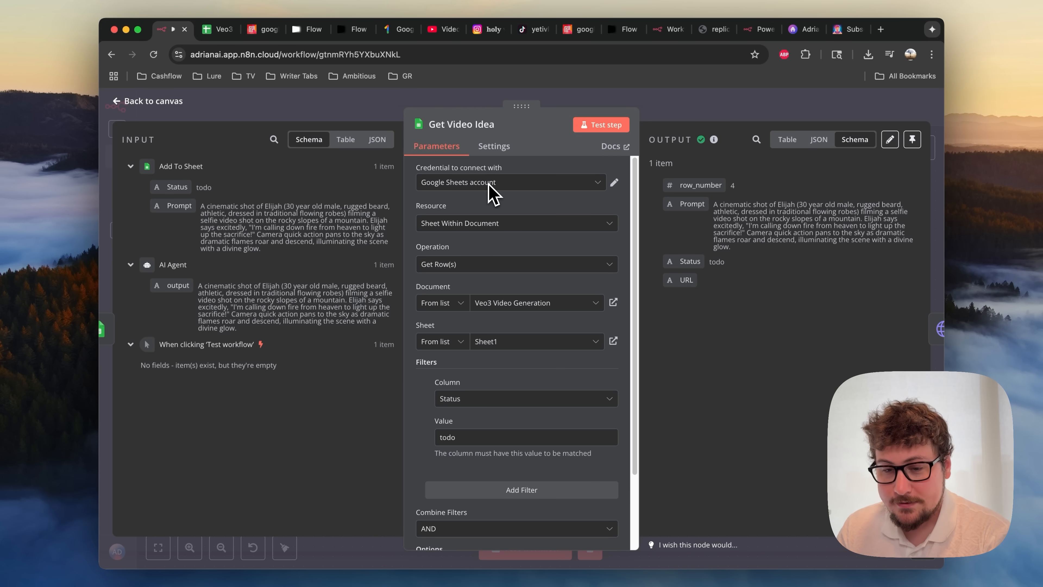
mouse_move(470, 264)
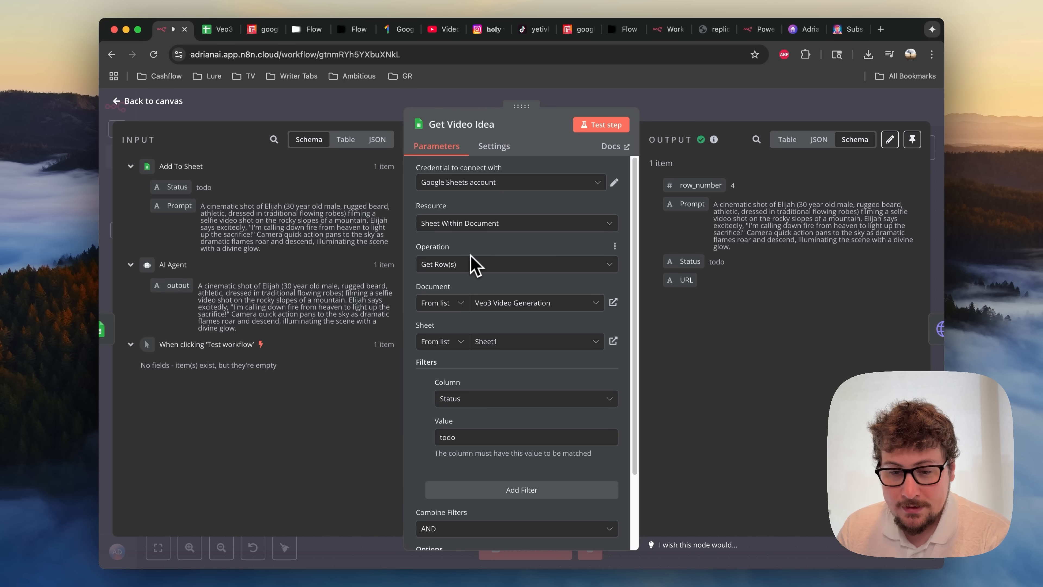
scroll("down", 3)
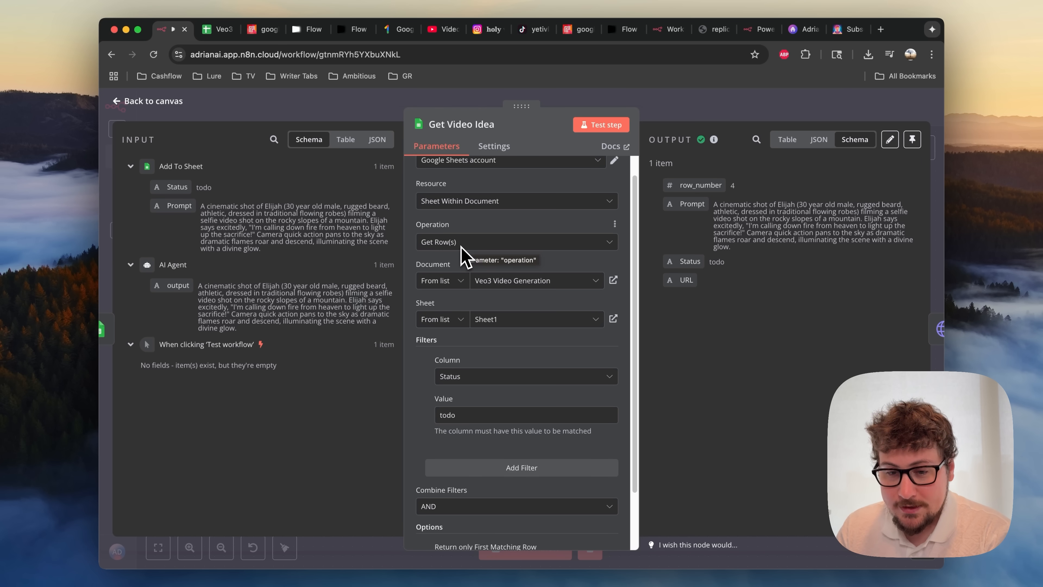
scroll("down", 3)
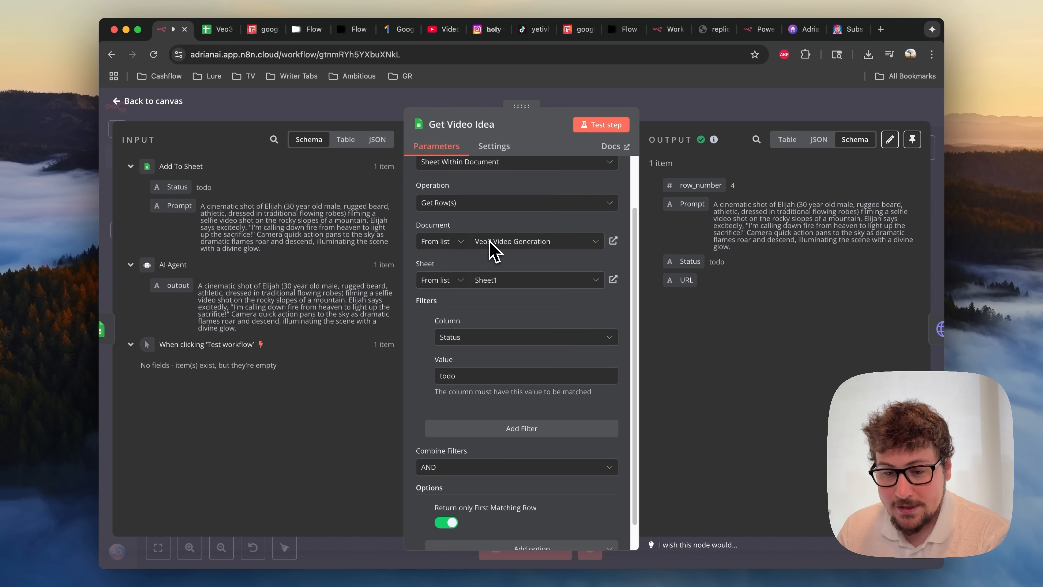
scroll("down", 3)
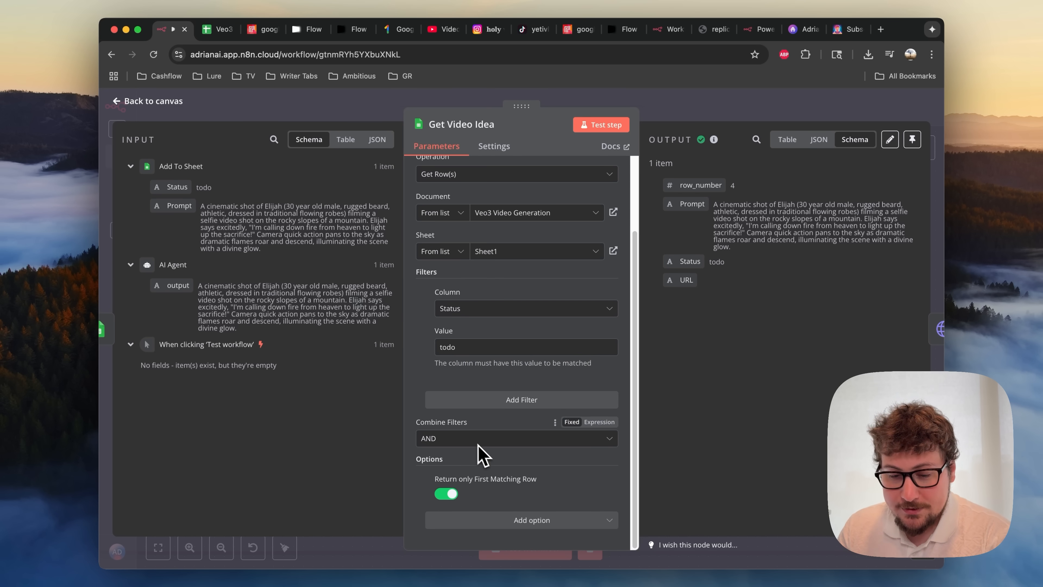
mouse_move(459, 469)
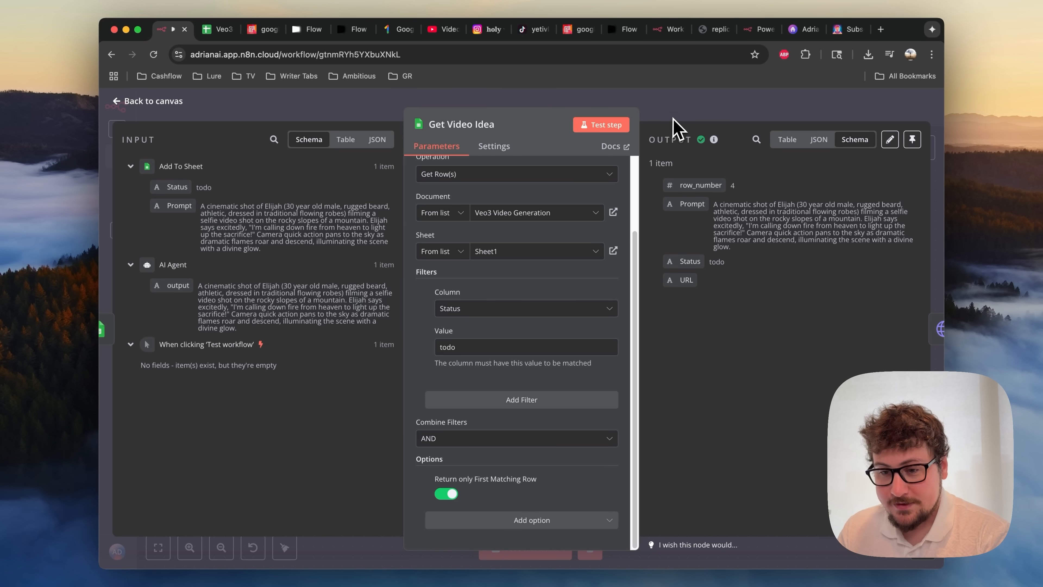
left_click(150, 101)
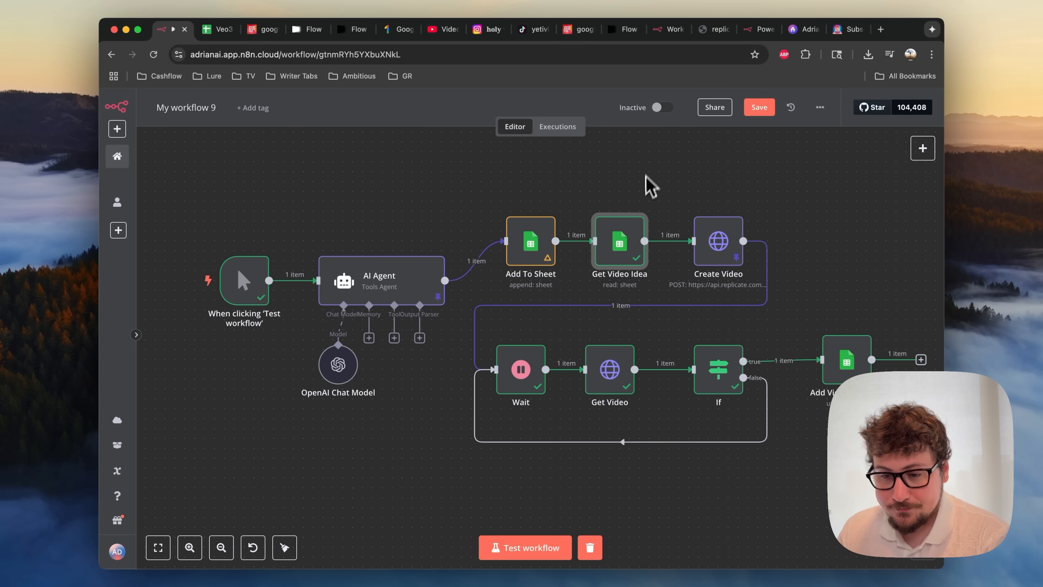
mouse_move(643, 193)
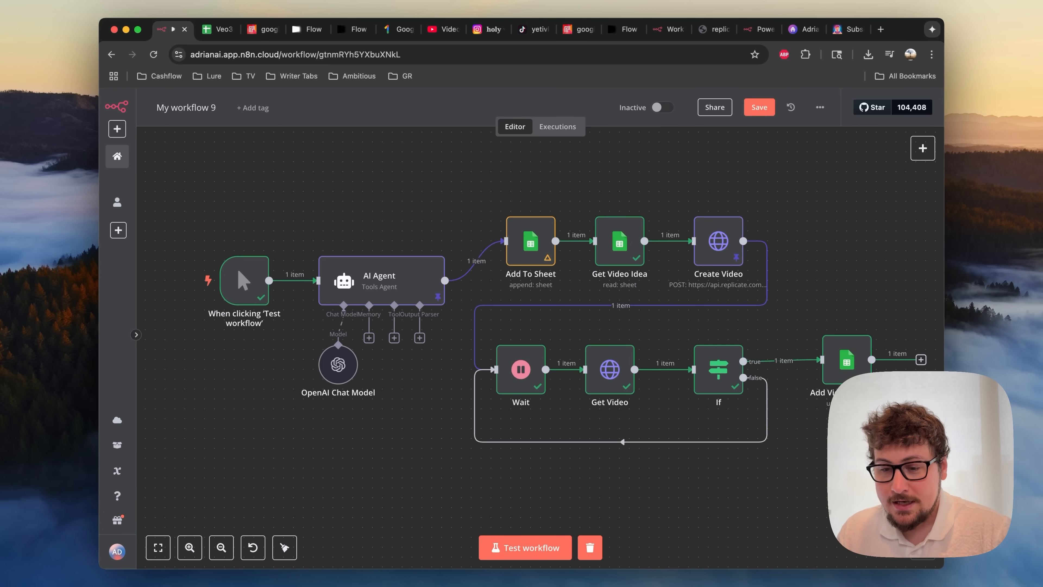
mouse_move(642, 191)
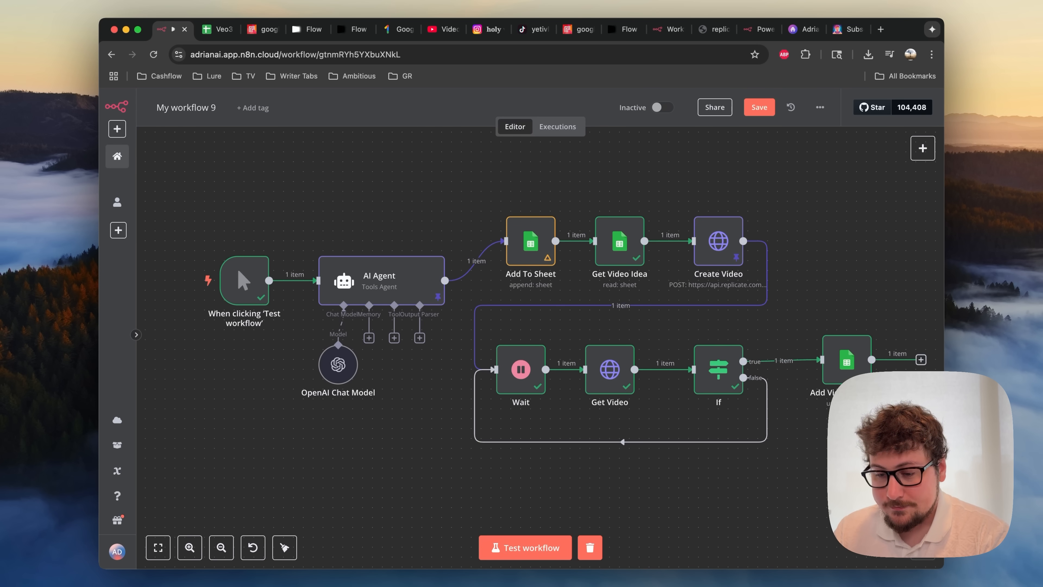
Step: Switch to the Replicate google/veo-3 model page showing its $0.75 per second pricing
left_click(262, 29)
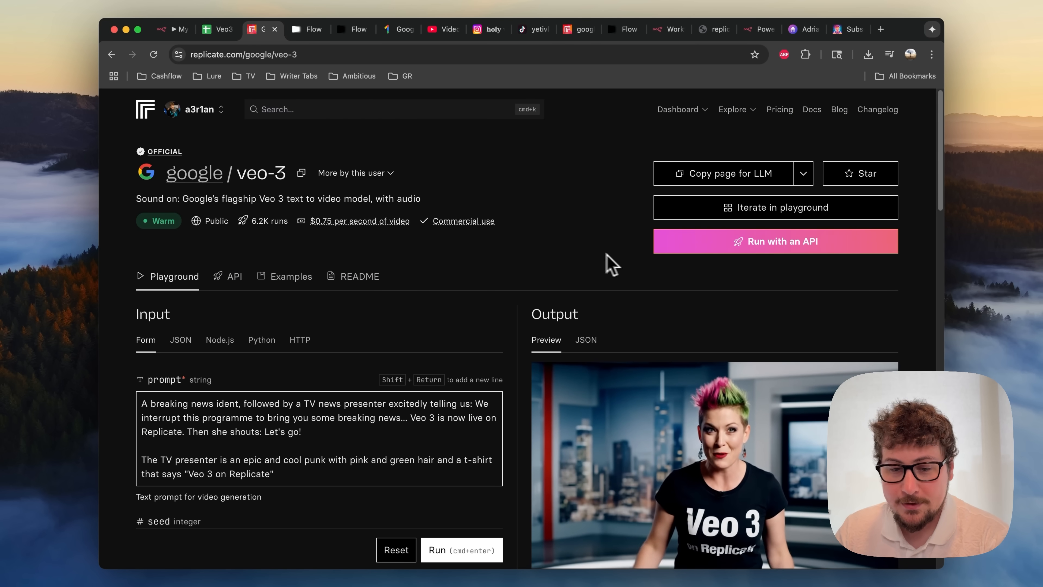
mouse_move(311, 237)
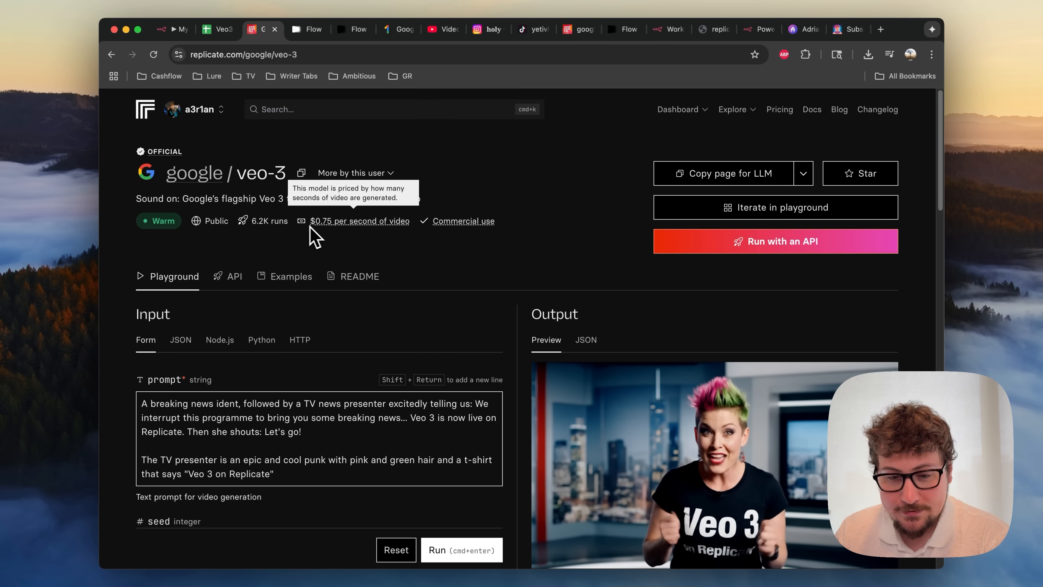
mouse_move(361, 248)
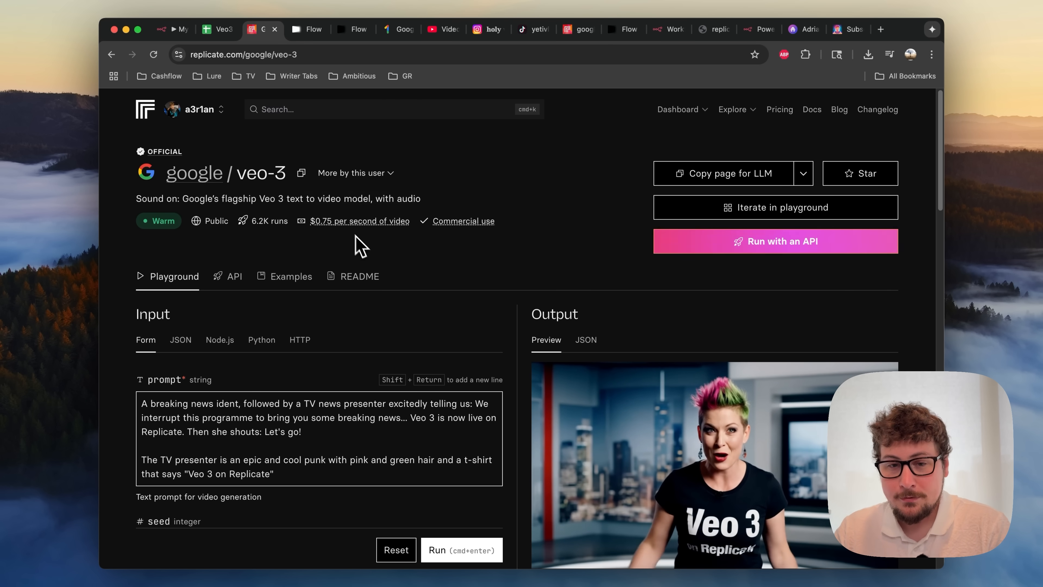
mouse_move(218, 29)
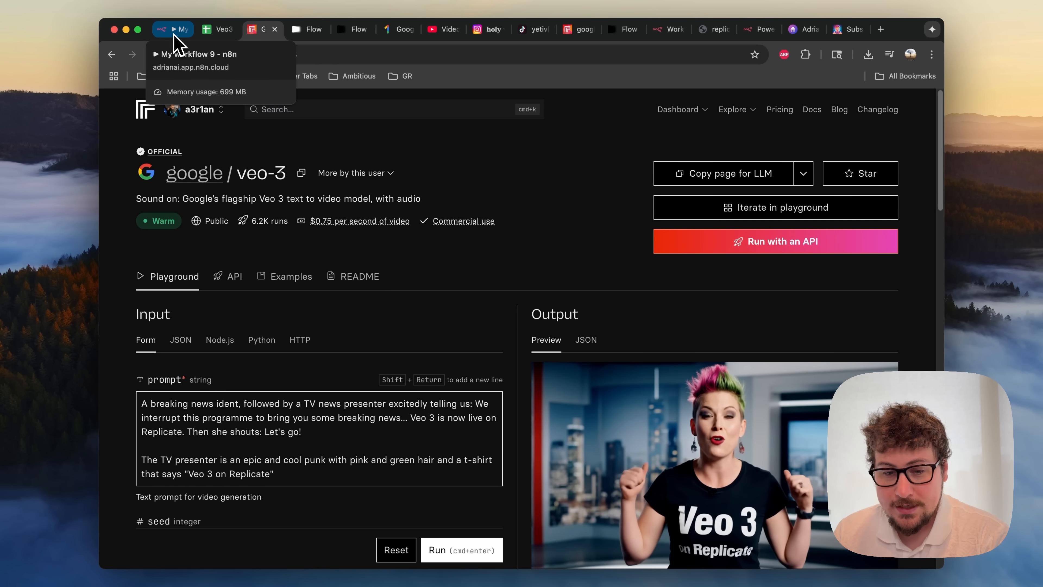
mouse_move(259, 254)
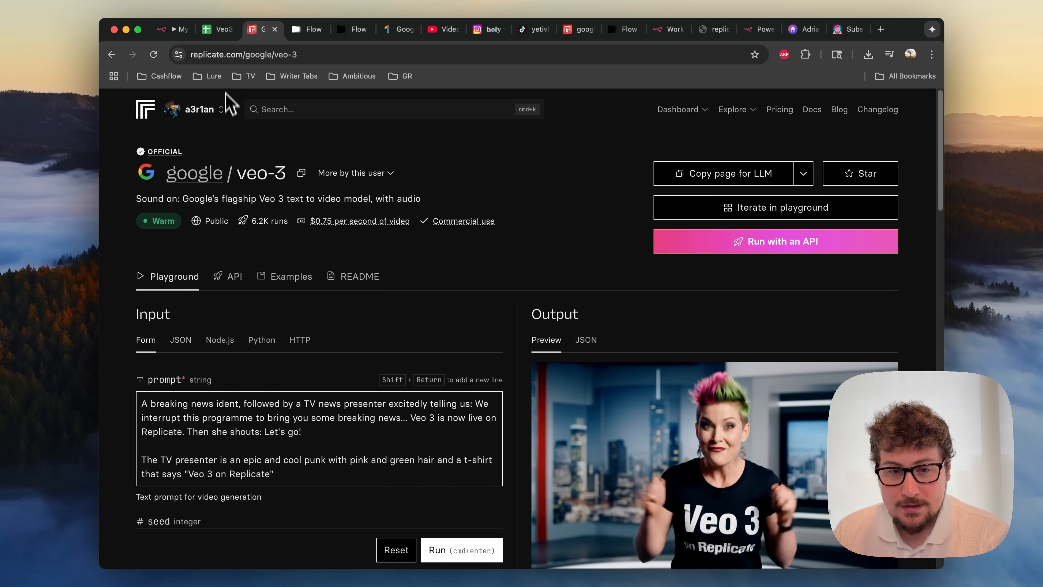
Step: Switch from the Replicate veo-3 page back to the n8n workflow canvas
left_click(176, 30)
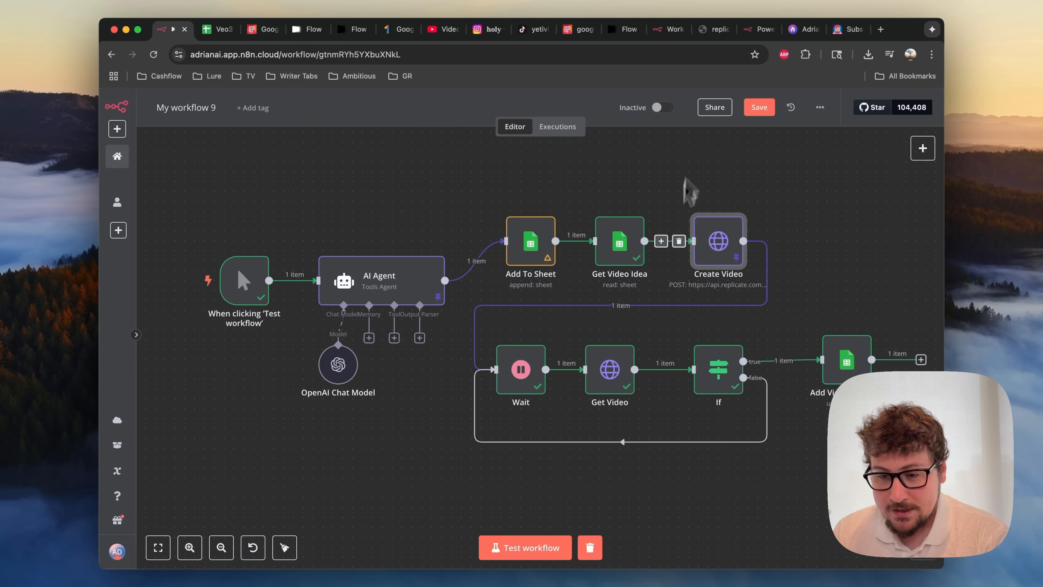
mouse_move(661, 241)
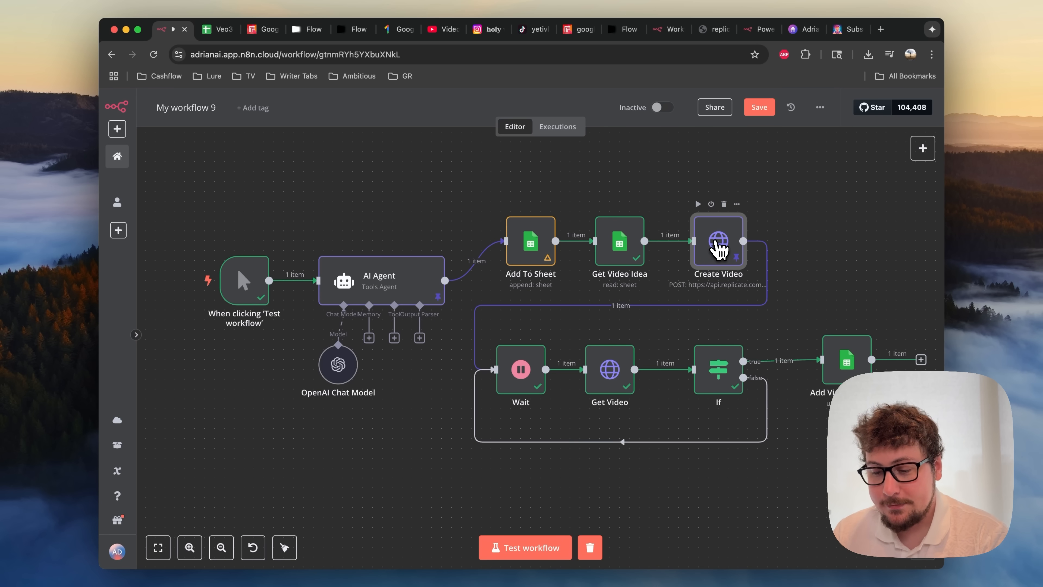
double_click(719, 241)
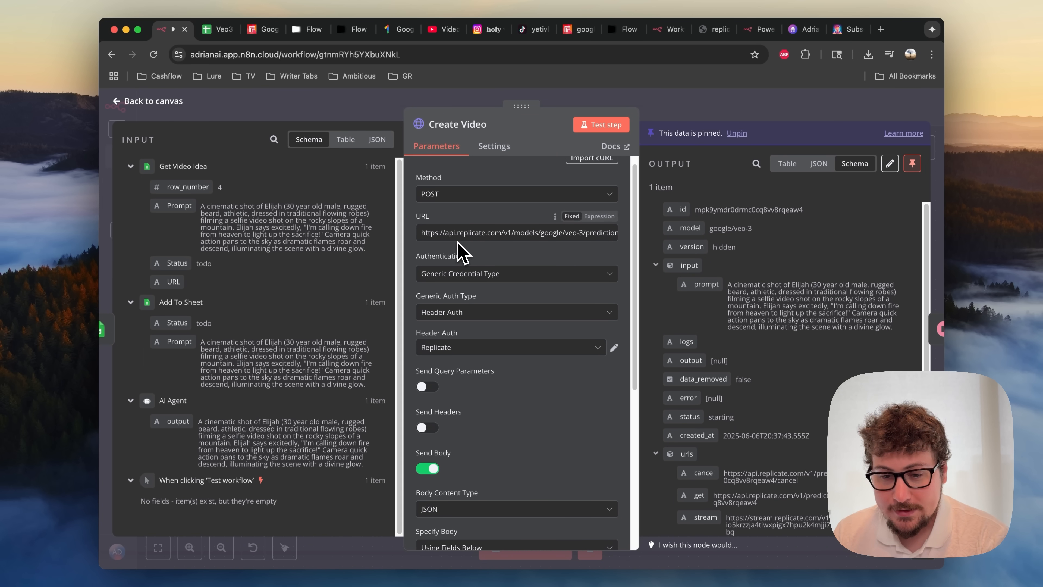
scroll("down", 3)
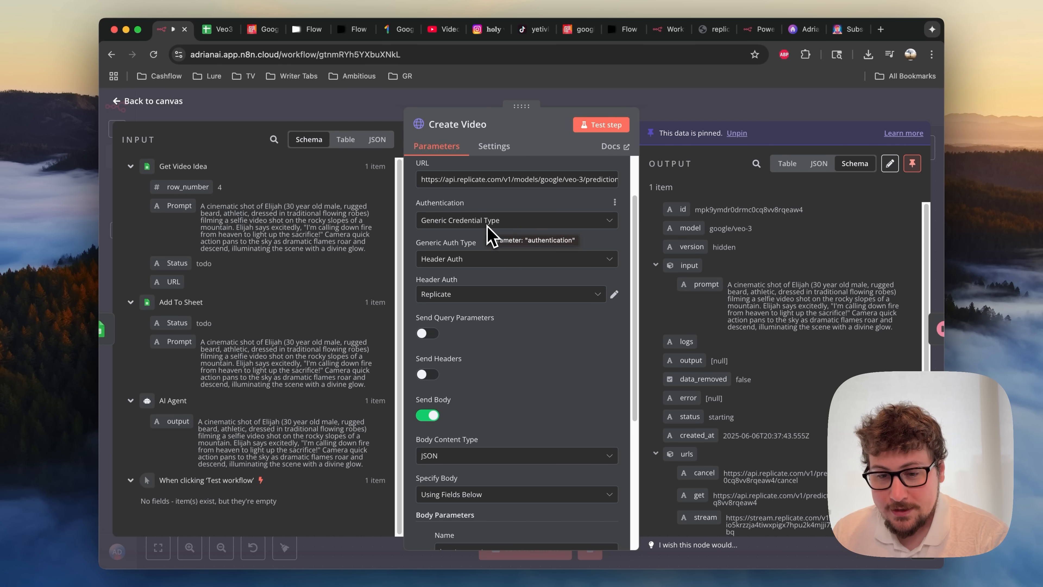
mouse_move(615, 294)
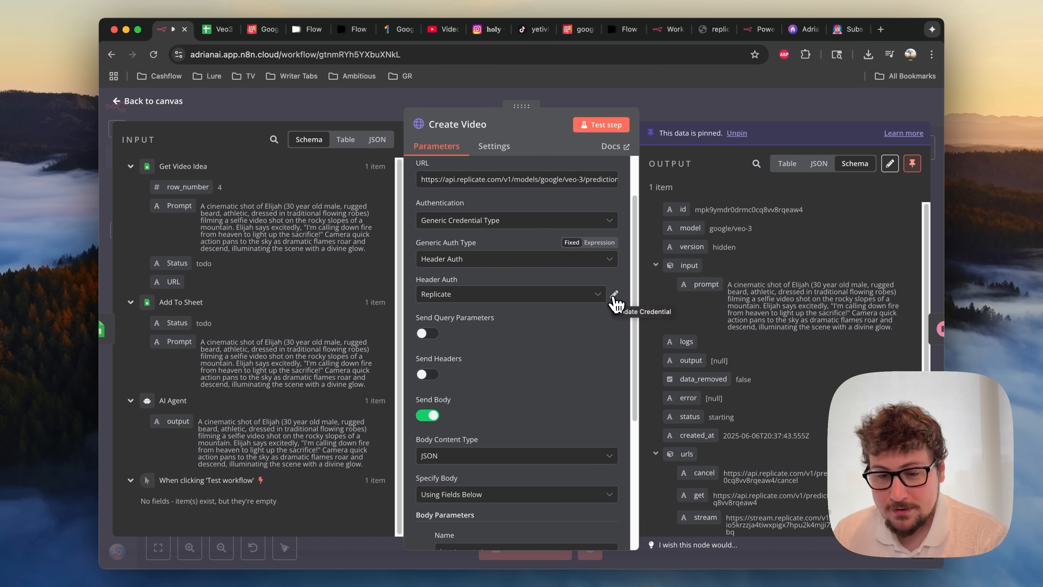
left_click(616, 296)
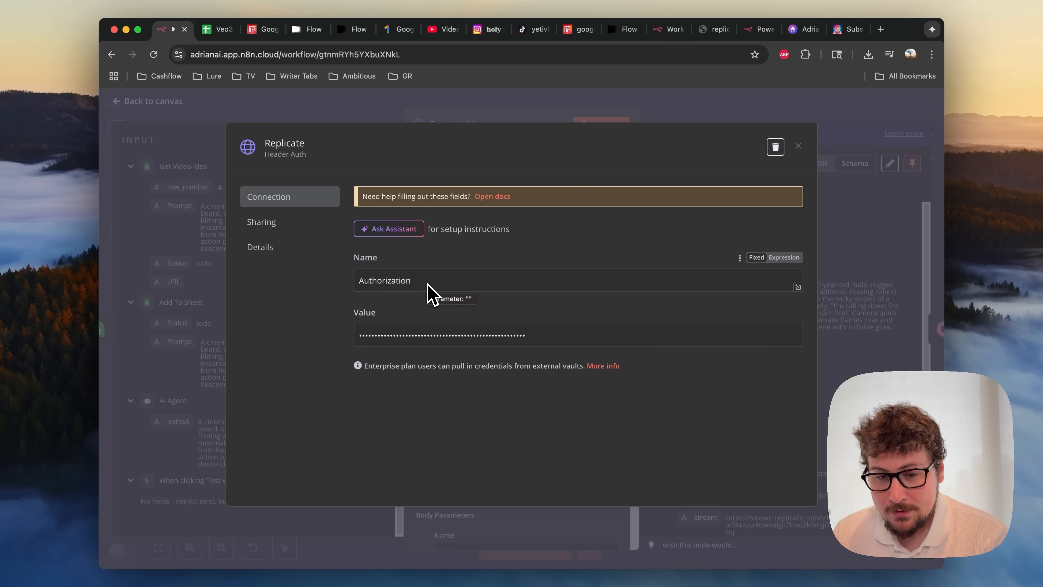
mouse_move(365, 177)
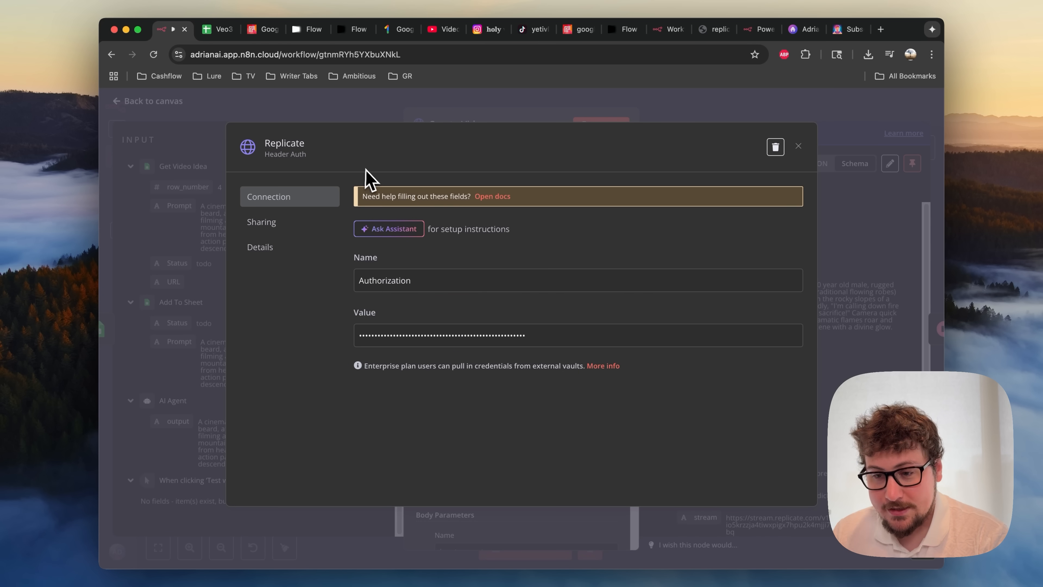
mouse_move(429, 235)
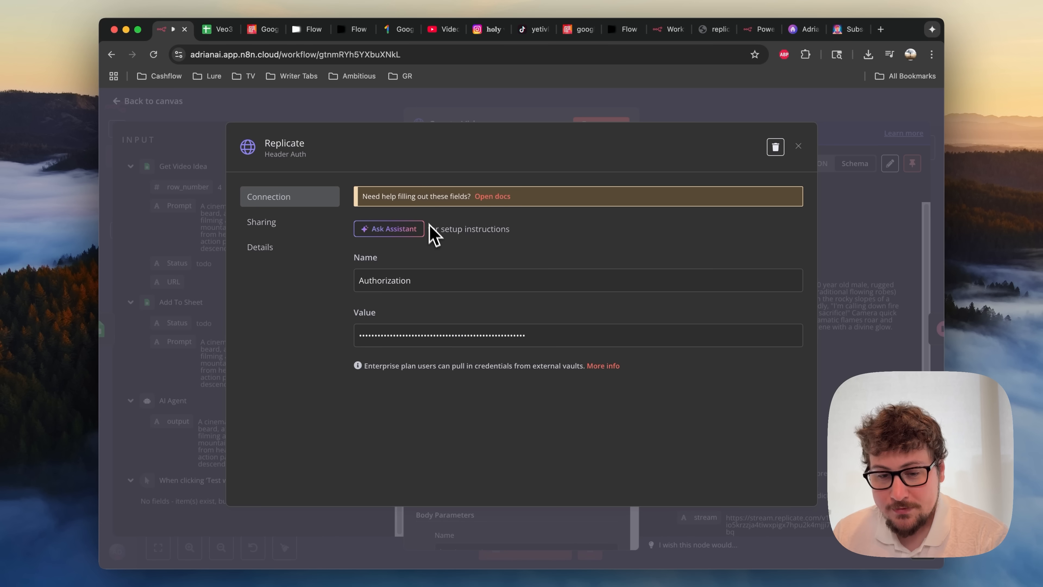
mouse_move(424, 310)
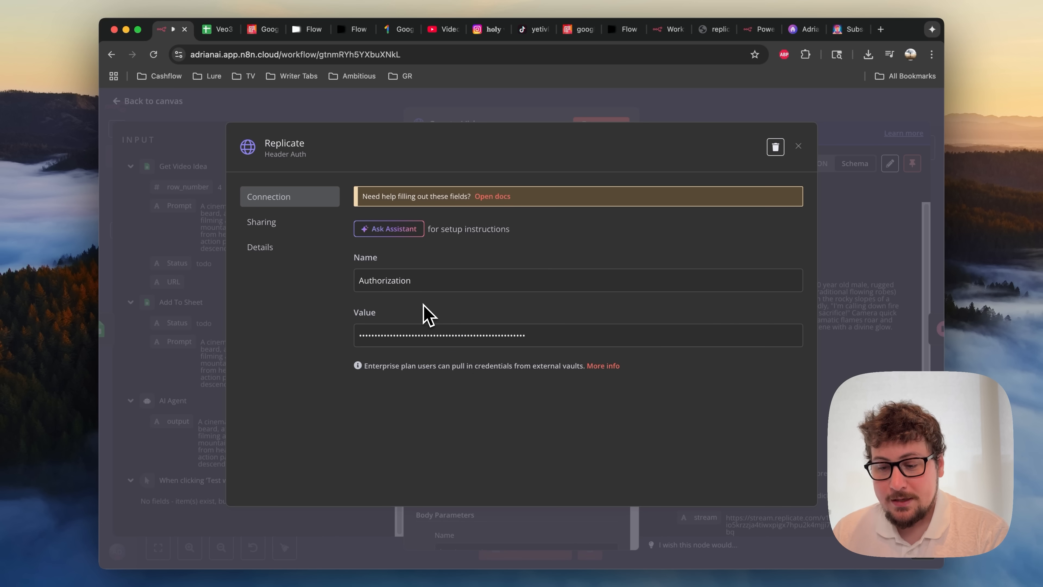
mouse_move(426, 314)
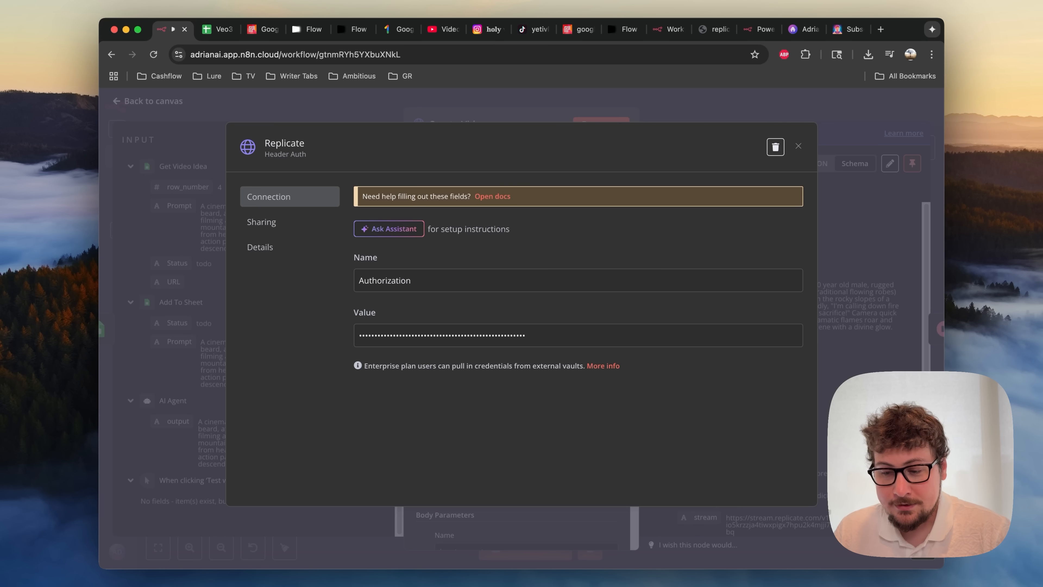
mouse_move(435, 279)
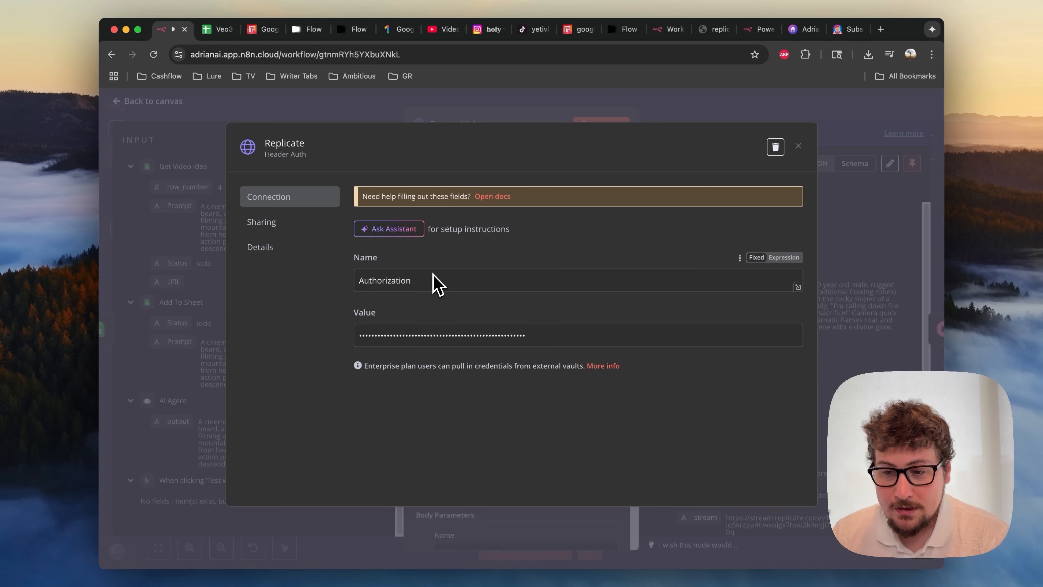
mouse_move(719, 154)
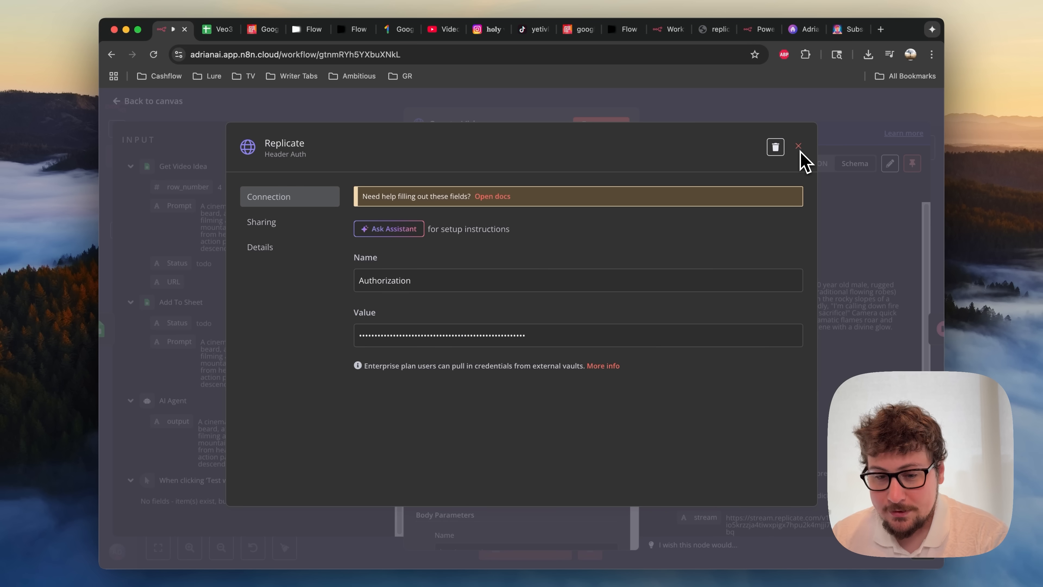
mouse_move(799, 146)
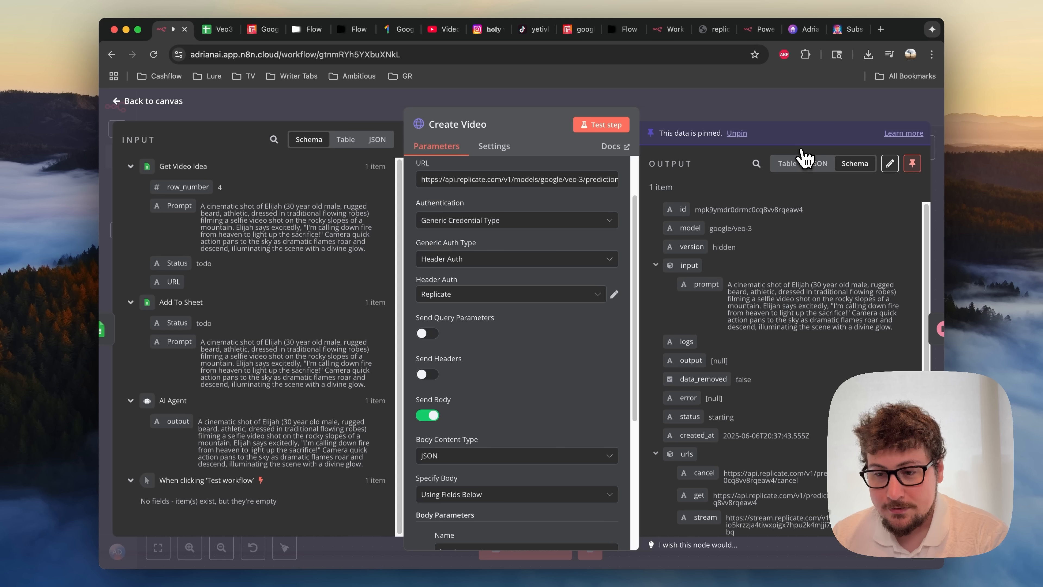
scroll("down", 3)
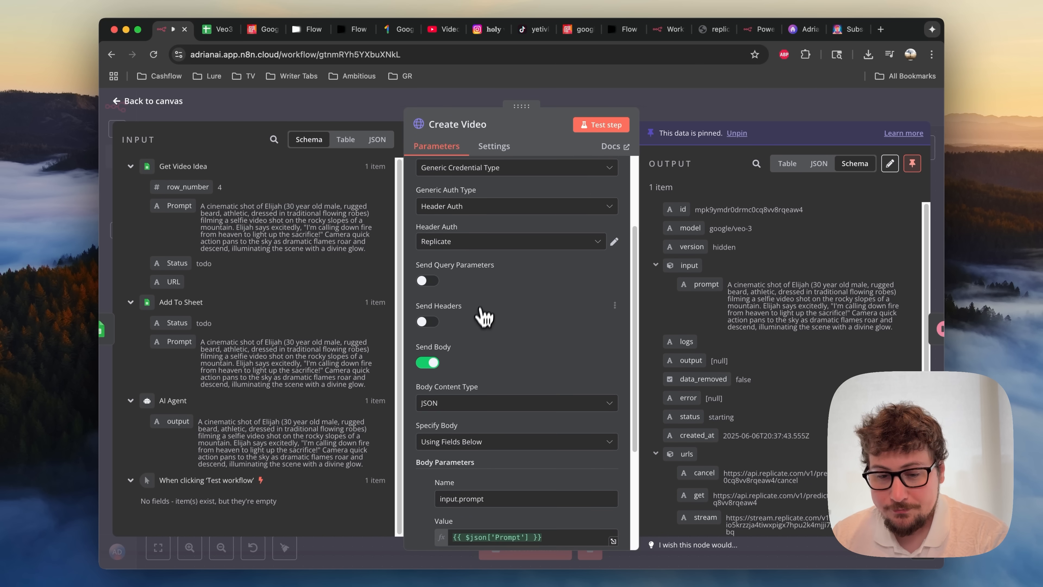
scroll("down", 3)
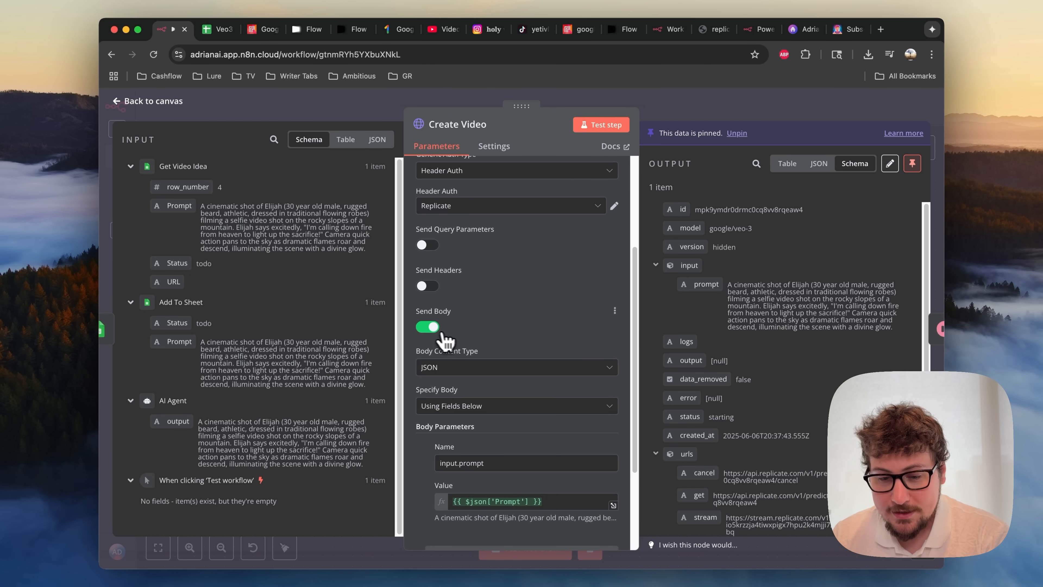
scroll("down", 3)
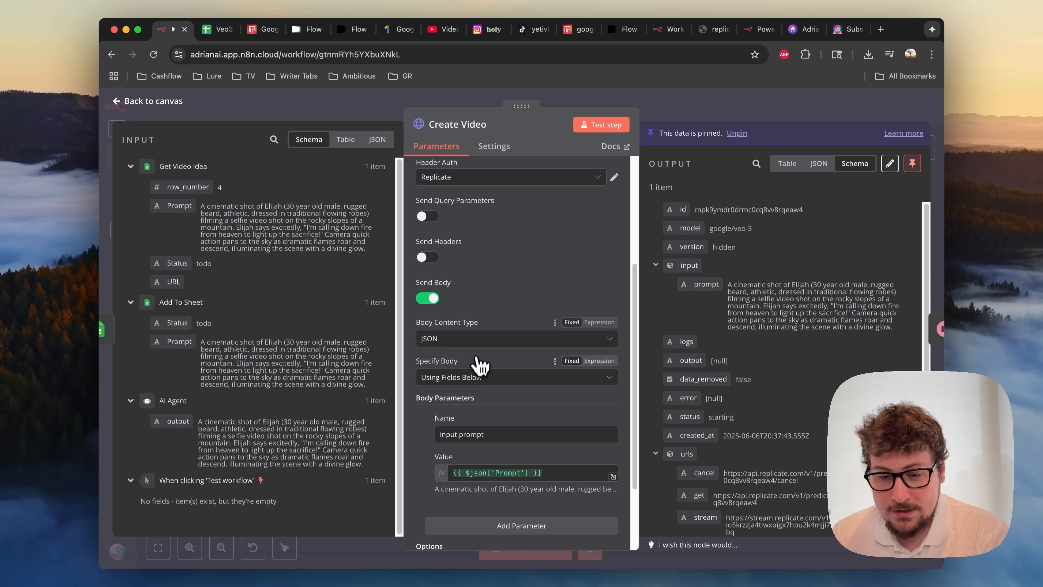
scroll("down", 3)
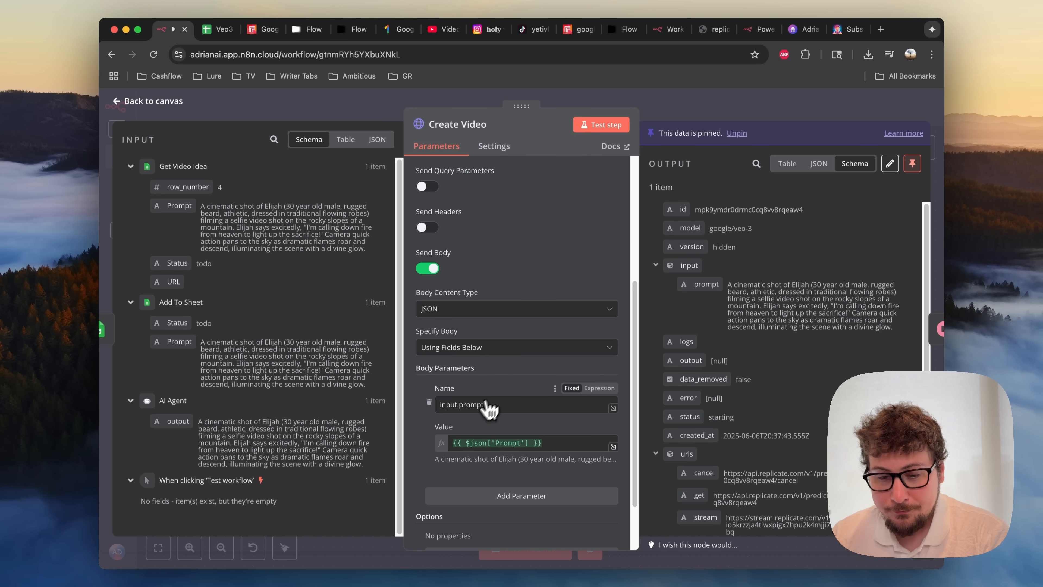
scroll("down", 3)
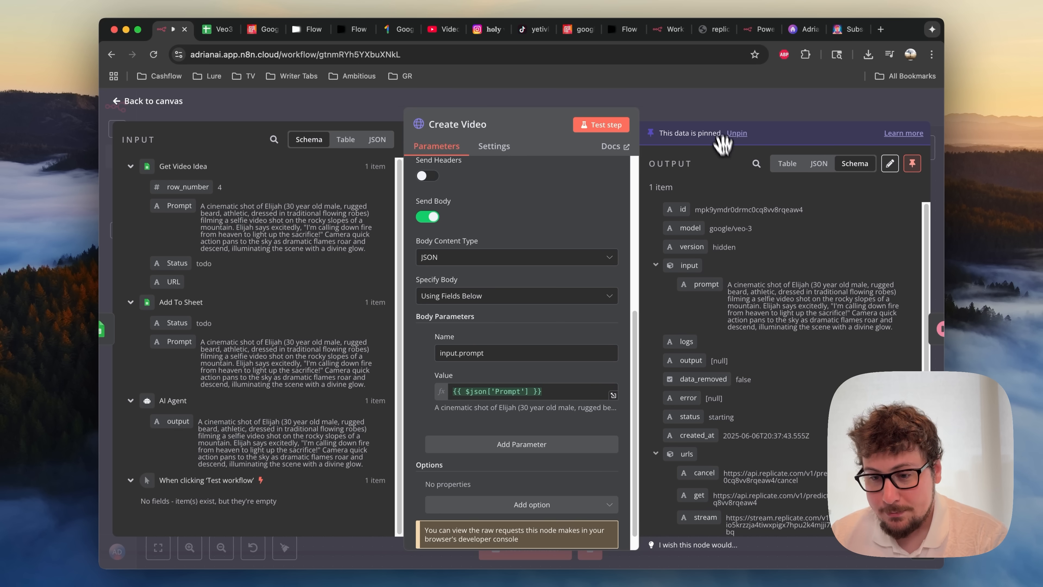
mouse_move(741, 284)
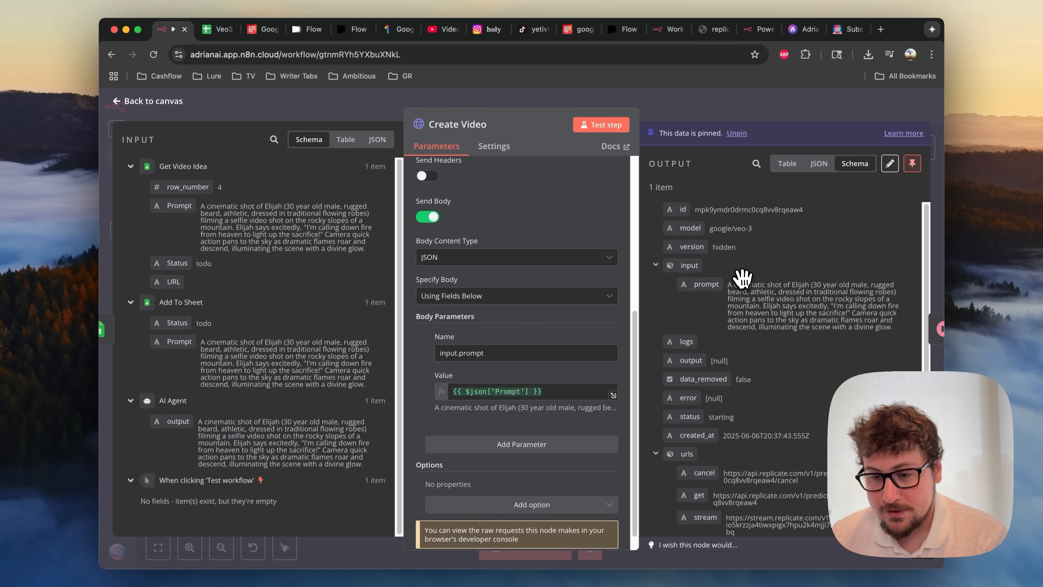
mouse_move(794, 358)
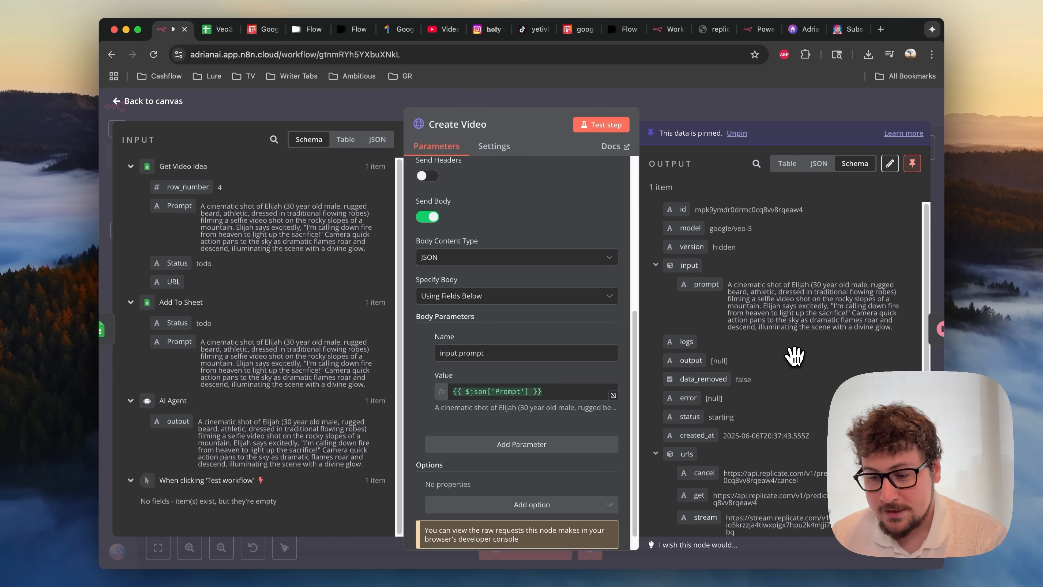
mouse_move(746, 112)
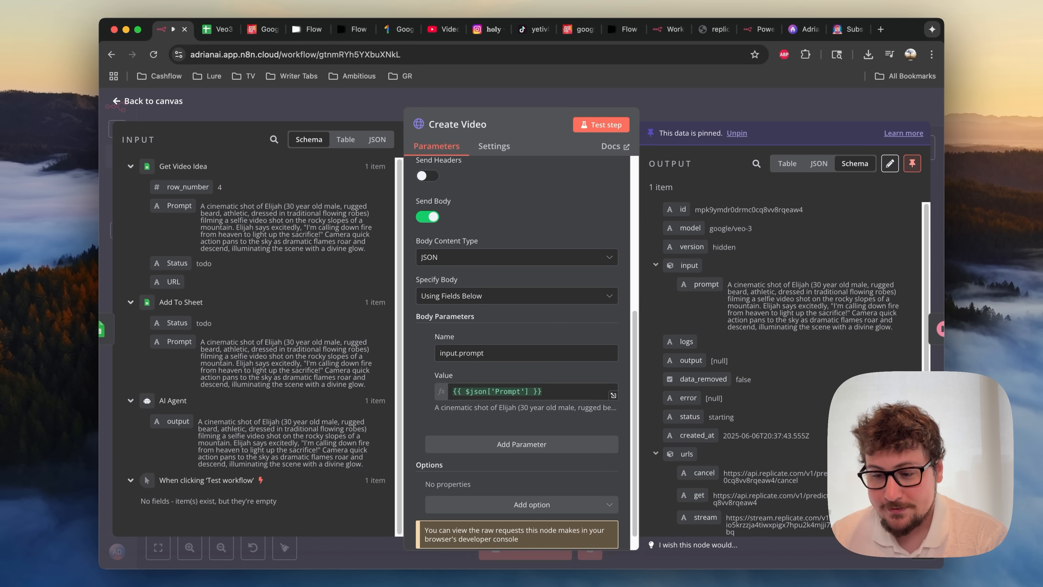
left_click(150, 101)
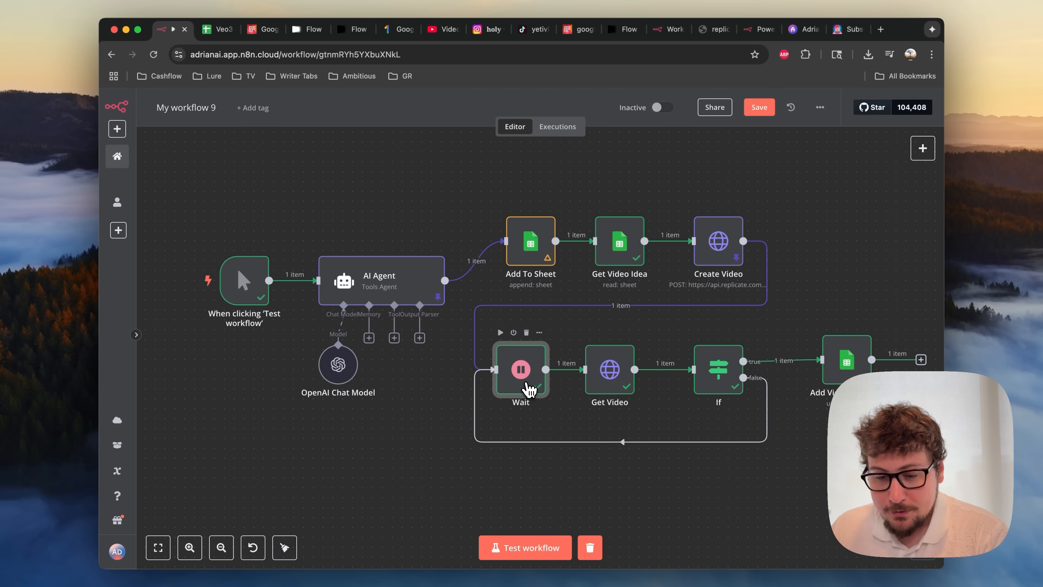
double_click(520, 369)
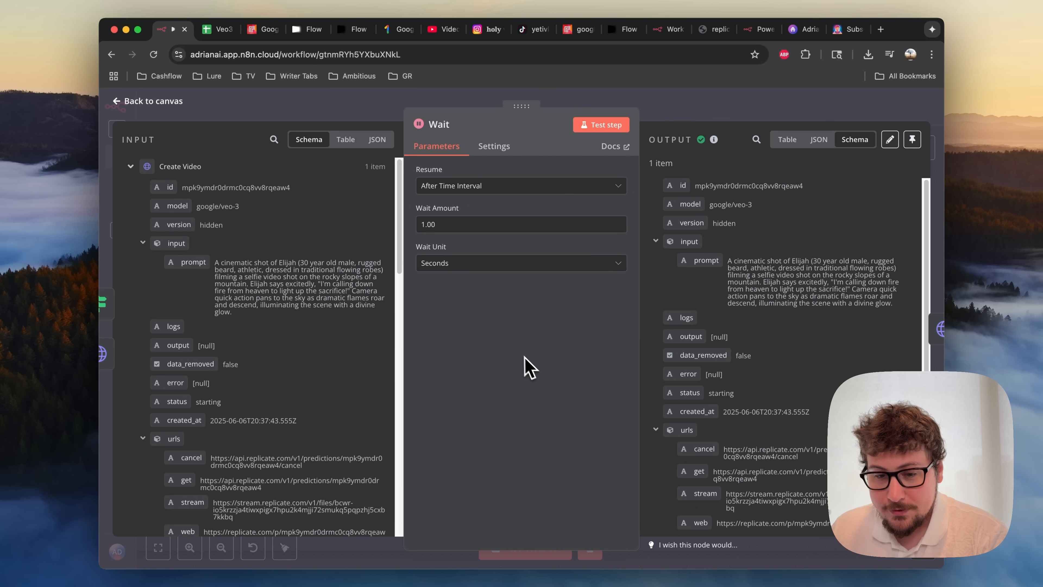
left_click(445, 225)
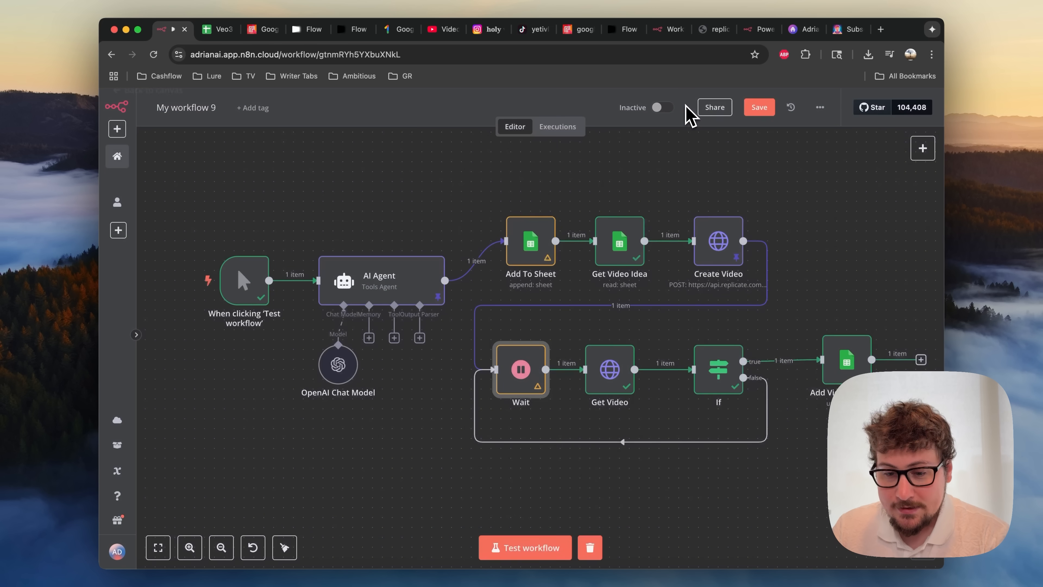
mouse_move(564, 433)
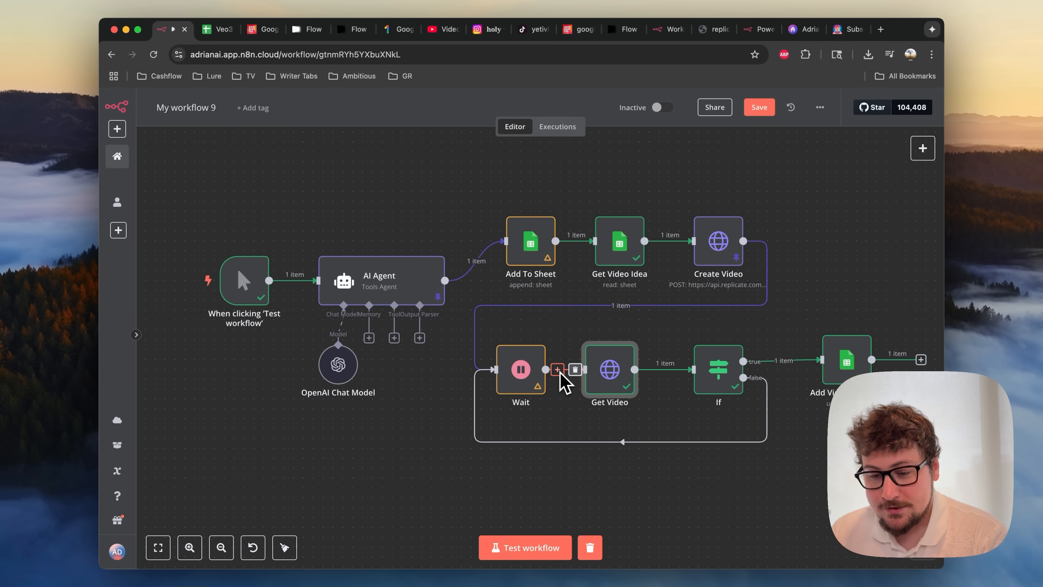
mouse_move(610, 380)
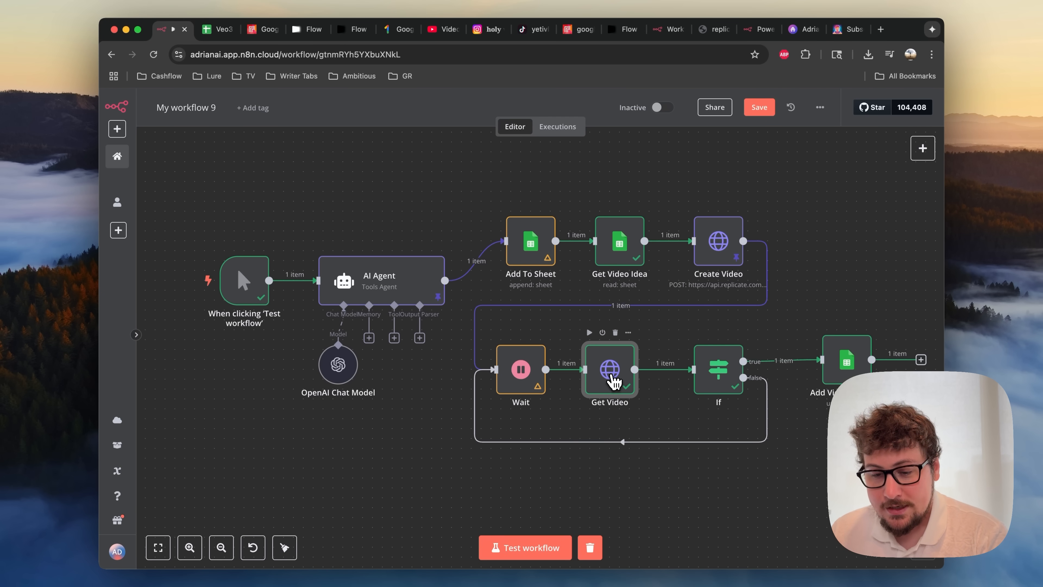
double_click(610, 371)
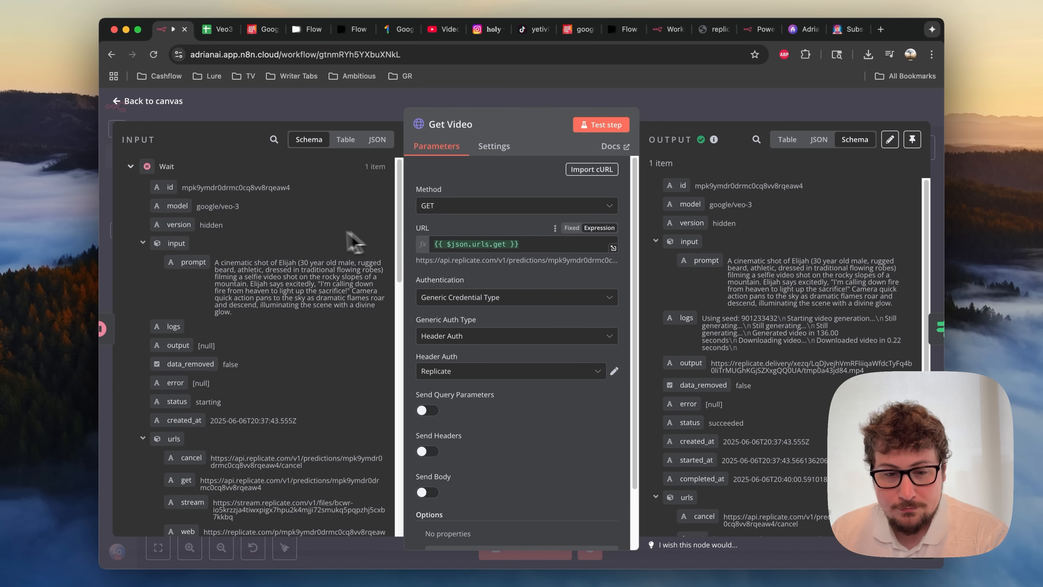
scroll("down", 3)
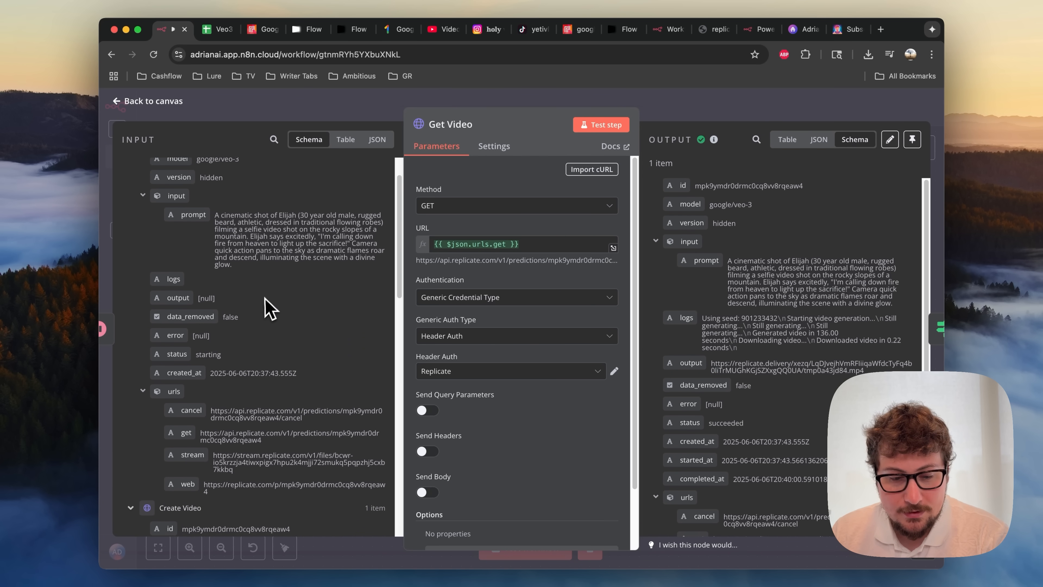
scroll("down", 3)
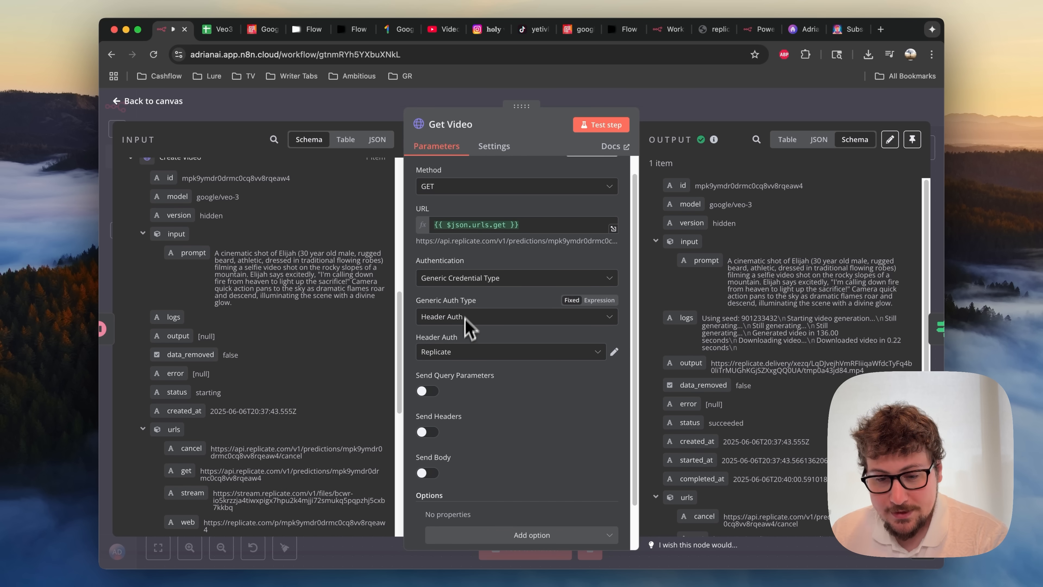
mouse_move(513, 371)
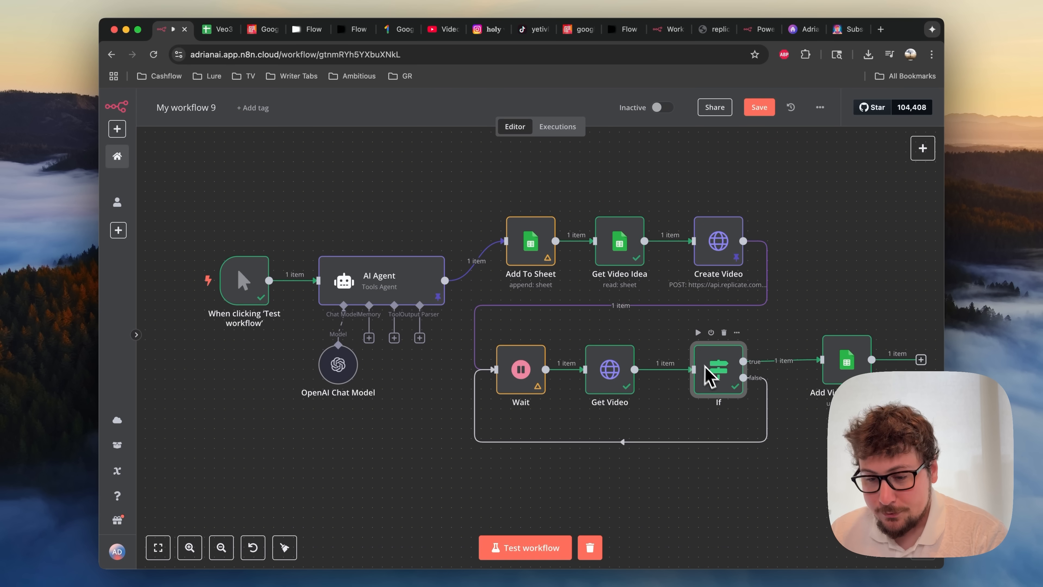
double_click(719, 372)
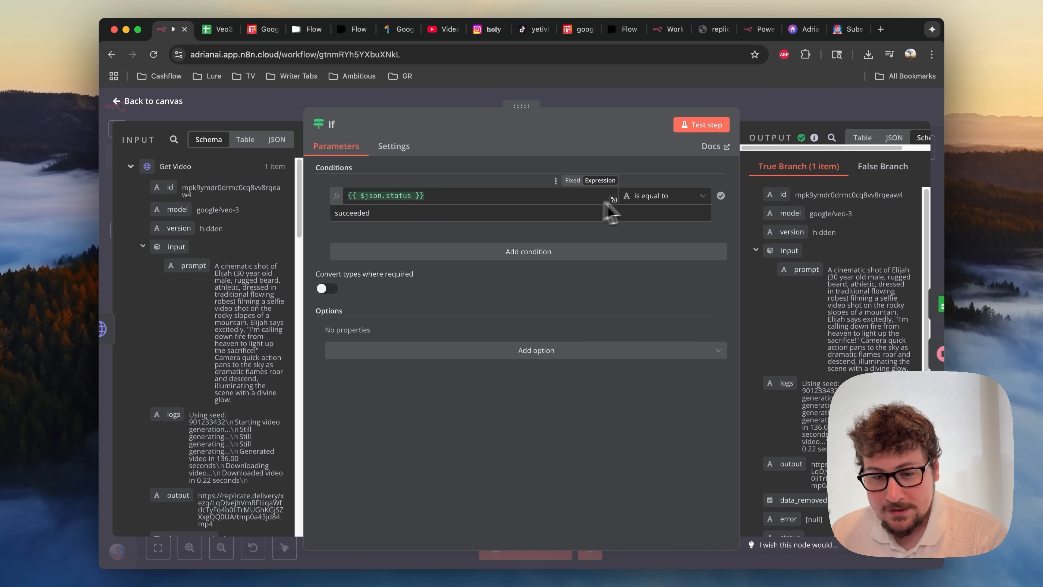
mouse_move(647, 136)
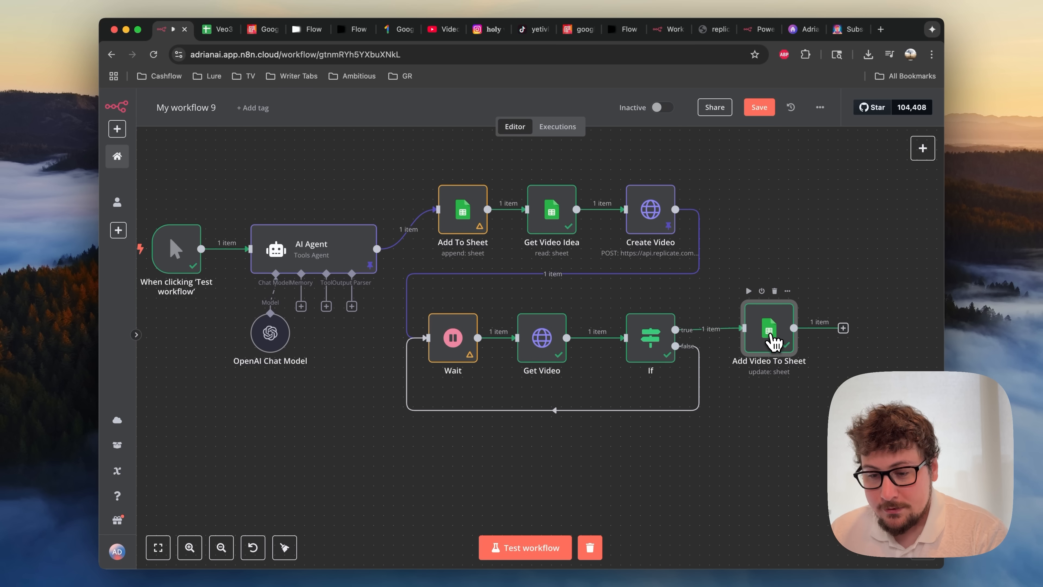
double_click(768, 328)
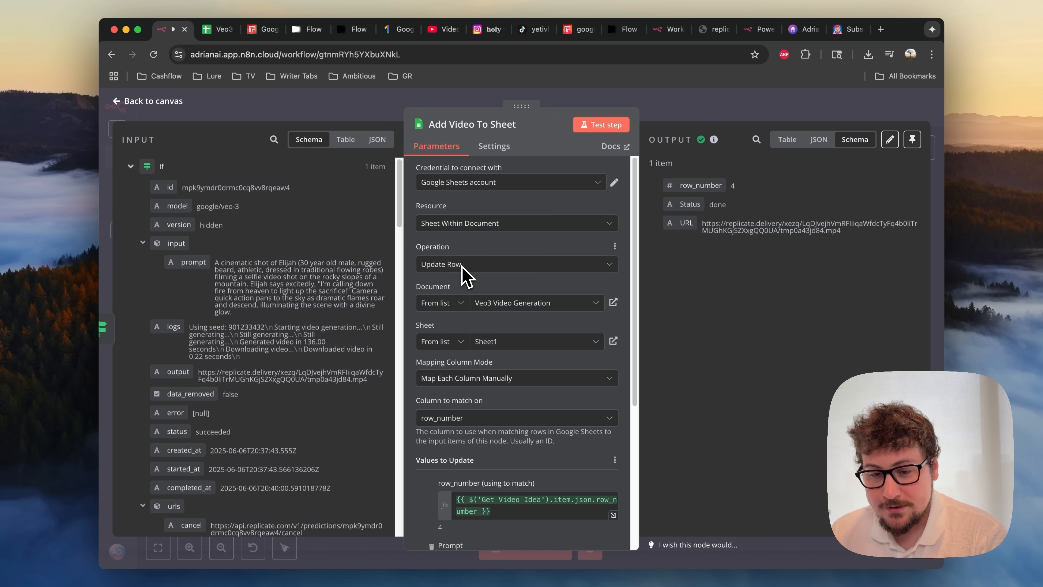
scroll("down", 3)
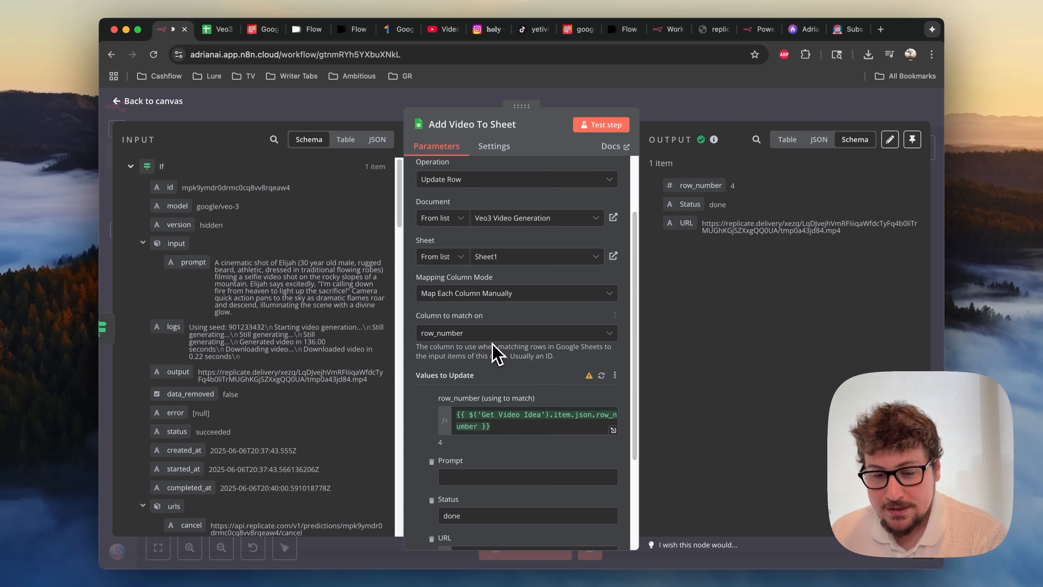
scroll("down", 3)
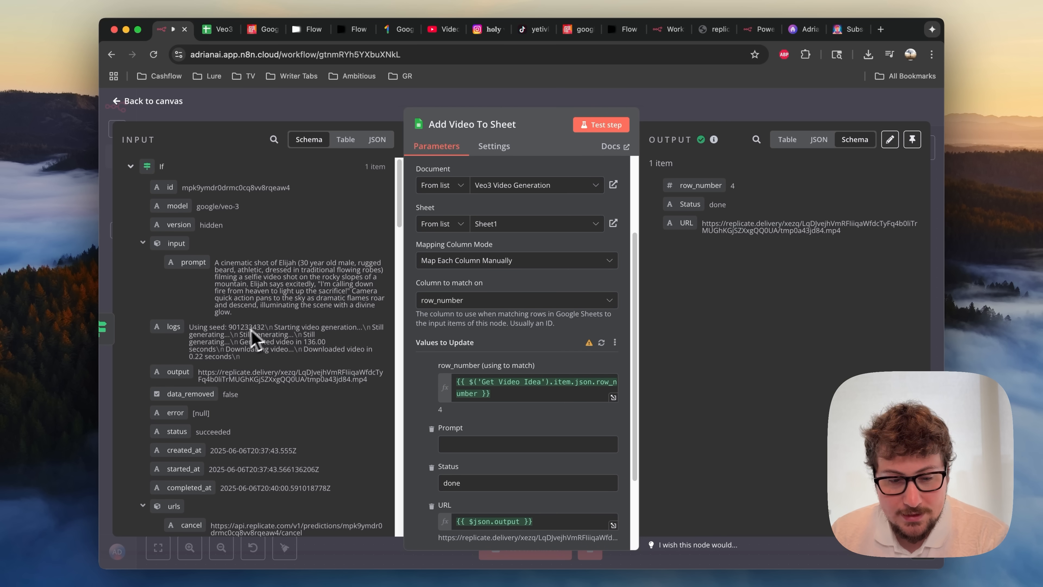
mouse_move(352, 394)
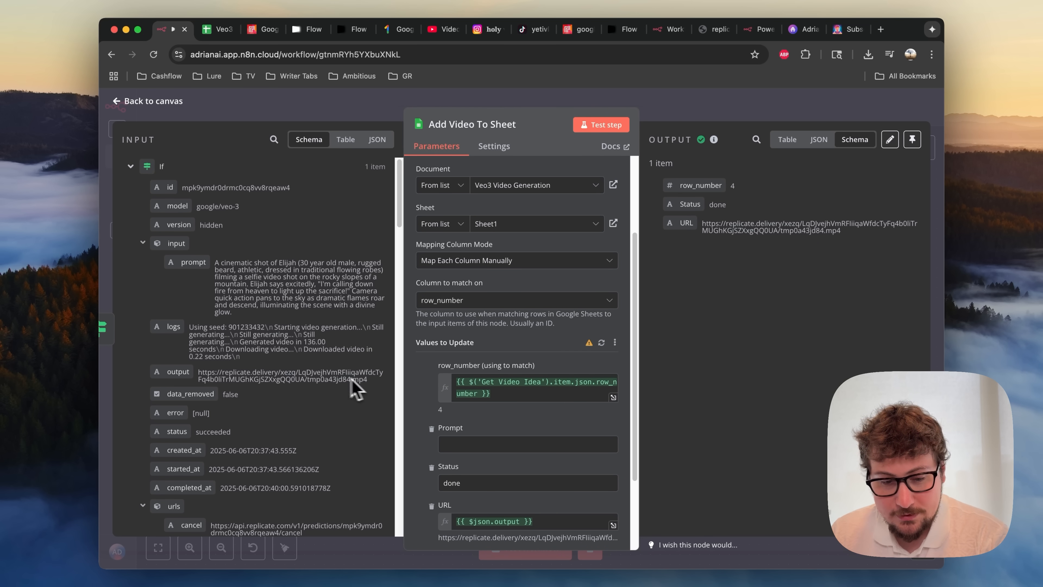
mouse_move(502, 405)
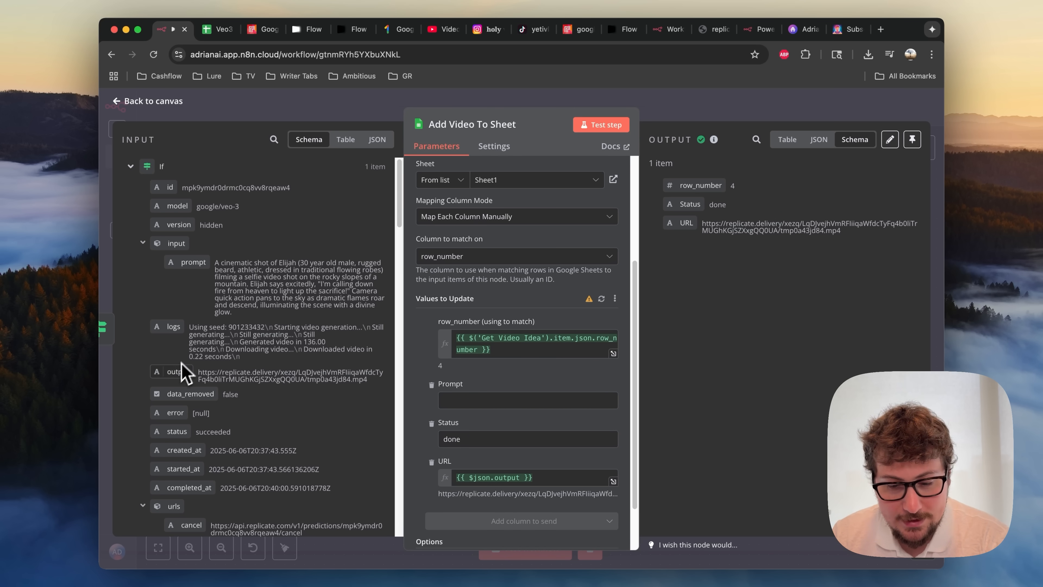
mouse_move(489, 488)
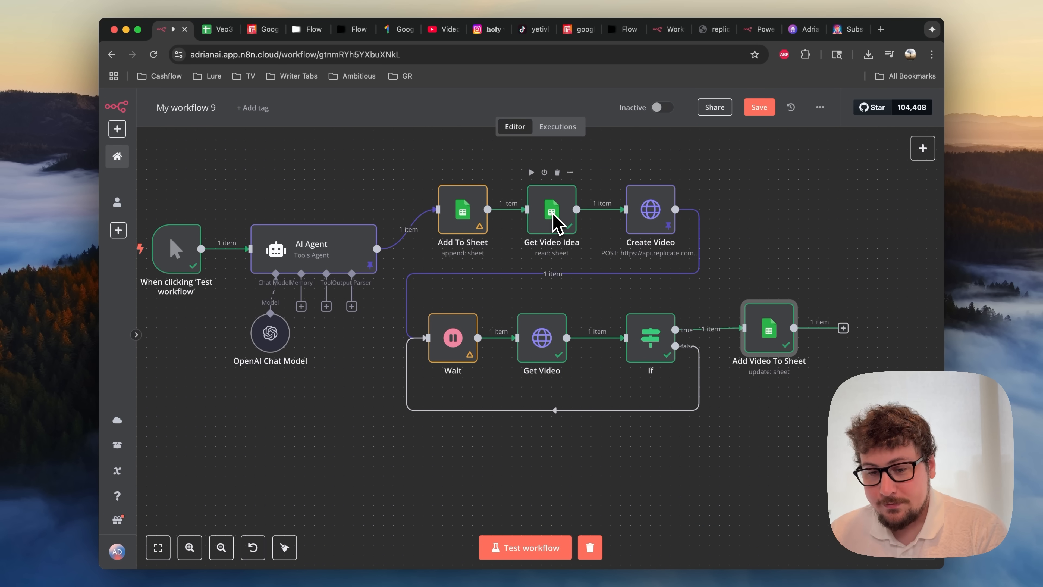
mouse_move(492, 247)
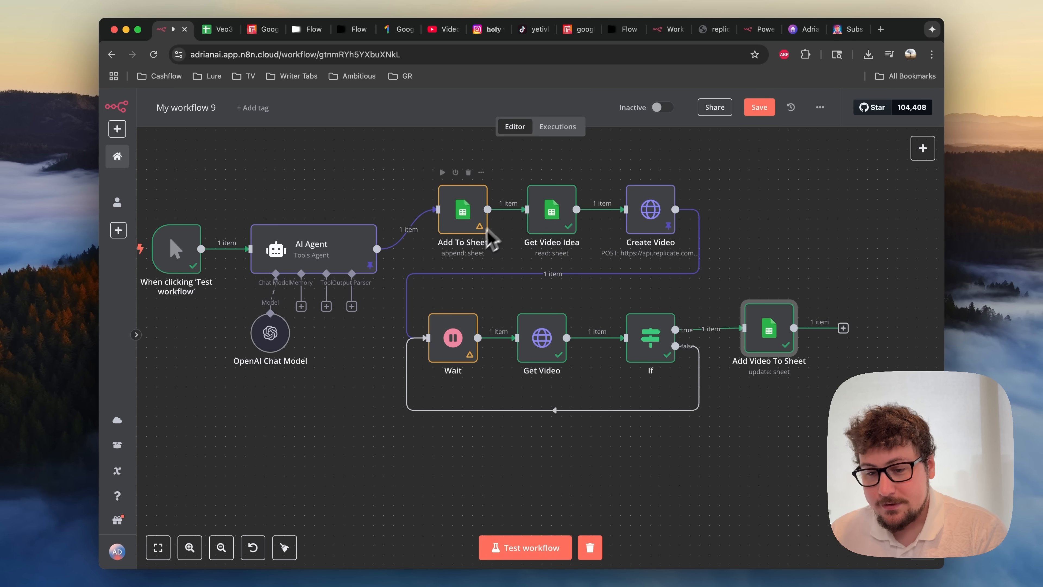
mouse_move(564, 238)
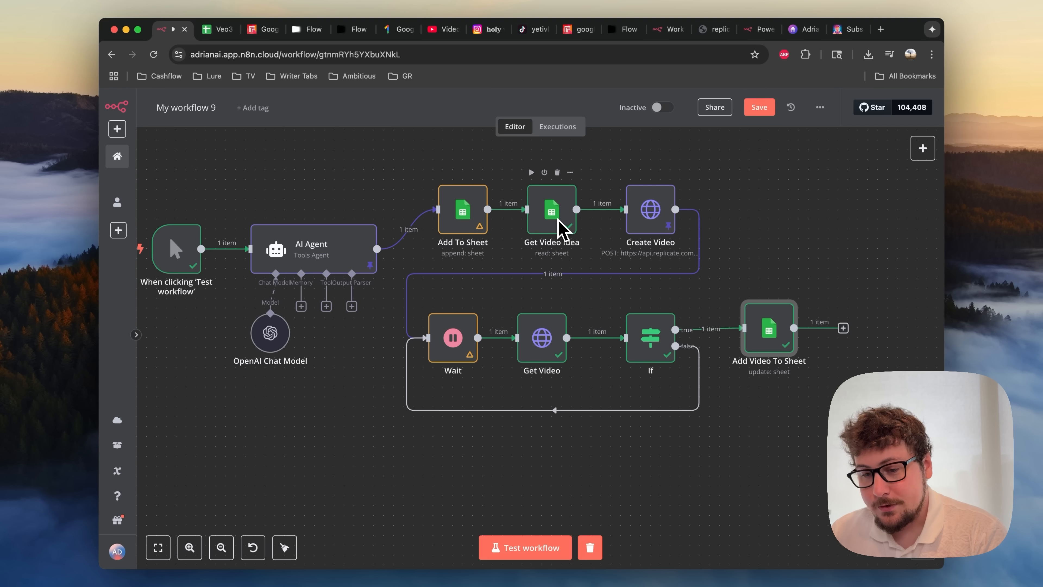
mouse_move(650, 217)
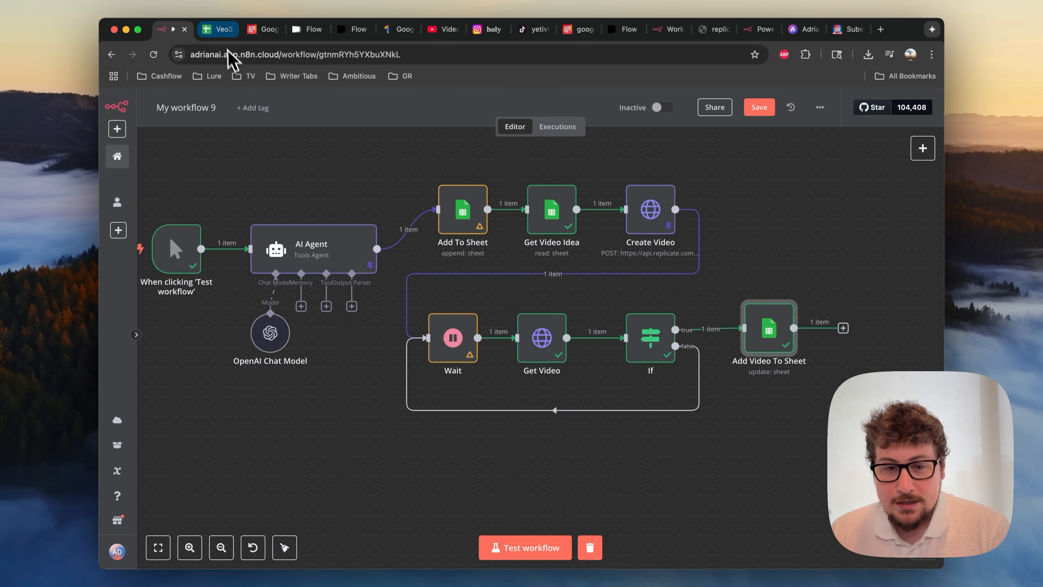
Step: Follow the replicate.delivery link in cell C2 of the Veo3 sheet to view the row-2 video
left_click(218, 29)
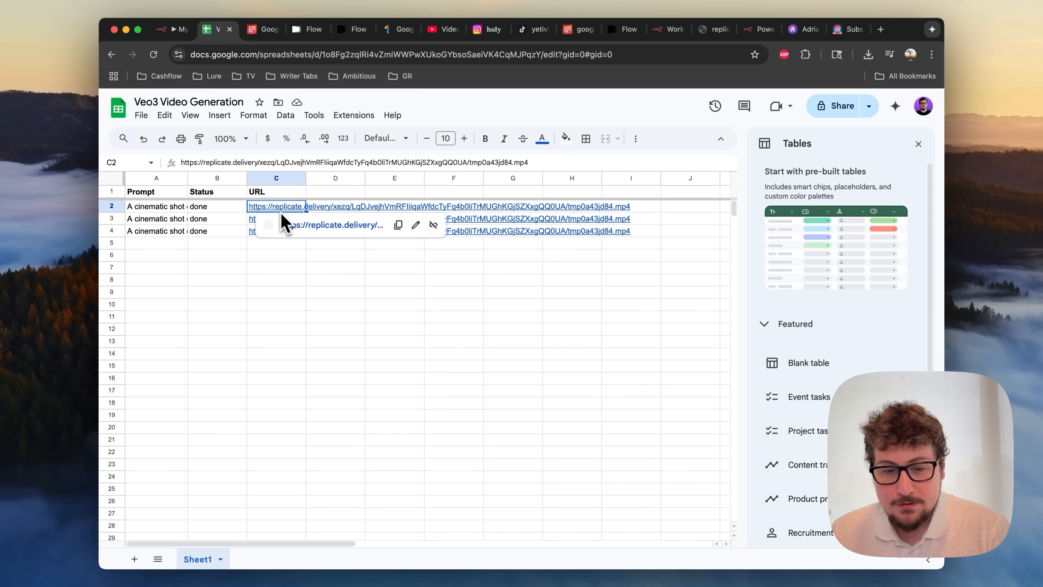
left_click(276, 206)
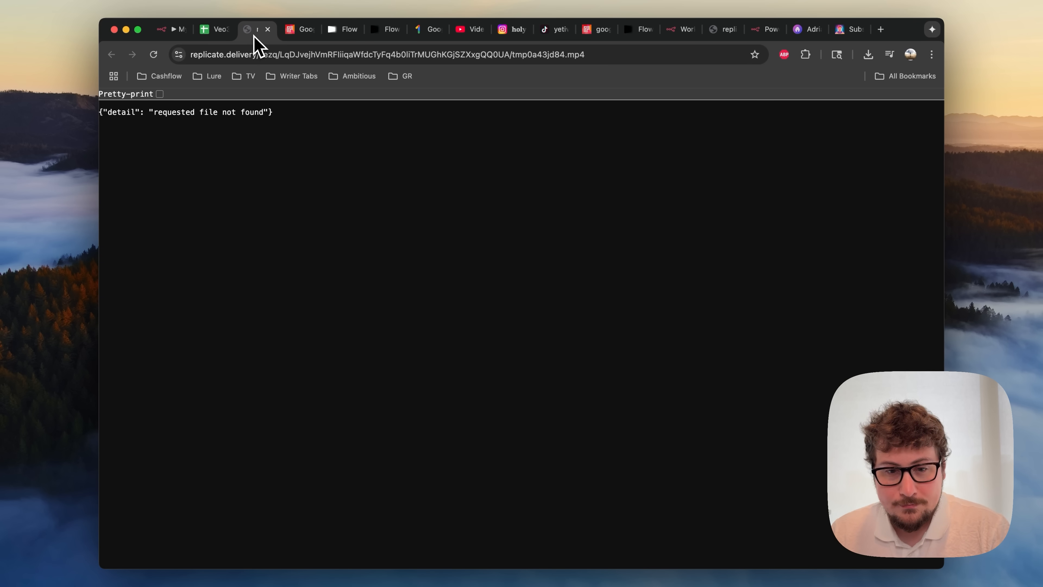
left_click(212, 30)
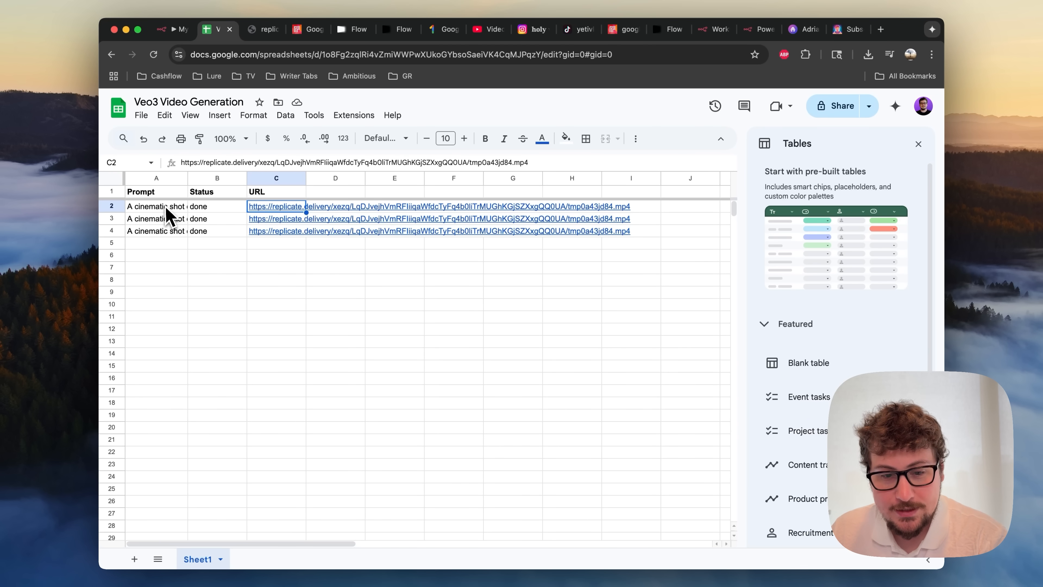
mouse_move(233, 237)
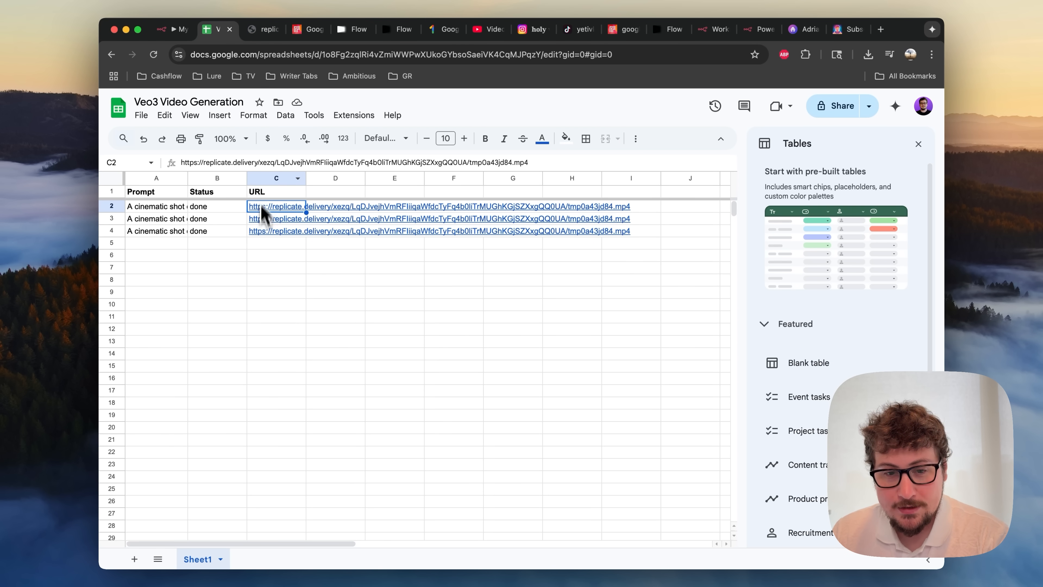
left_click(266, 206)
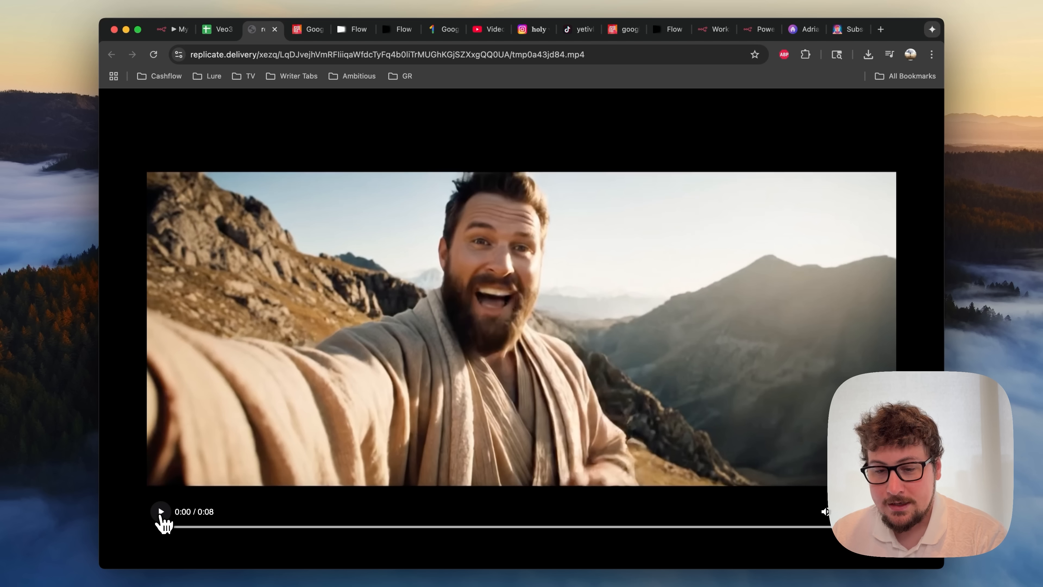
Step: Play the 8-second Veo 3 selfie clip of the bearded robed man on the mountain
left_click(161, 512)
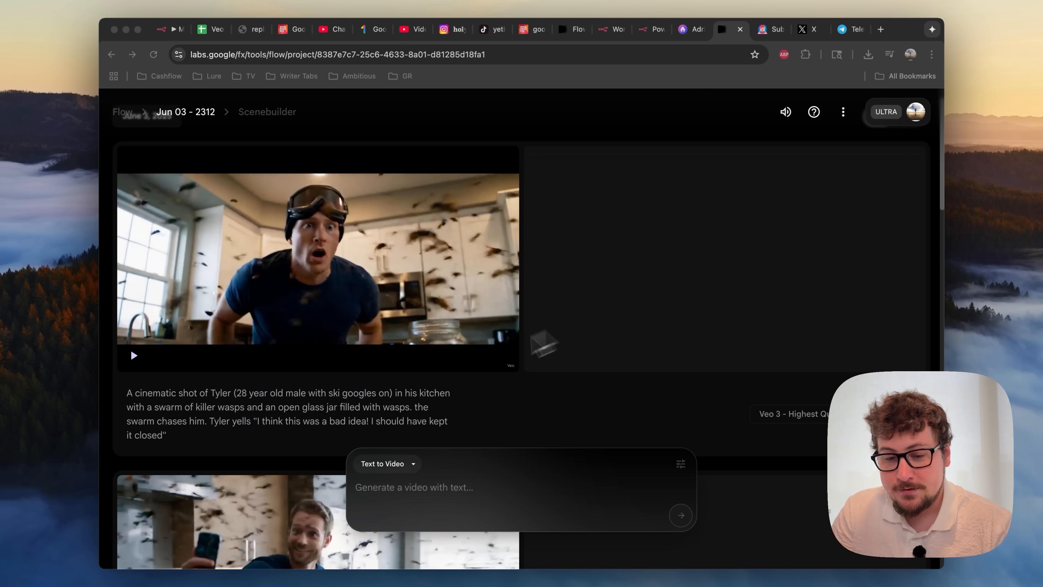
mouse_move(316, 415)
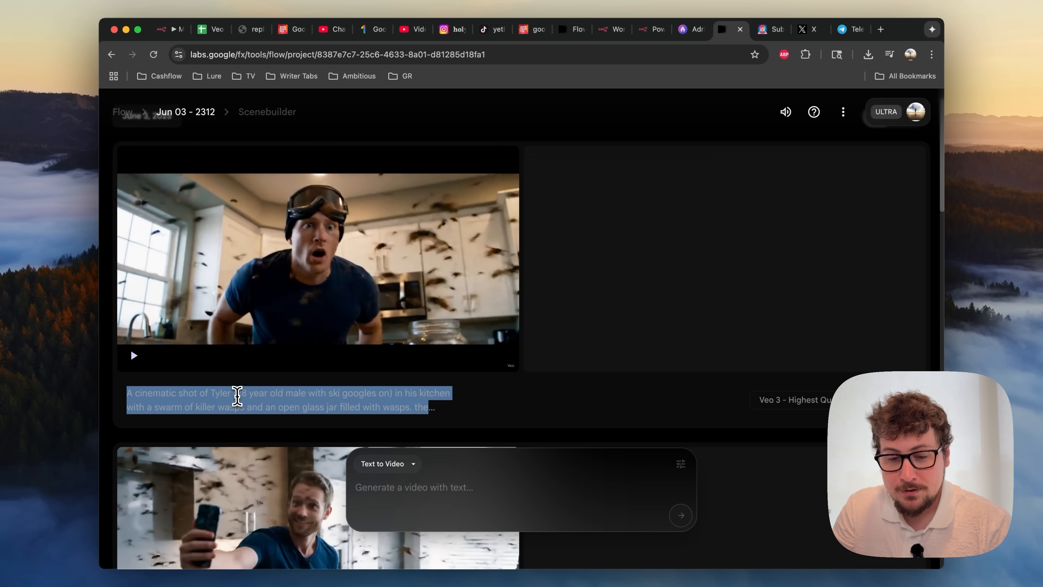
left_click(295, 405)
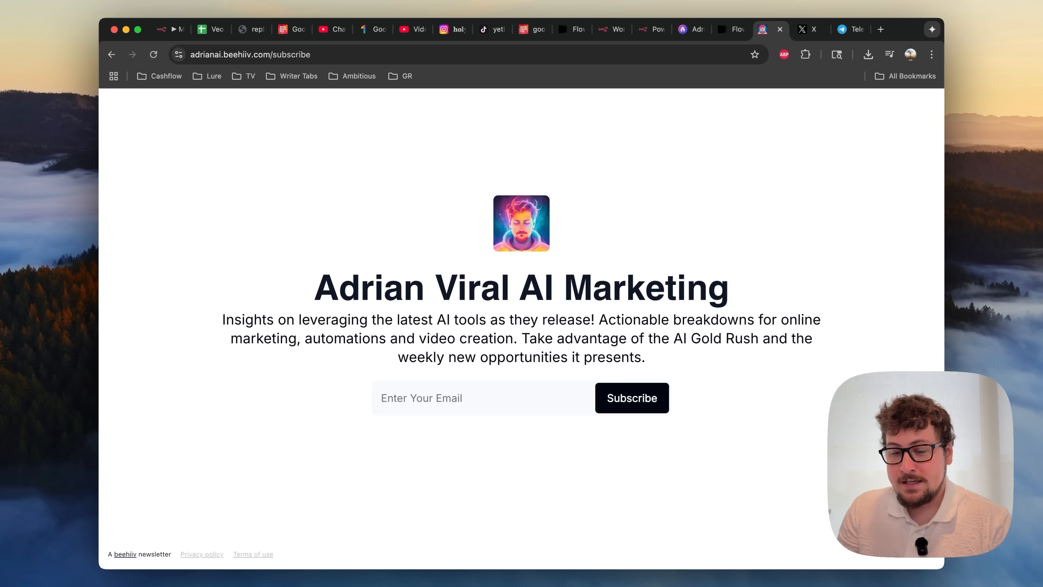
mouse_move(677, 142)
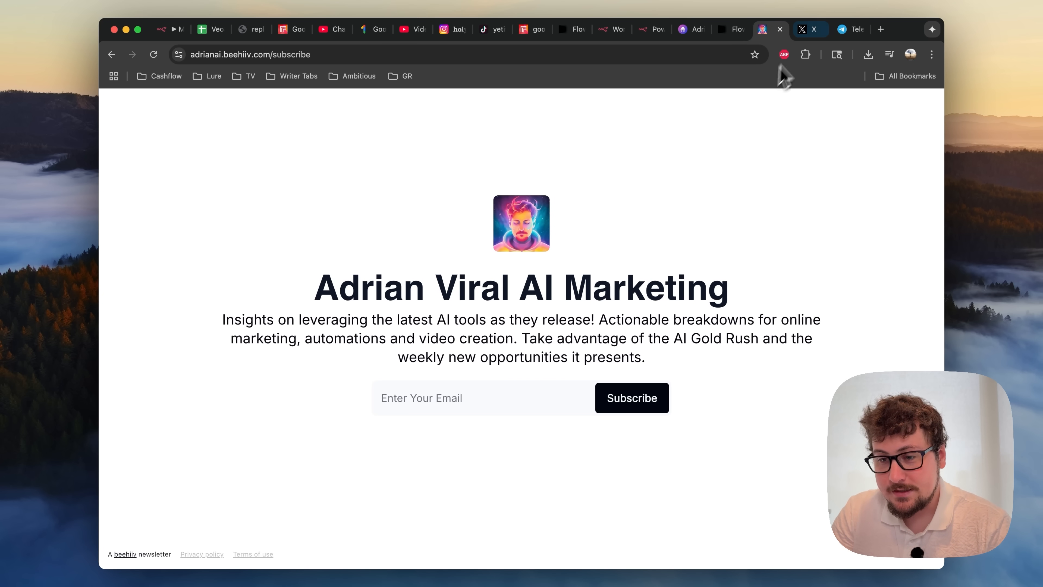
Step: Bring up the Mentor (Adrian) AI marketing profile on X
left_click(802, 28)
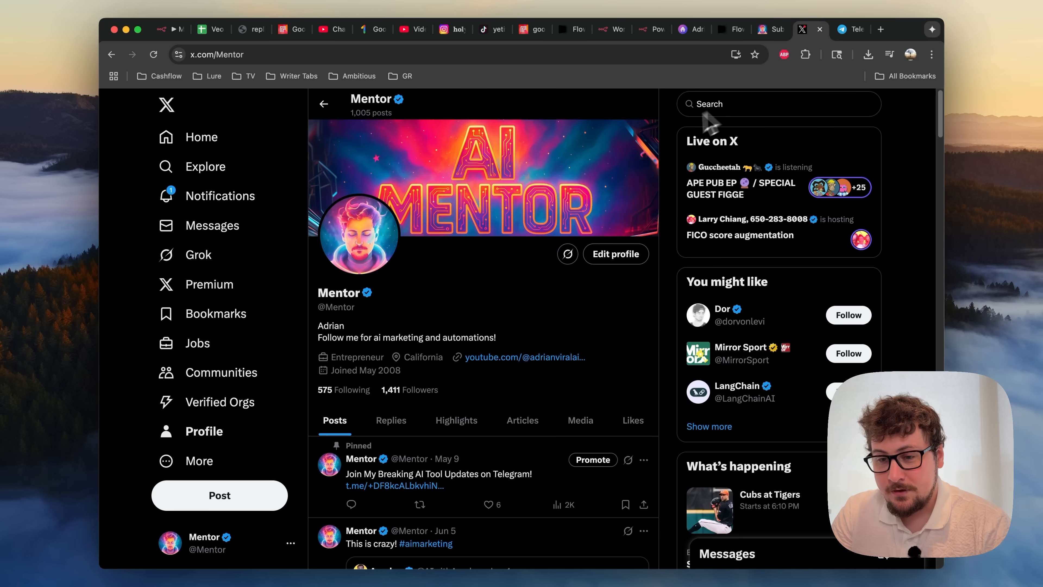